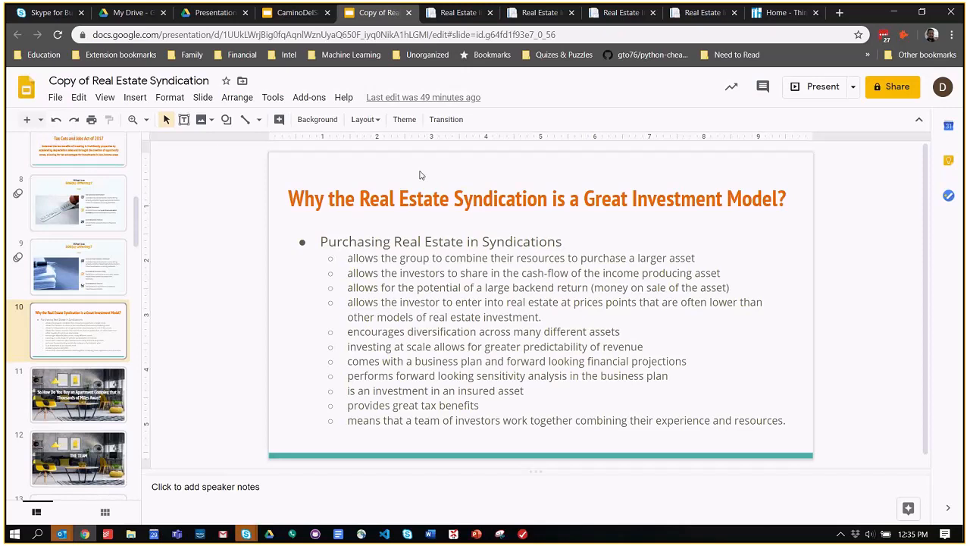
pyautogui.moveTo(419, 178)
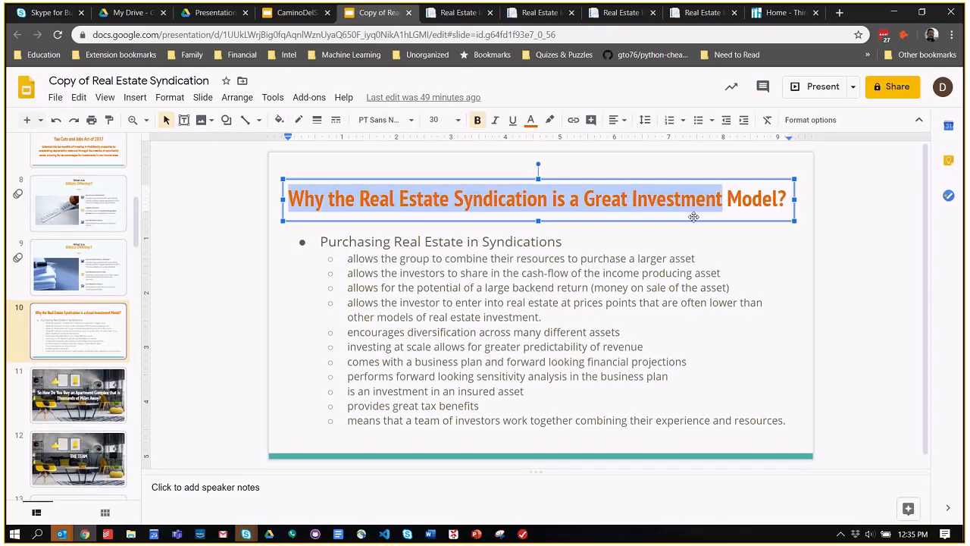
# Revisit the 506(c) slide, return to the Great Investment Model slide and highlight combining resources, investors, potential, allows
pyautogui.click(79, 267)
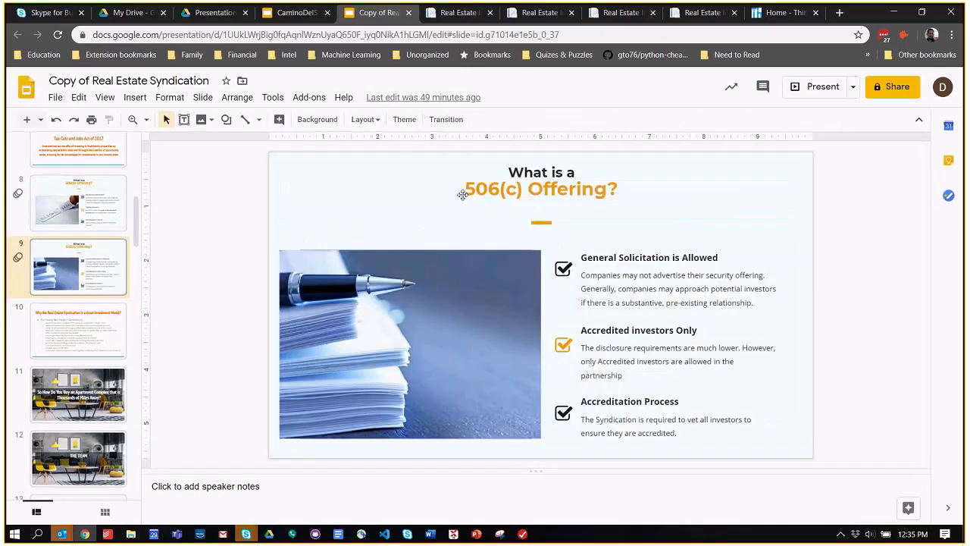
pyautogui.click(79, 331)
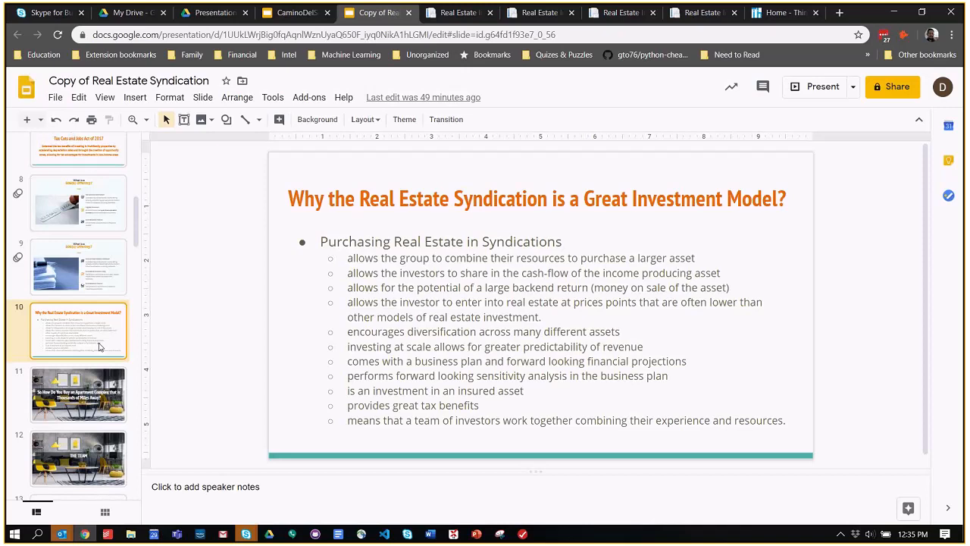
pyautogui.moveTo(94, 288)
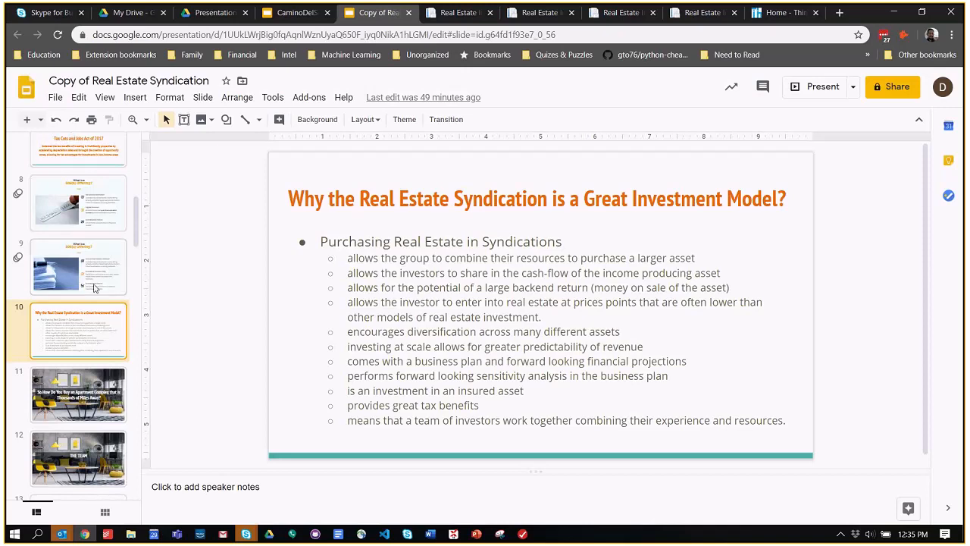
pyautogui.moveTo(114, 297)
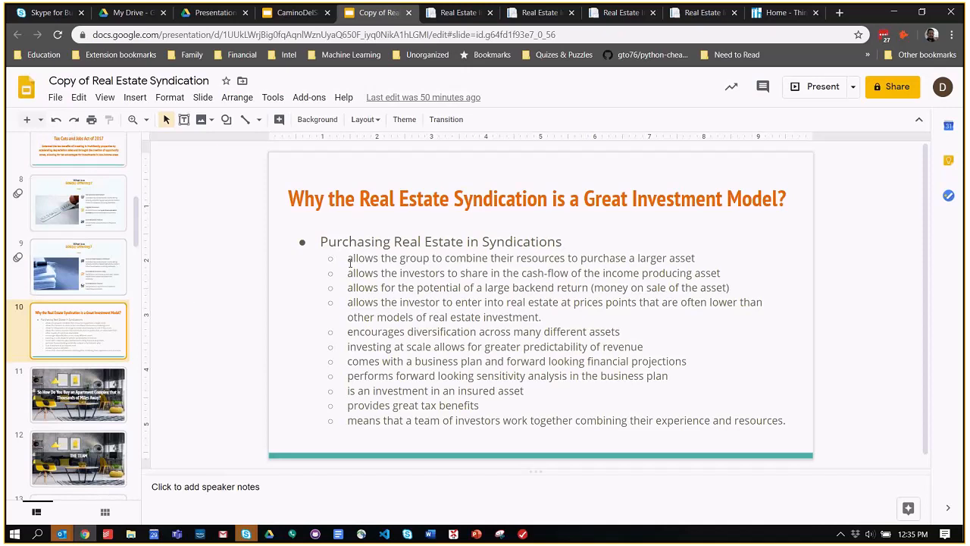
pyautogui.moveTo(348, 258); pyautogui.dragTo(516, 257)
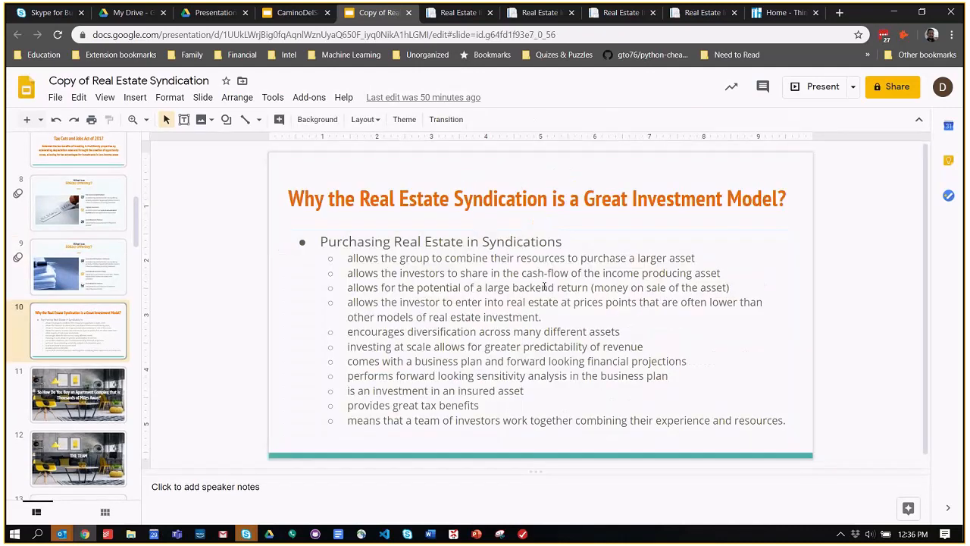
pyautogui.moveTo(348, 257); pyautogui.dragTo(438, 258)
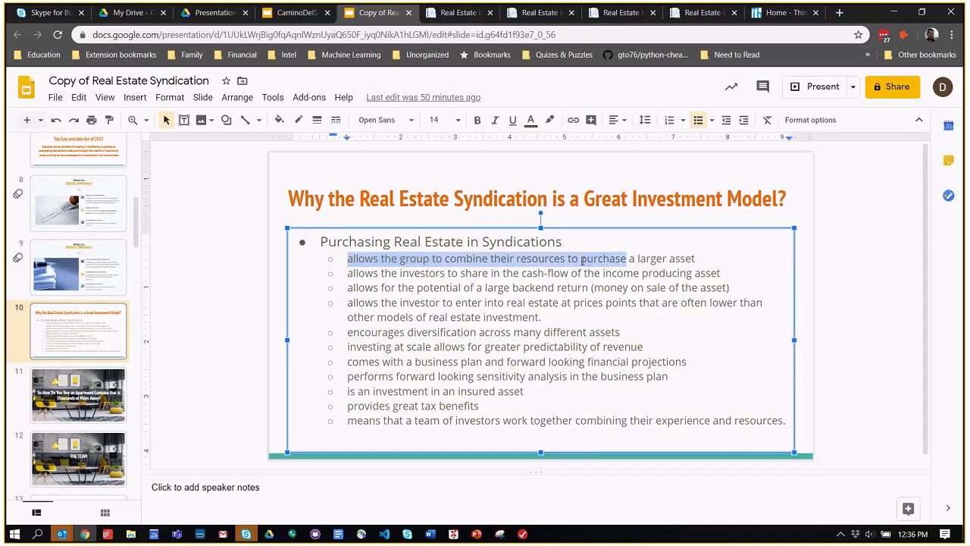
pyautogui.moveTo(589, 297)
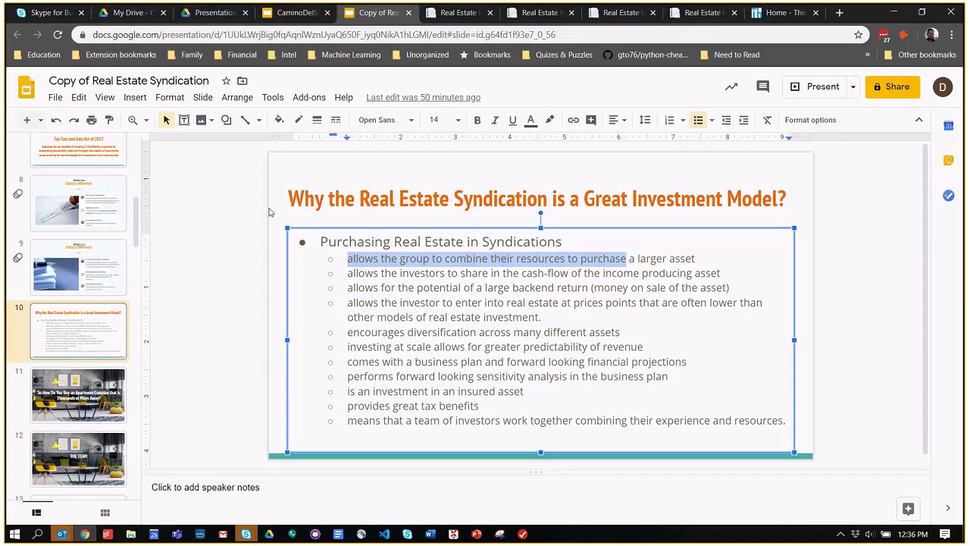
pyautogui.moveTo(336, 239)
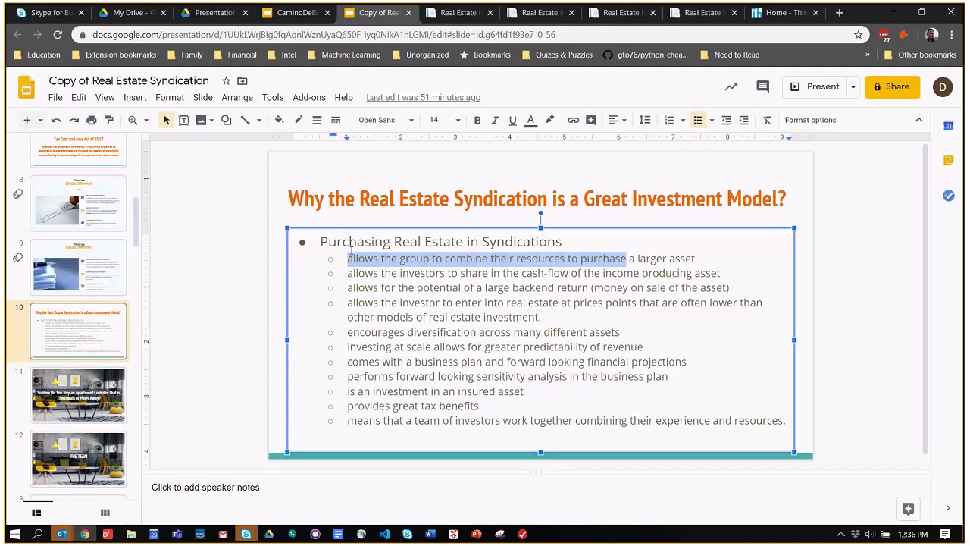
pyautogui.moveTo(223, 310)
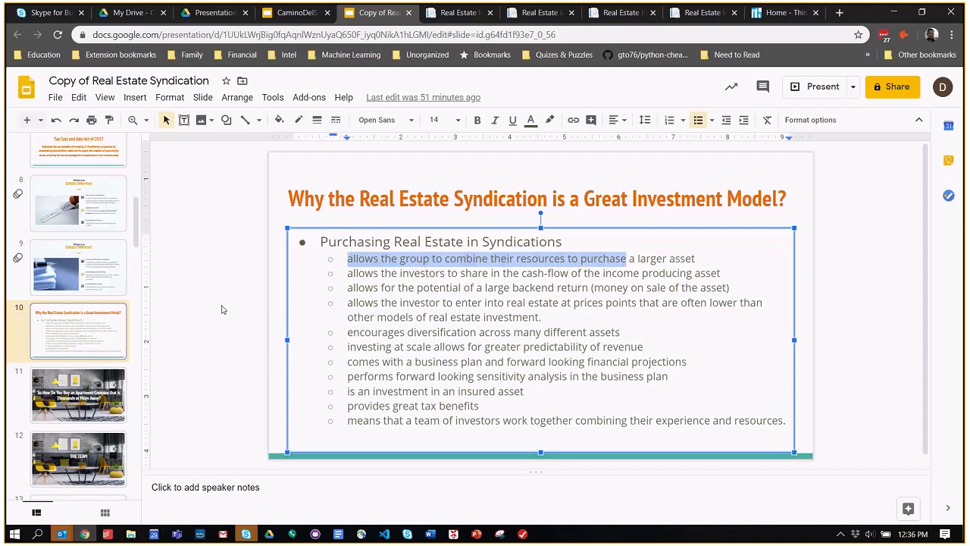
pyautogui.moveTo(406, 271)
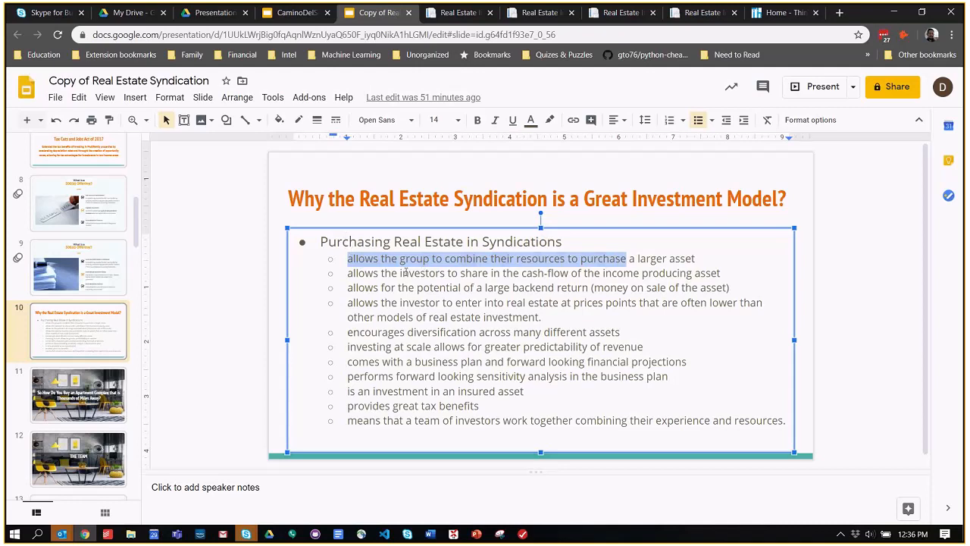
pyautogui.doubleClick(421, 273)
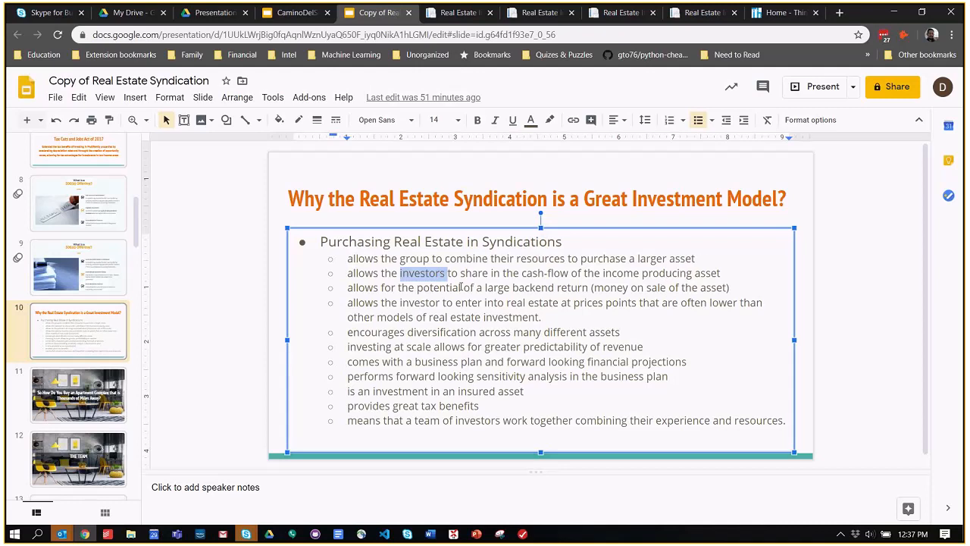
pyautogui.doubleClick(438, 288)
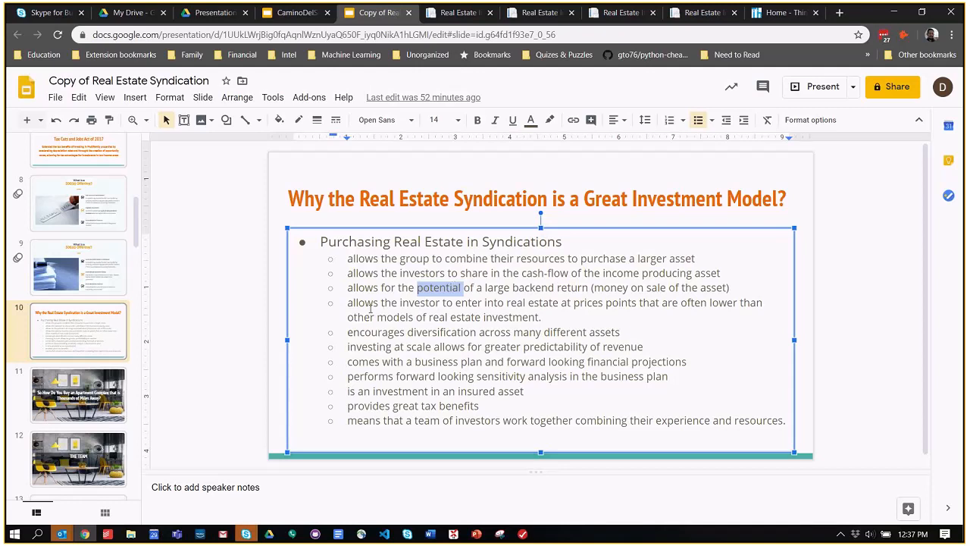
pyautogui.doubleClick(362, 303)
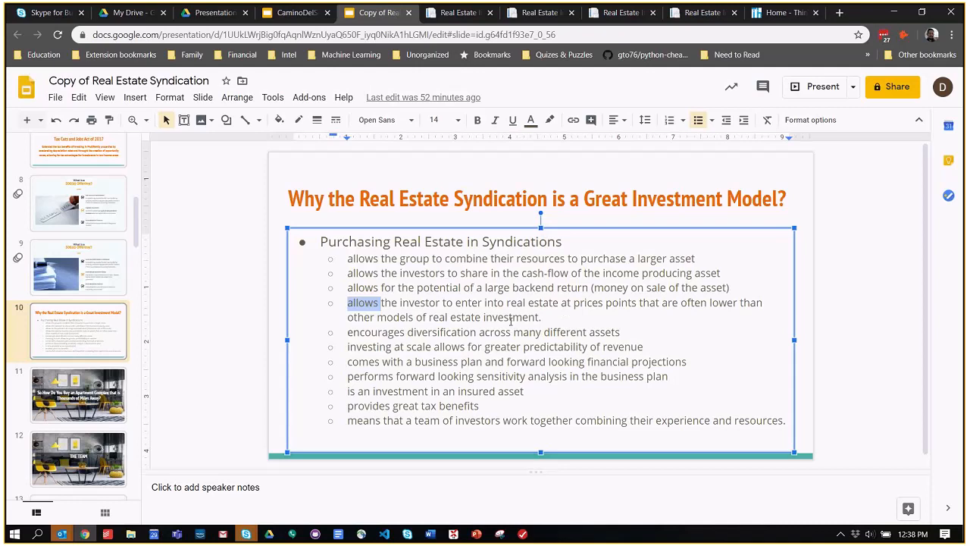
pyautogui.click(543, 317)
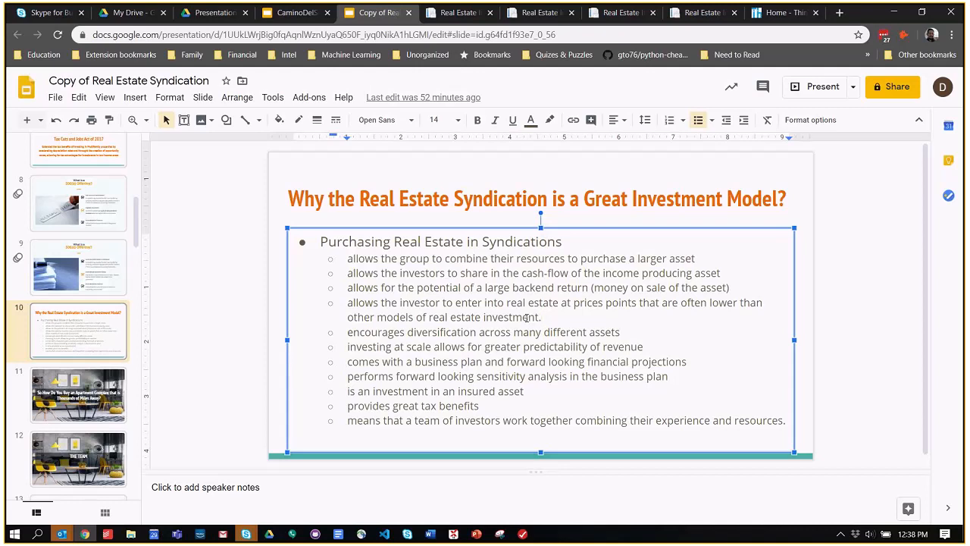
# Highlight 'investing at scale allows', the sensitivity analysis point, then the bullets down to the insured asset point
pyautogui.click(540, 317)
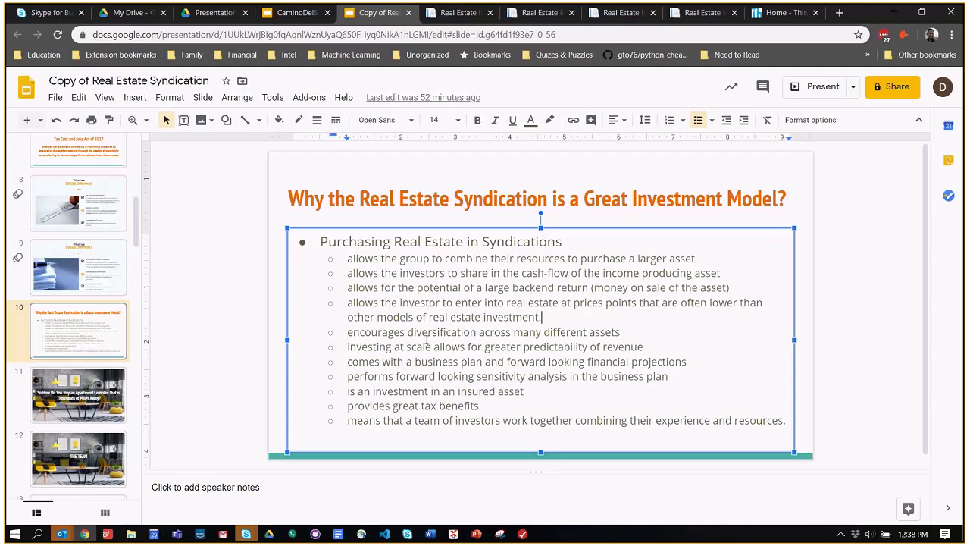
pyautogui.moveTo(347, 345); pyautogui.dragTo(507, 361)
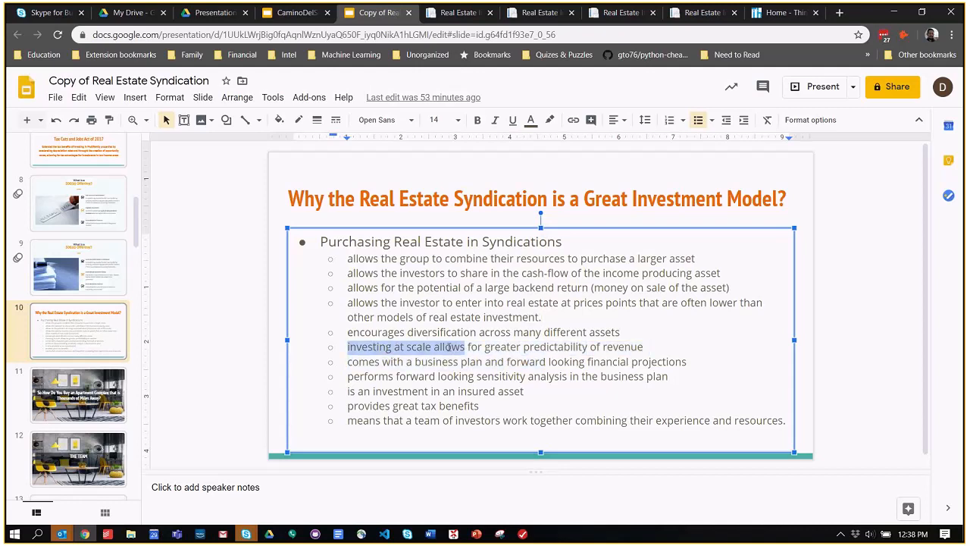
pyautogui.moveTo(467, 346); pyautogui.dragTo(585, 345)
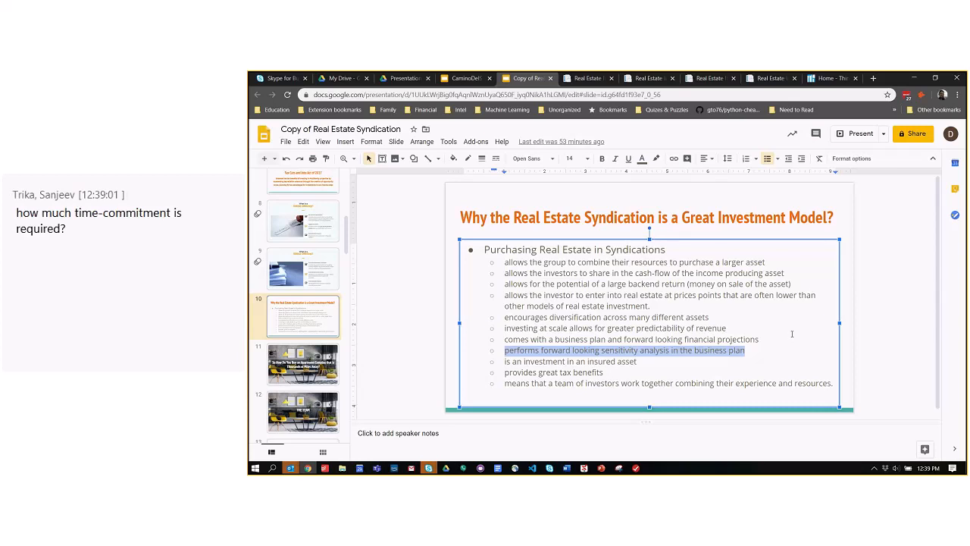
pyautogui.moveTo(658, 337)
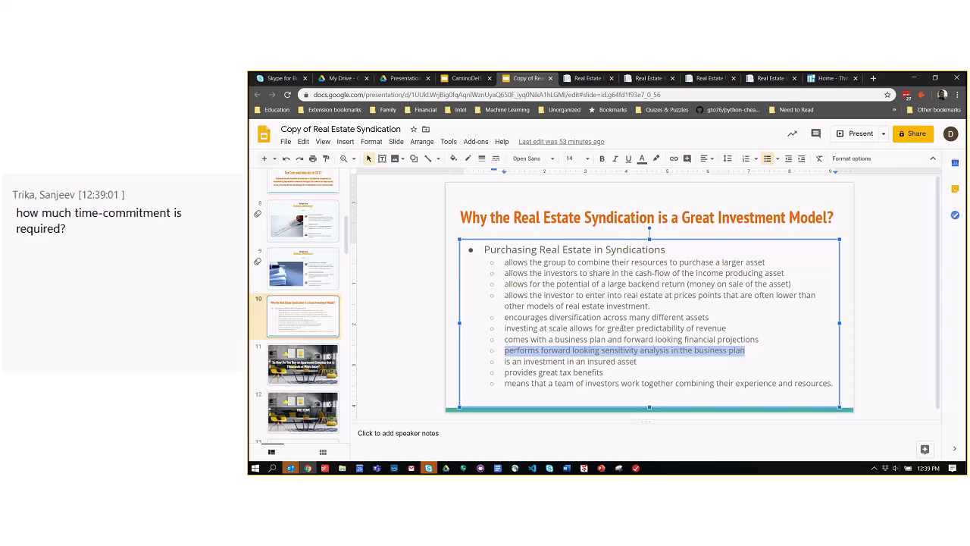
pyautogui.doubleClick(619, 350)
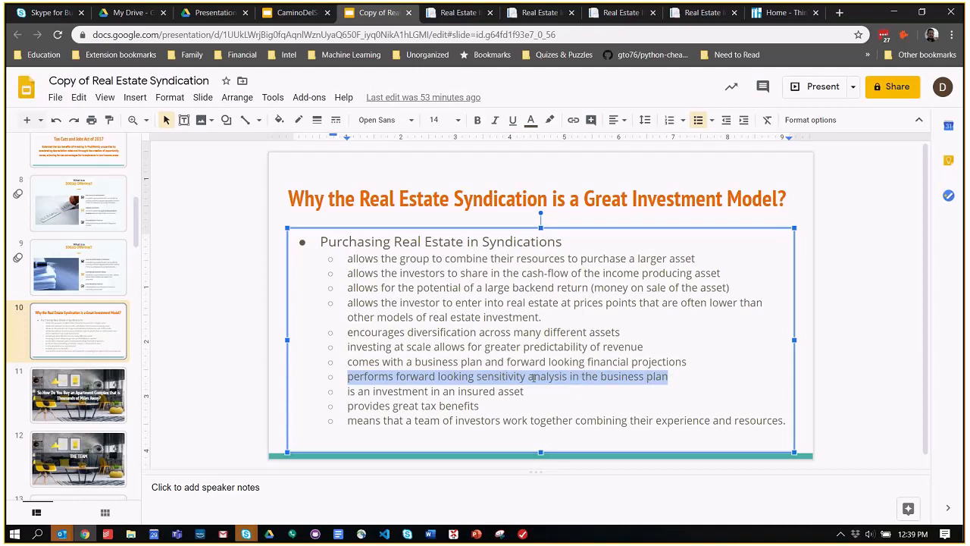
pyautogui.click(539, 376)
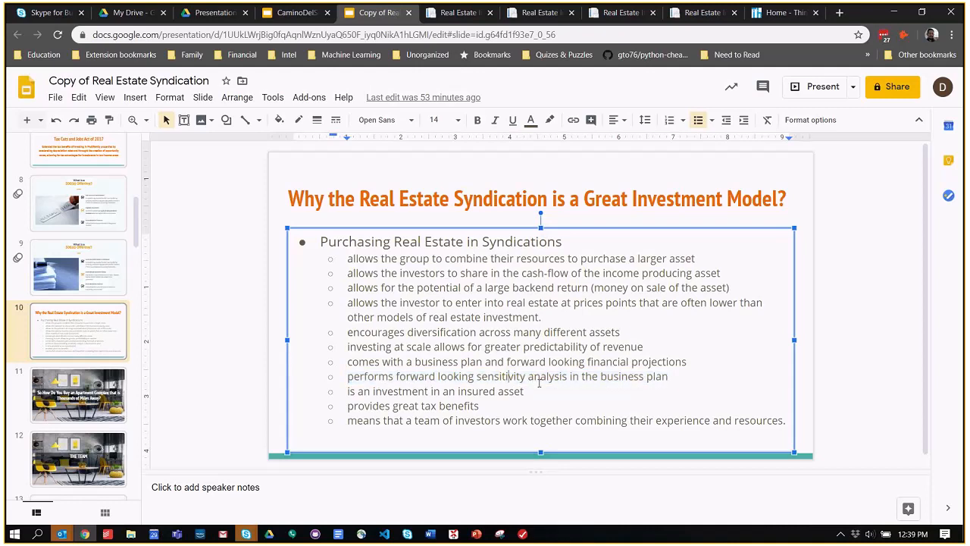
pyautogui.moveTo(376, 387)
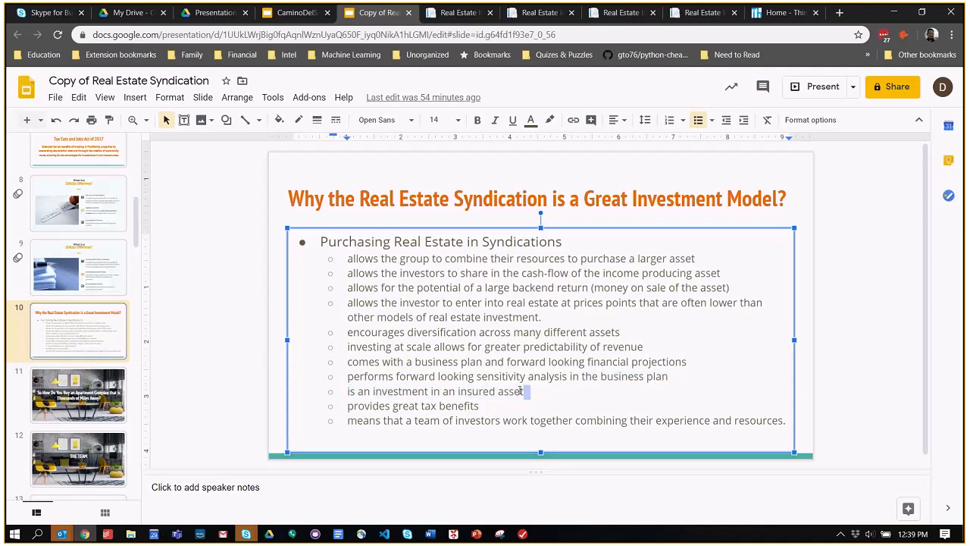
pyautogui.moveTo(320, 241); pyautogui.dragTo(521, 391)
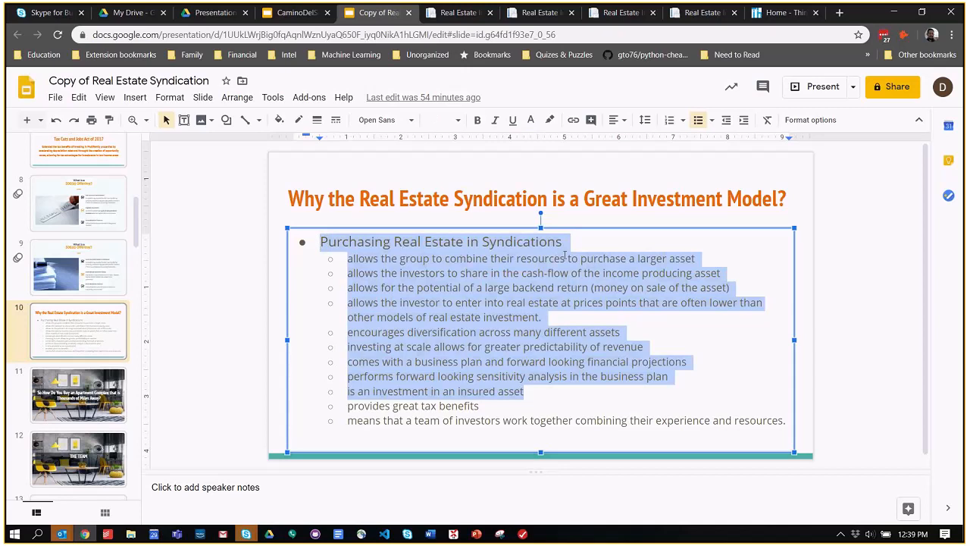
pyautogui.moveTo(607, 228)
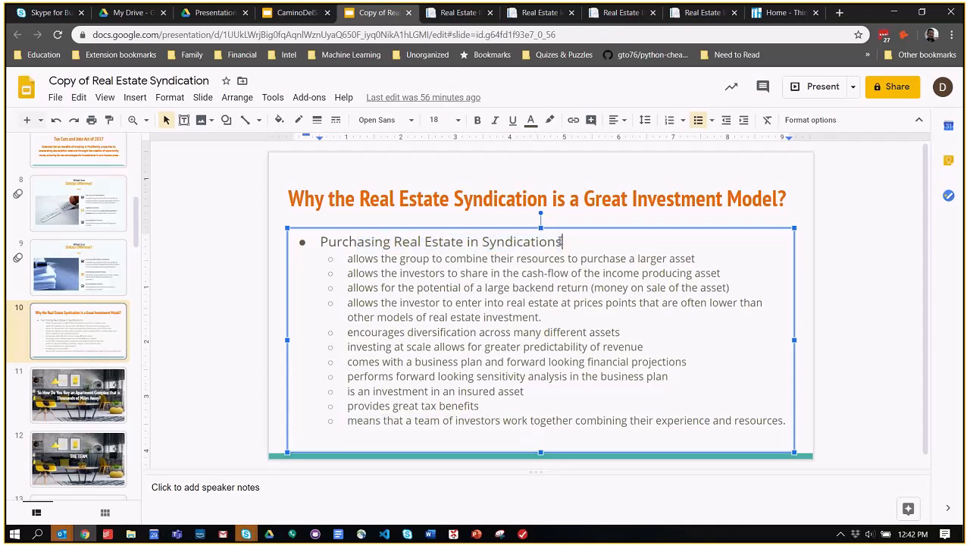
# Highlight the Purchasing Real Estate in Syndications line, then move through the apartment question slide to THE TEAM slide
pyautogui.tripleClick(440, 241)
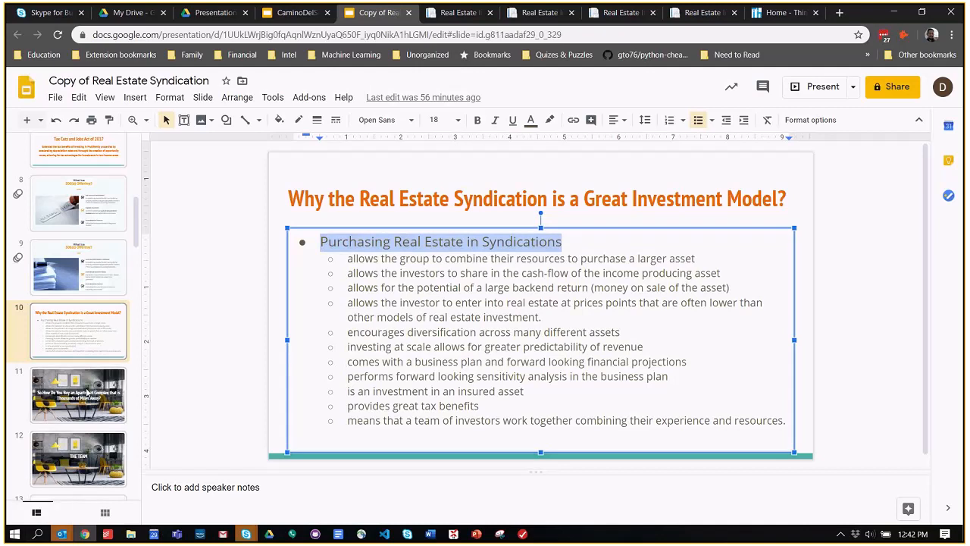
pyautogui.click(79, 394)
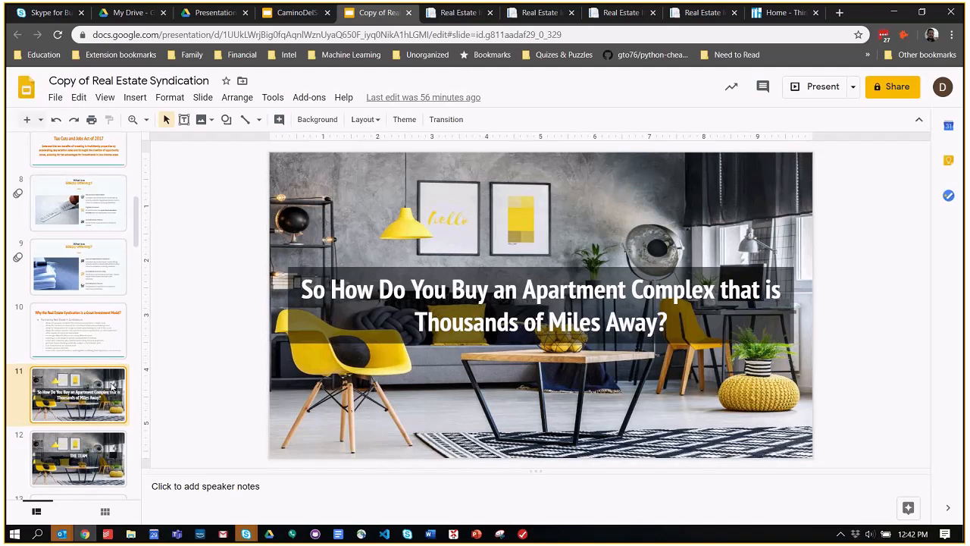
pyautogui.click(79, 455)
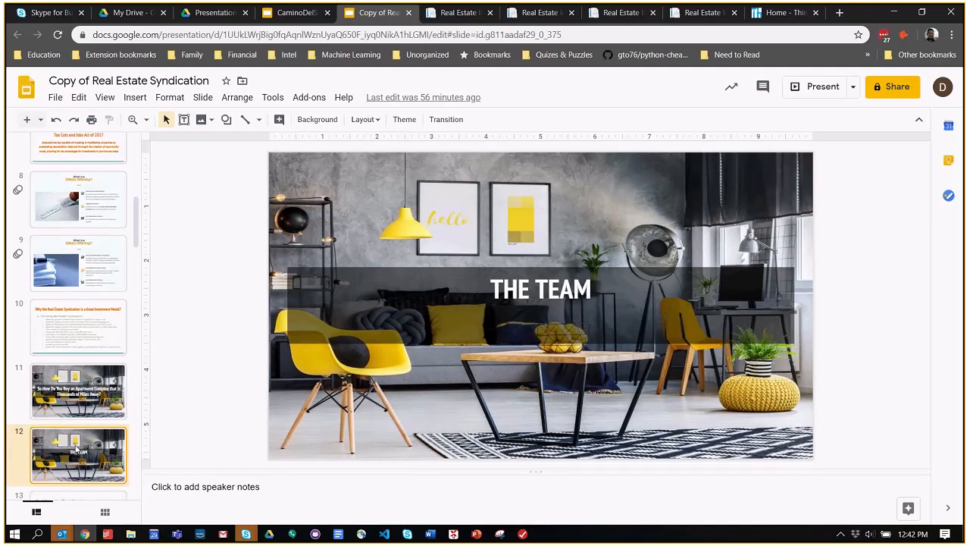
pyautogui.moveTo(97, 497)
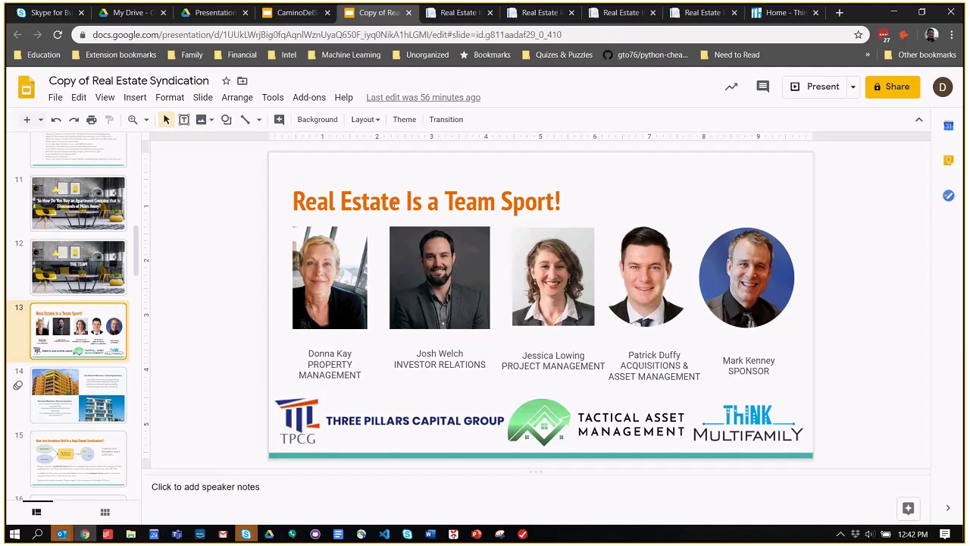
pyautogui.moveTo(427, 255)
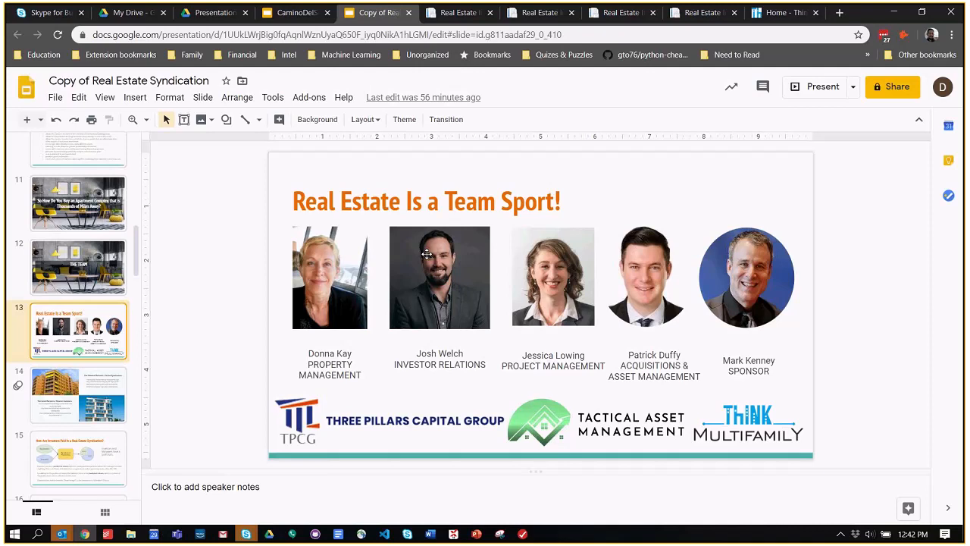
pyautogui.moveTo(472, 258)
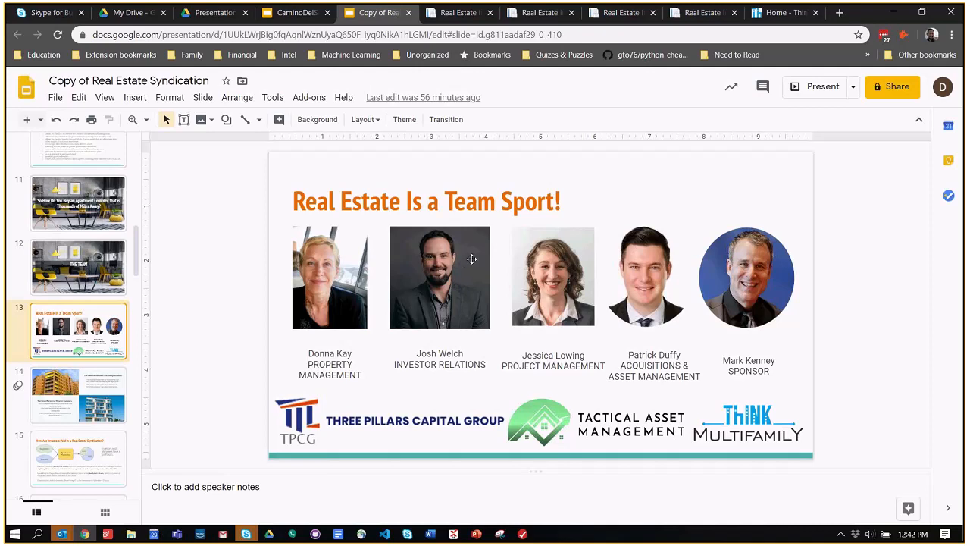
pyautogui.moveTo(482, 264)
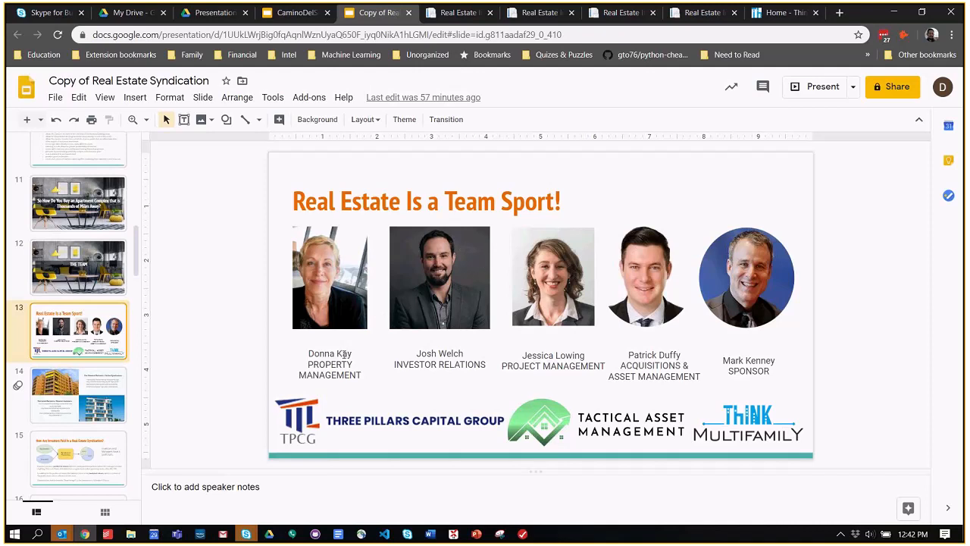
pyautogui.moveTo(332, 260)
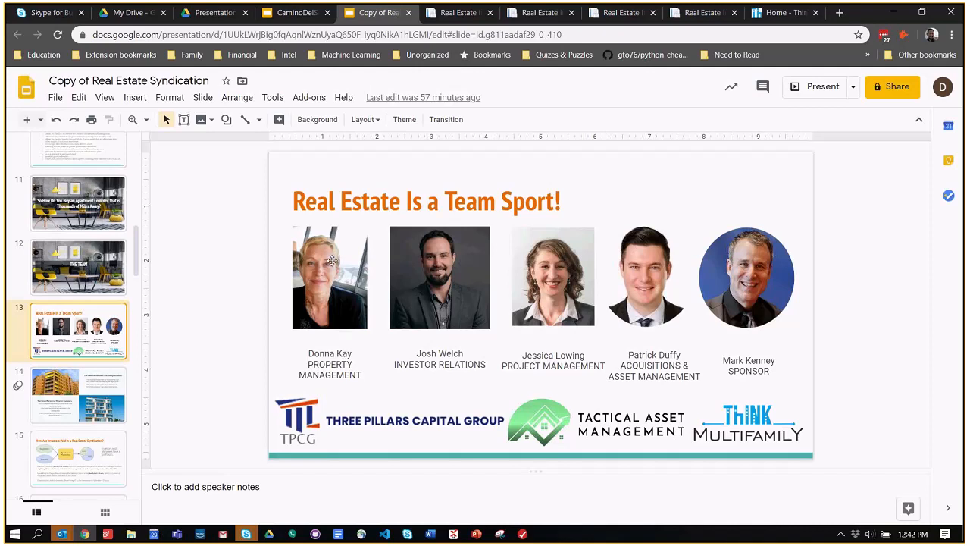
pyautogui.moveTo(361, 261)
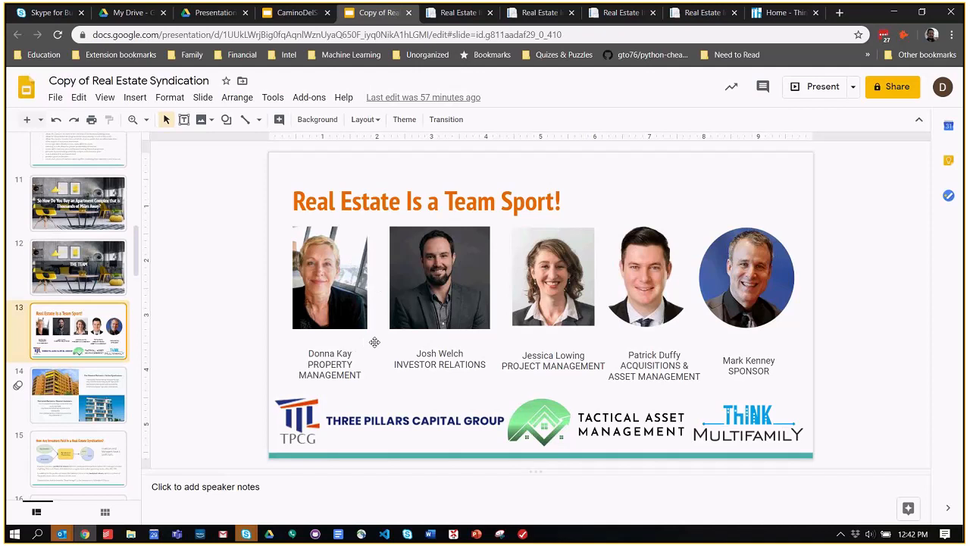
# Point out the project management caption, the photos and Tactical Asset Management logo, then show the general and limited partners slide
pyautogui.doubleClick(536, 355)
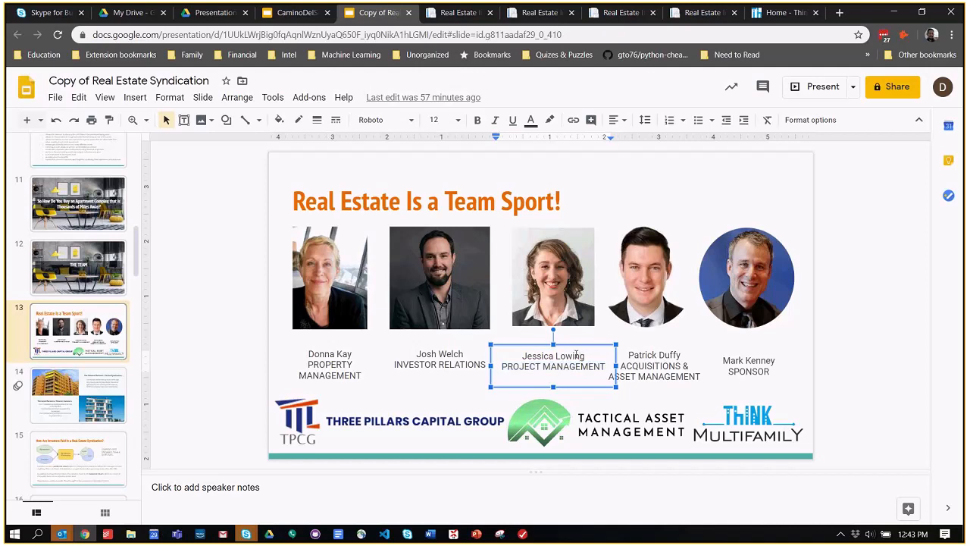
pyautogui.click(554, 277)
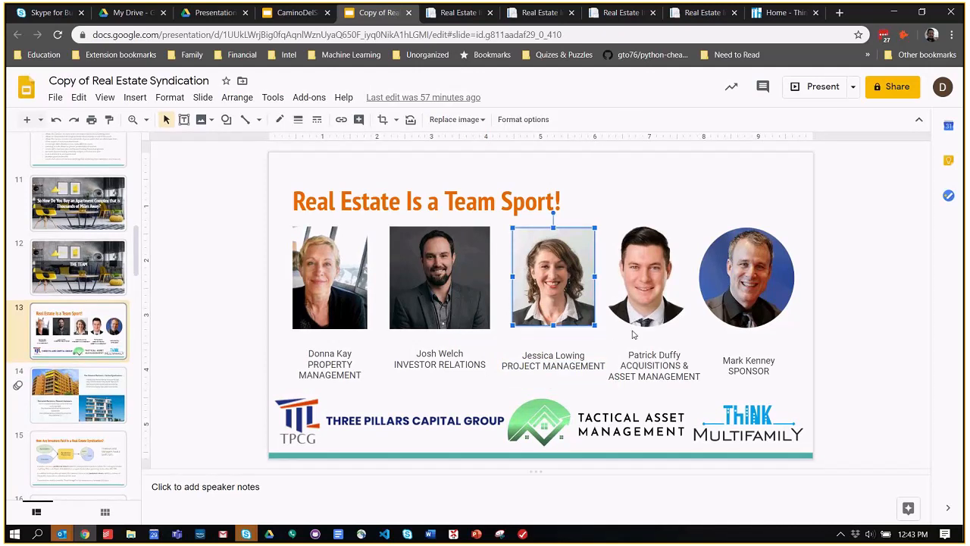
pyautogui.click(646, 276)
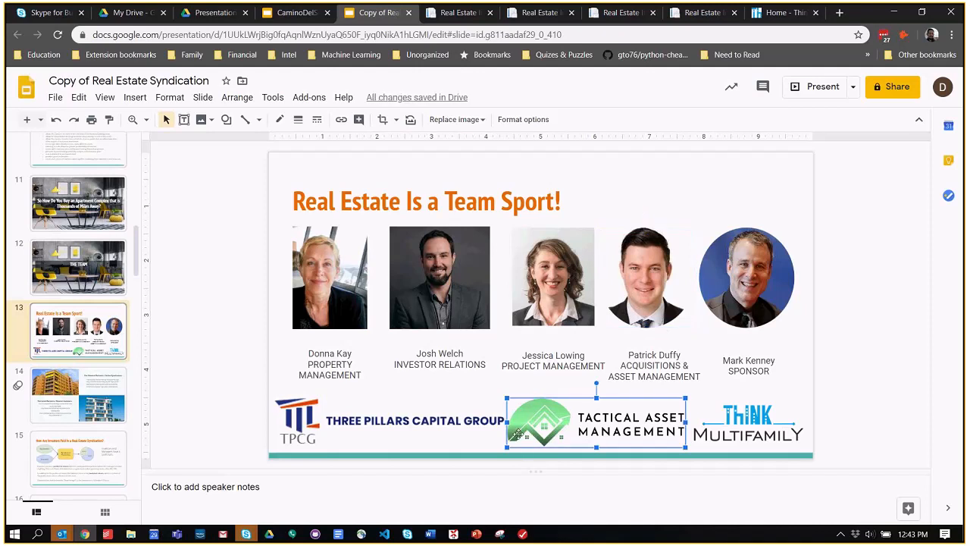
pyautogui.moveTo(539, 455)
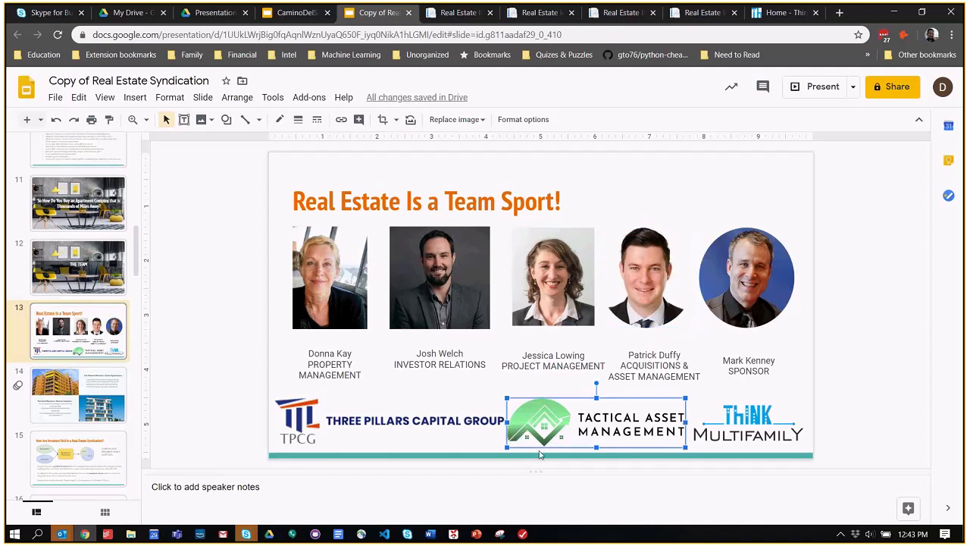
pyautogui.moveTo(674, 398)
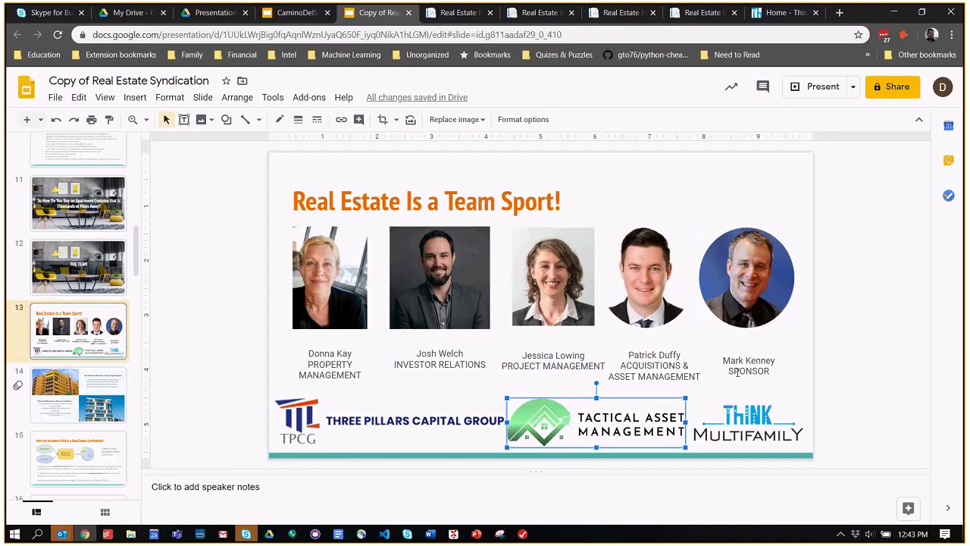
pyautogui.click(746, 278)
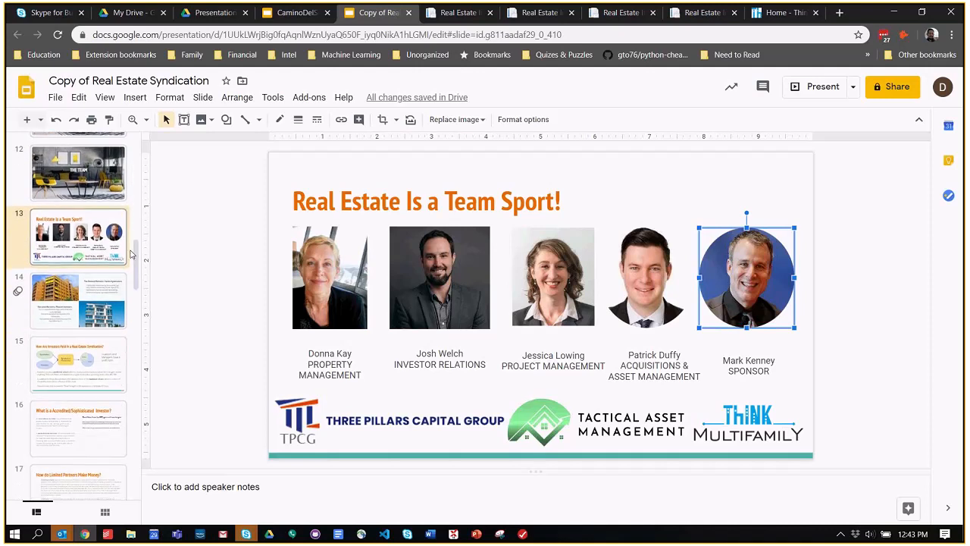
pyautogui.moveTo(822, 257)
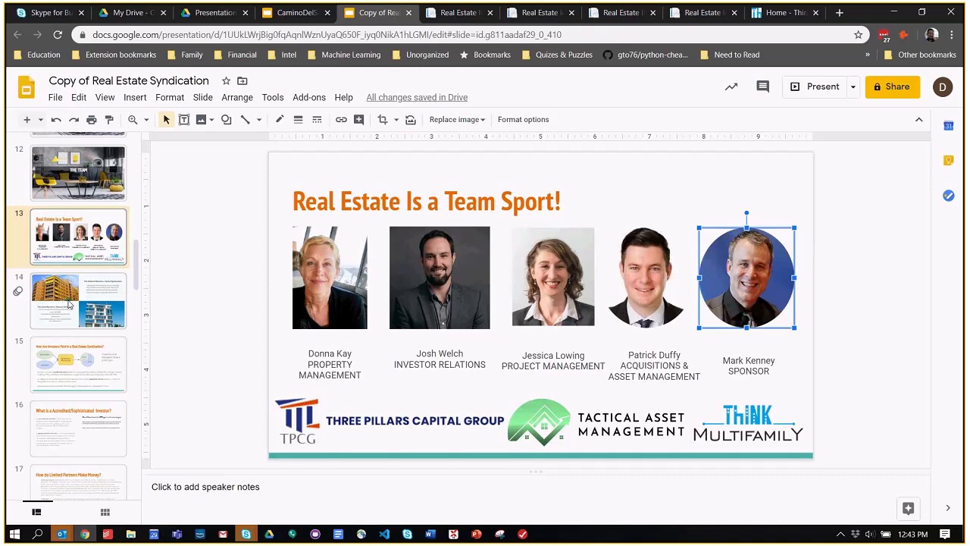
pyautogui.moveTo(68, 309)
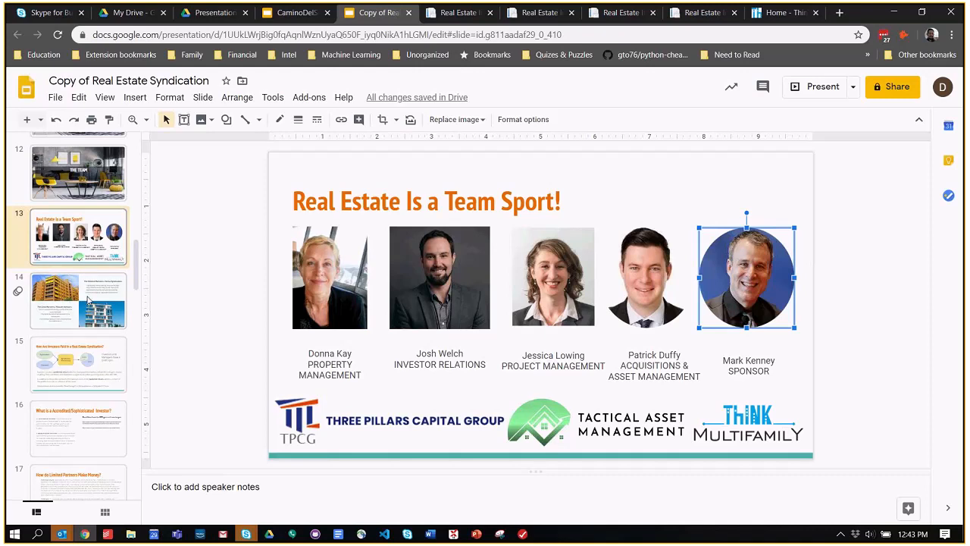
pyautogui.click(79, 301)
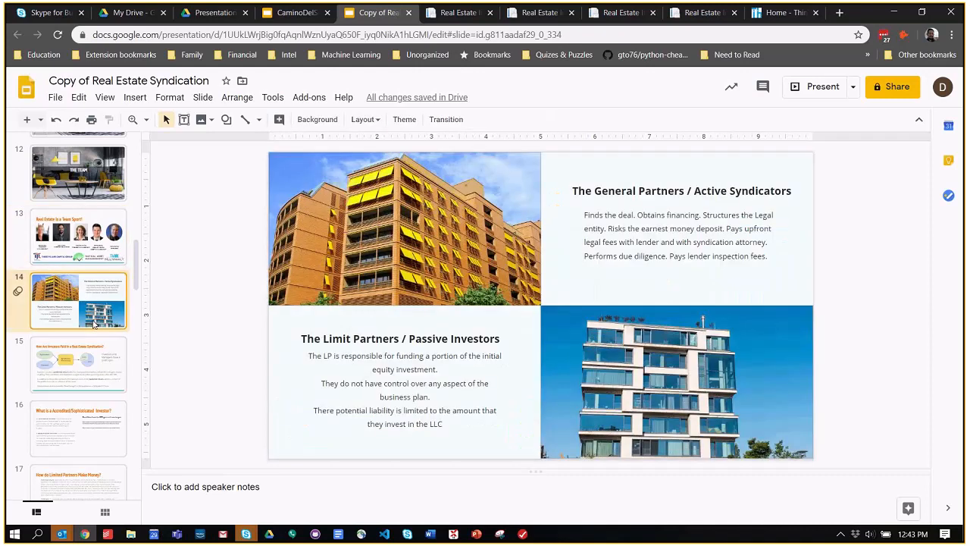
pyautogui.moveTo(564, 264)
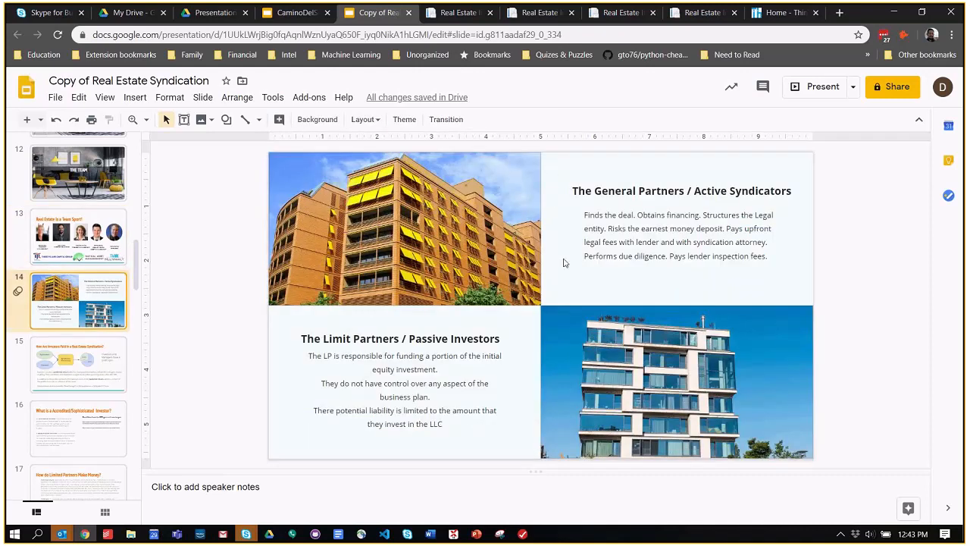
pyautogui.moveTo(545, 306)
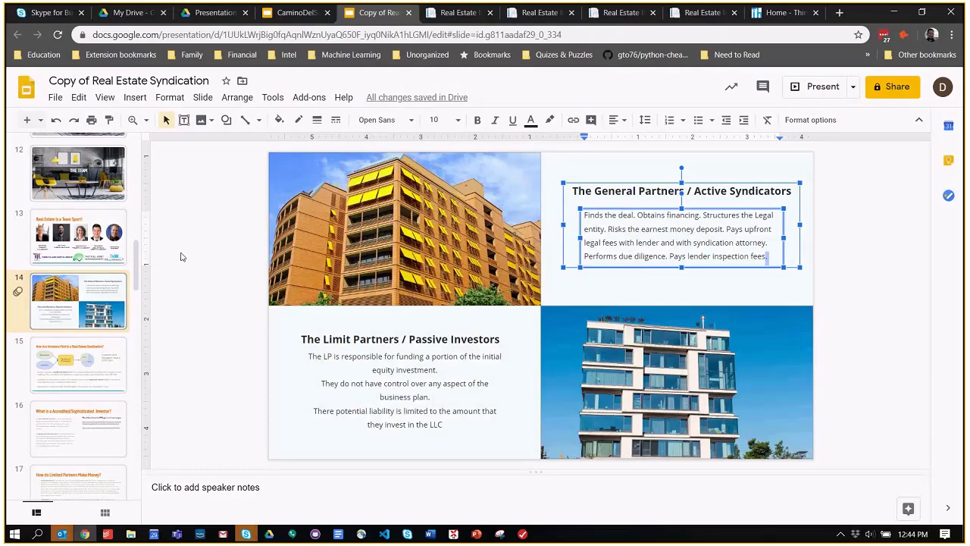
pyautogui.moveTo(139, 336)
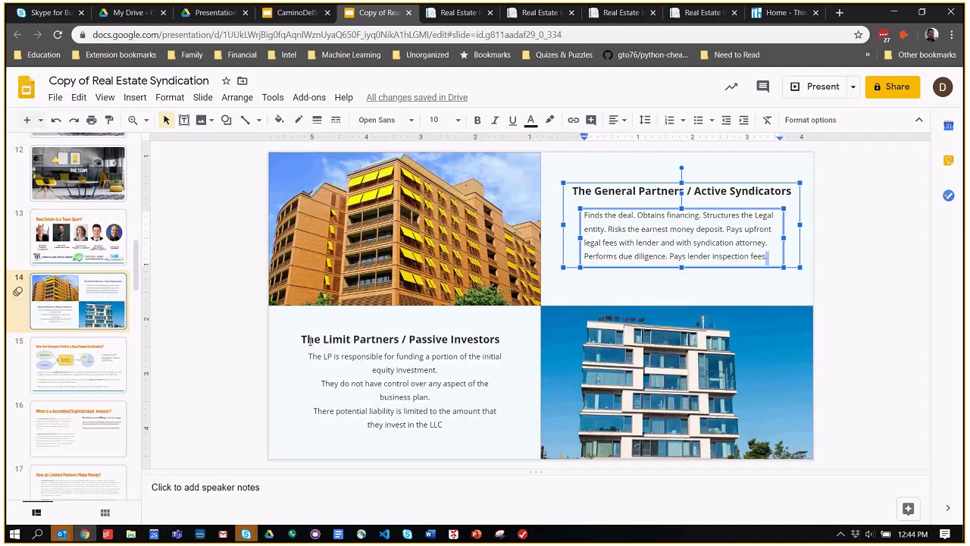
pyautogui.moveTo(336, 336)
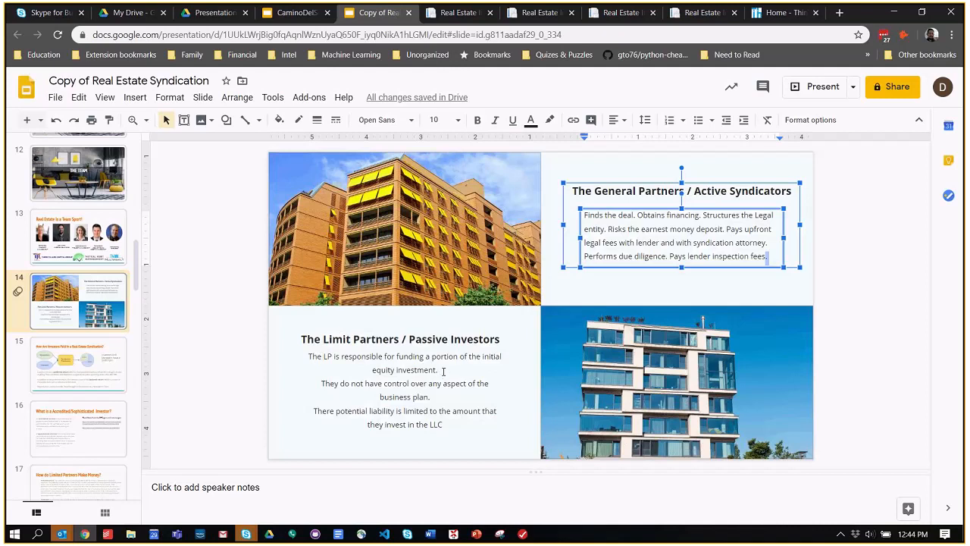
pyautogui.moveTo(332, 384)
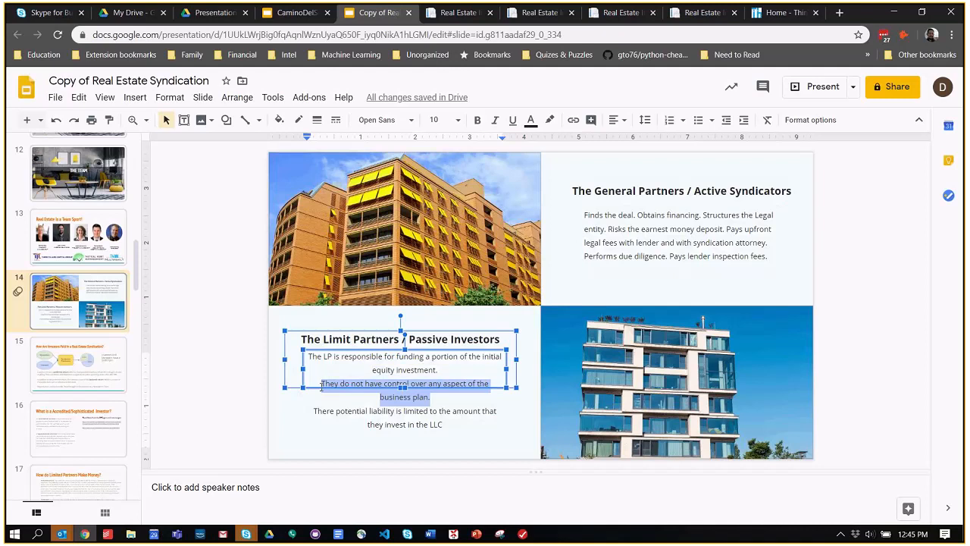
# Go over the general and limited partners descriptions, then switch to the CaminoDelSolPresentation deck
pyautogui.click(373, 382)
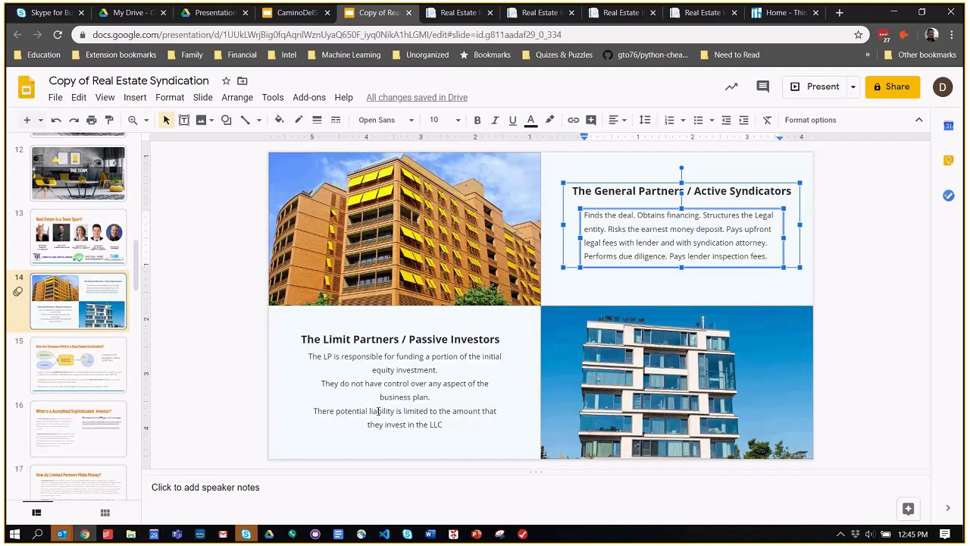
pyautogui.doubleClick(382, 411)
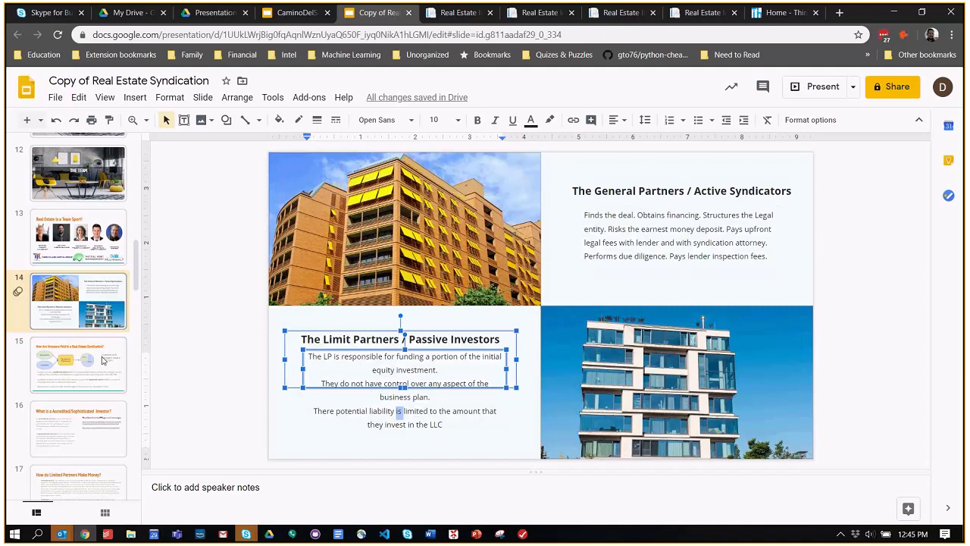
pyautogui.click(79, 364)
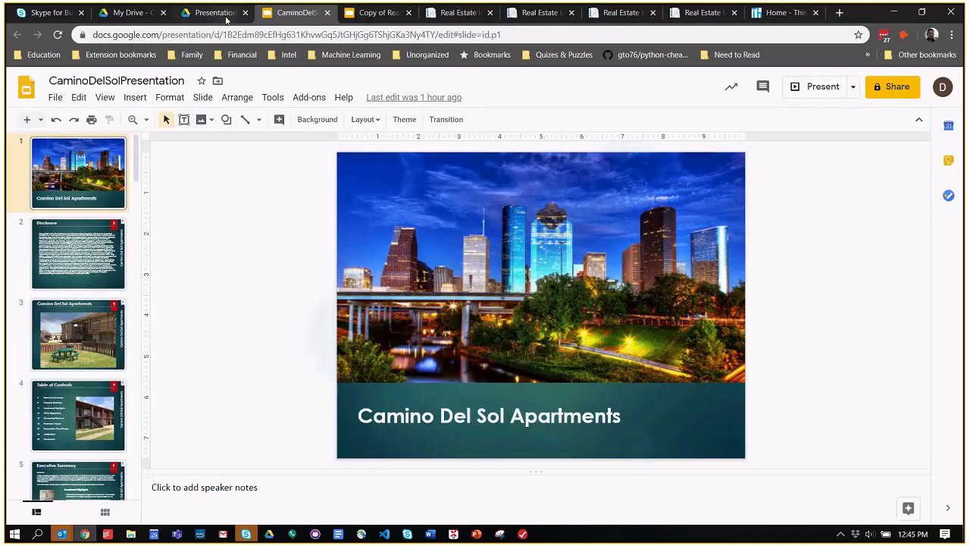
# Show the Ownership Structure slide, then switch back to the Copy of Real Estate Syndication deck
pyautogui.scroll(-3)
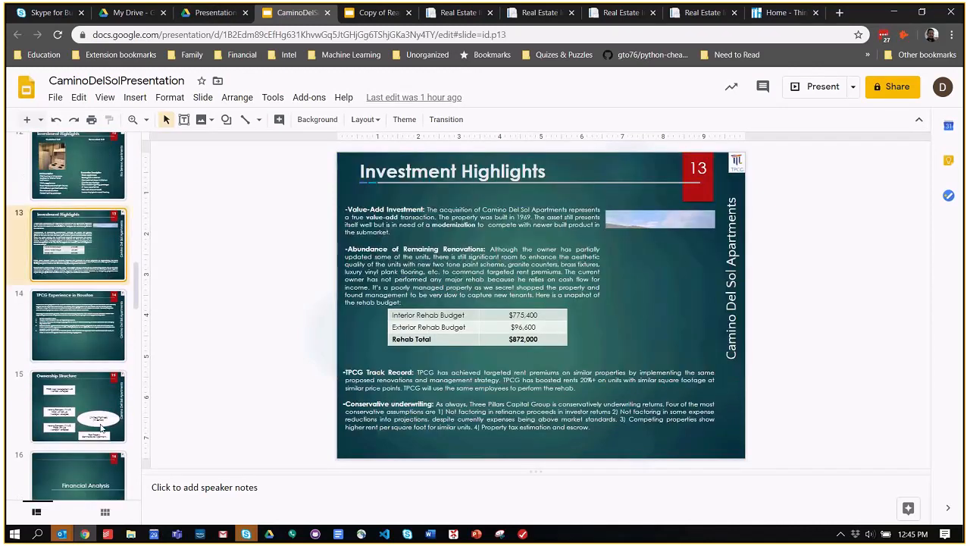
pyautogui.click(79, 406)
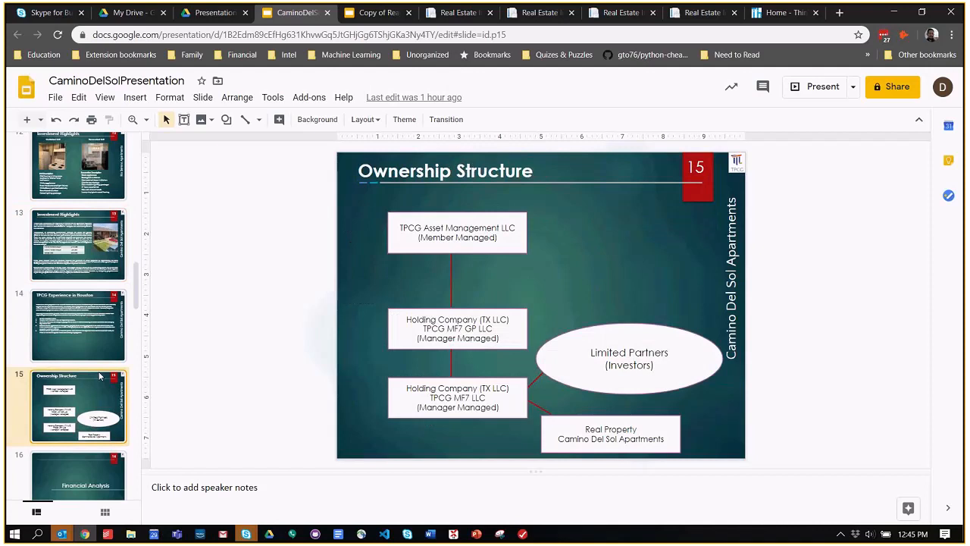
pyautogui.moveTo(540, 286)
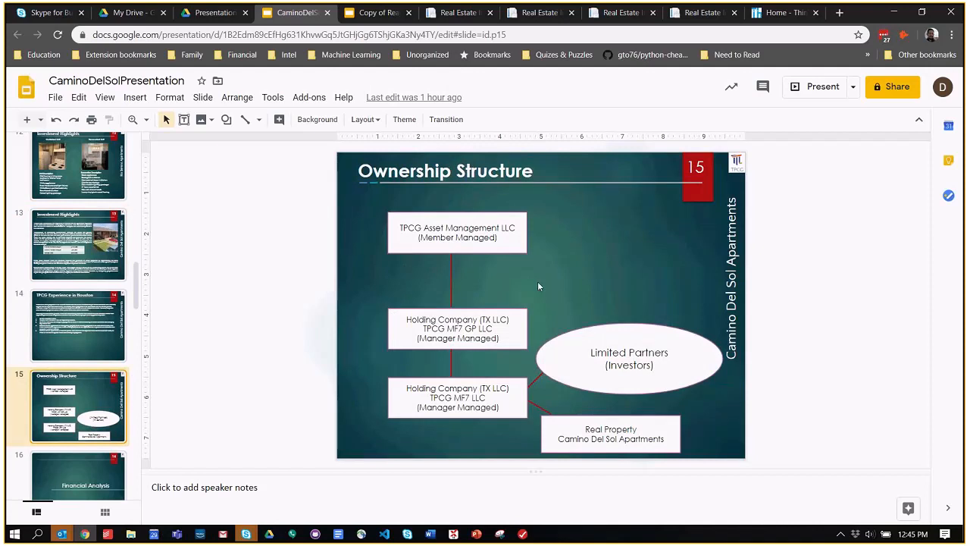
pyautogui.moveTo(412, 388)
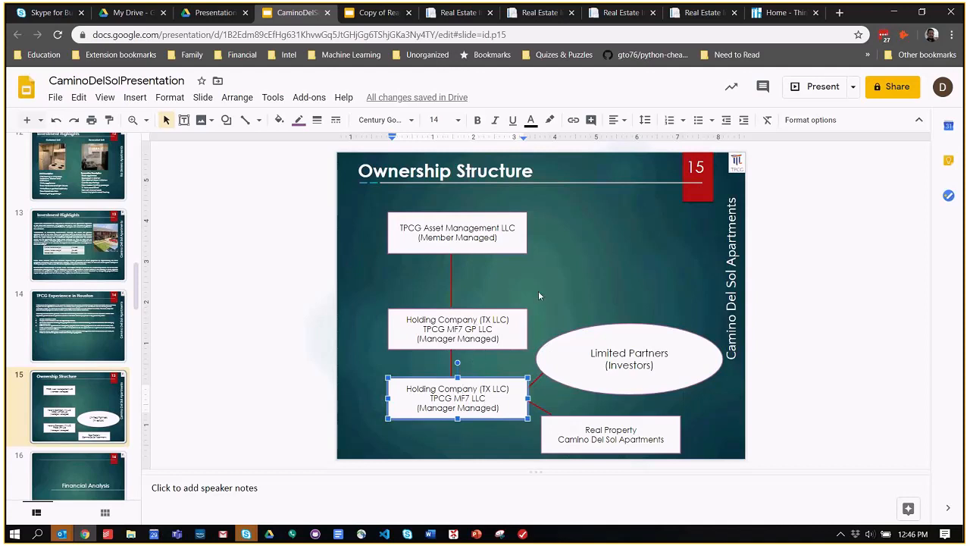
pyautogui.moveTo(339, 158)
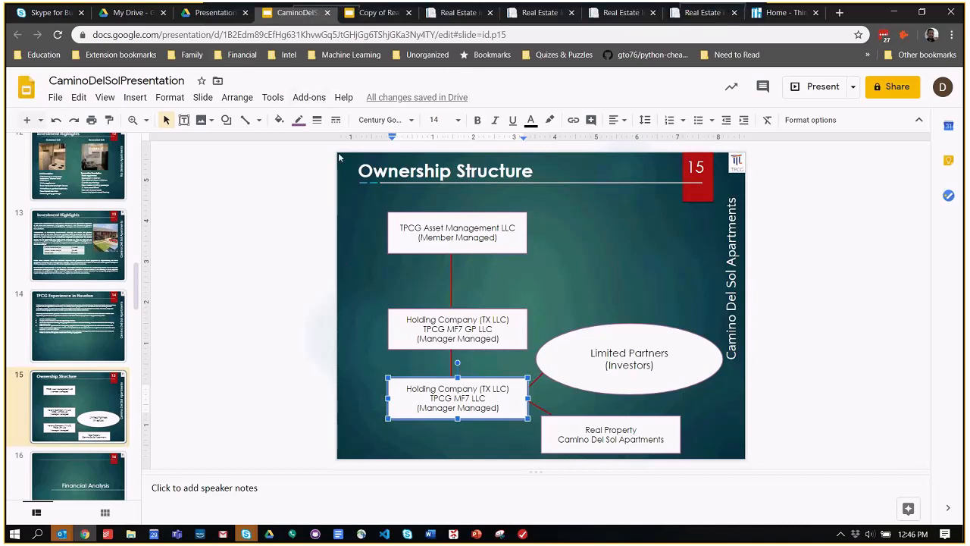
pyautogui.click(376, 12)
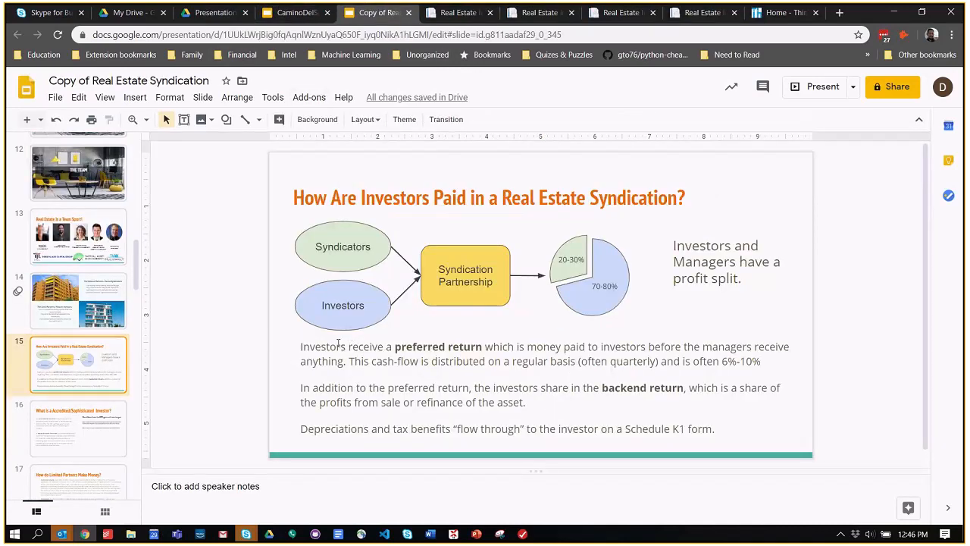
pyautogui.moveTo(583, 337)
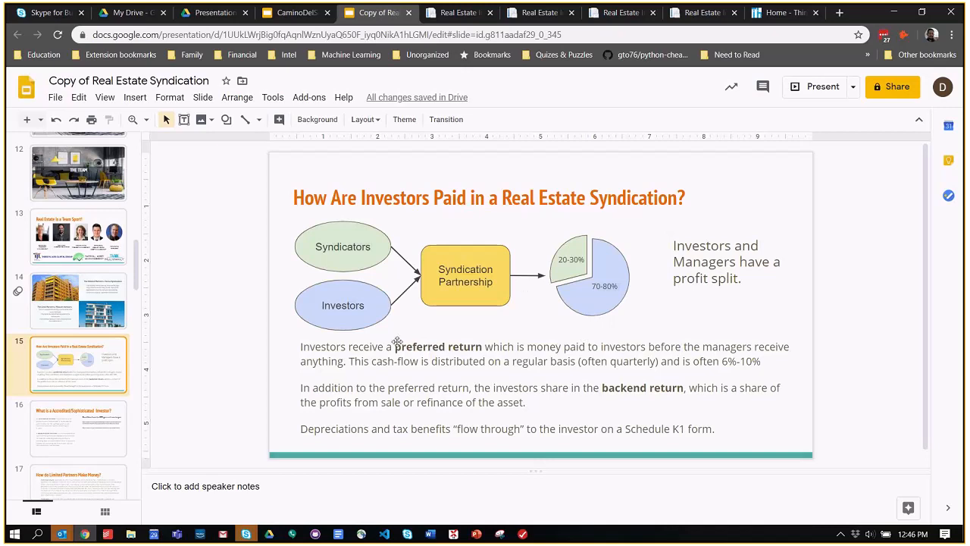
pyautogui.moveTo(363, 255)
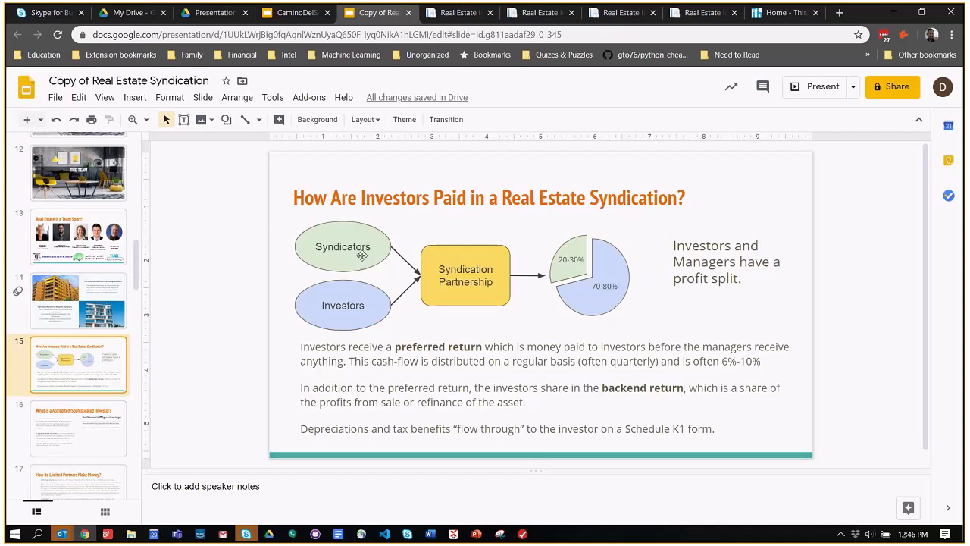
pyautogui.moveTo(362, 255)
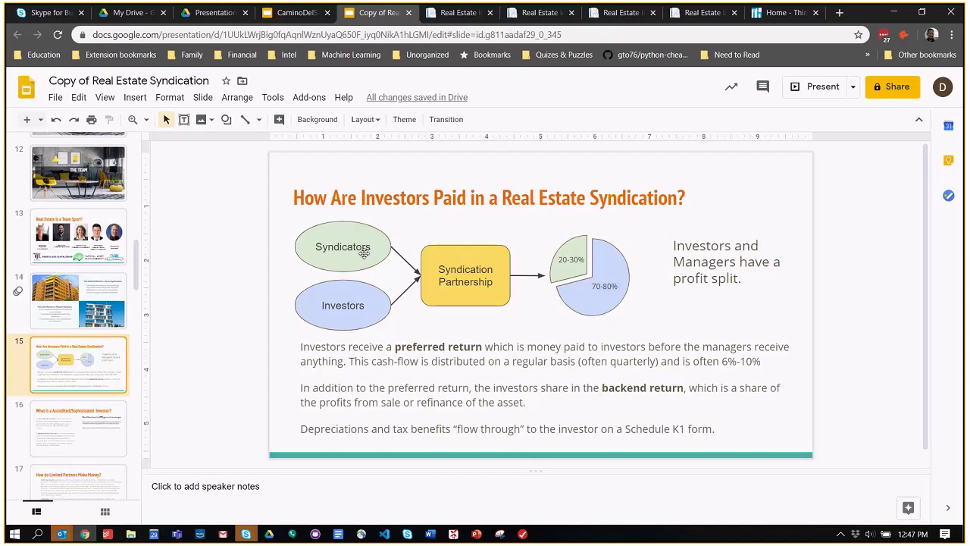
pyautogui.moveTo(553, 379)
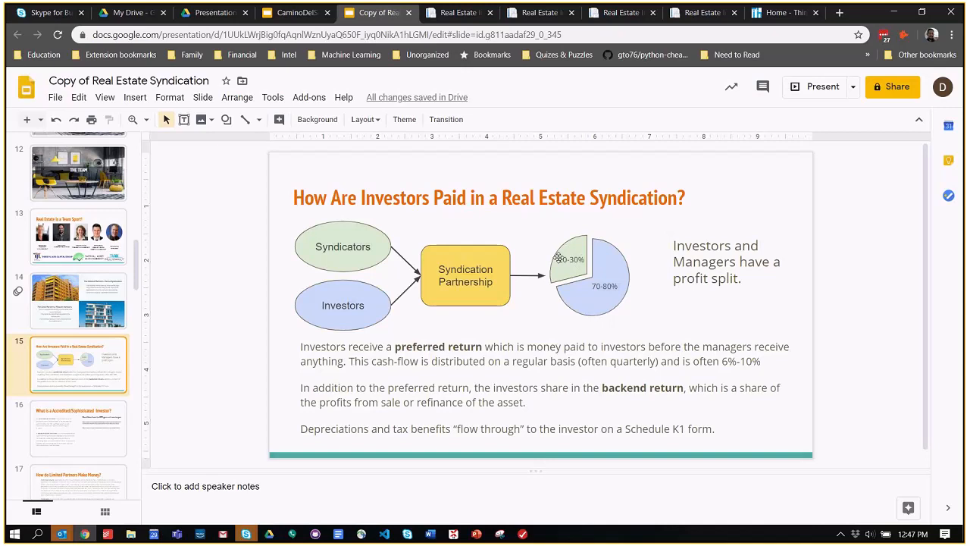
# Point out the profit split pie chart and the depreciation paragraph, then show the How do Limited Partners Make Money? slide
pyautogui.click(570, 261)
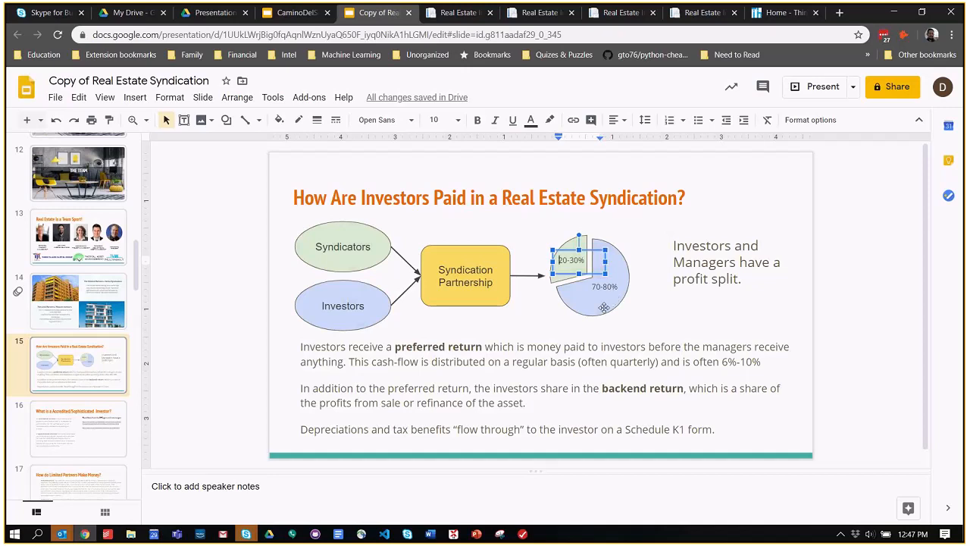
pyautogui.click(424, 346)
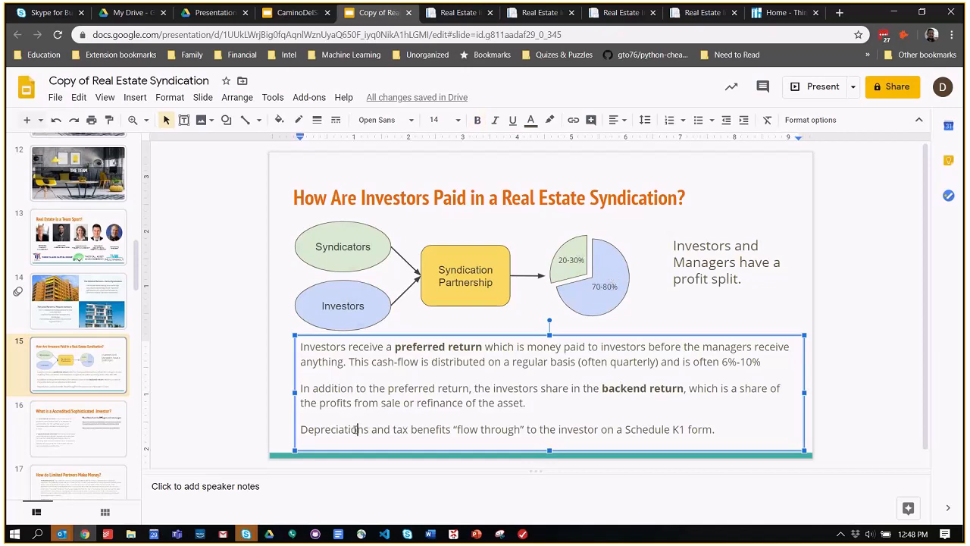
pyautogui.tripleClick(482, 429)
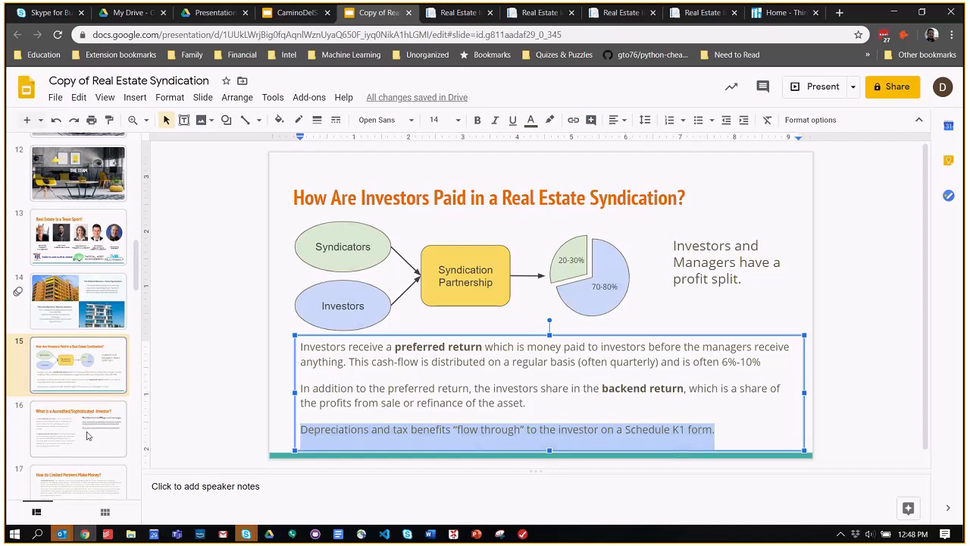
pyautogui.click(79, 427)
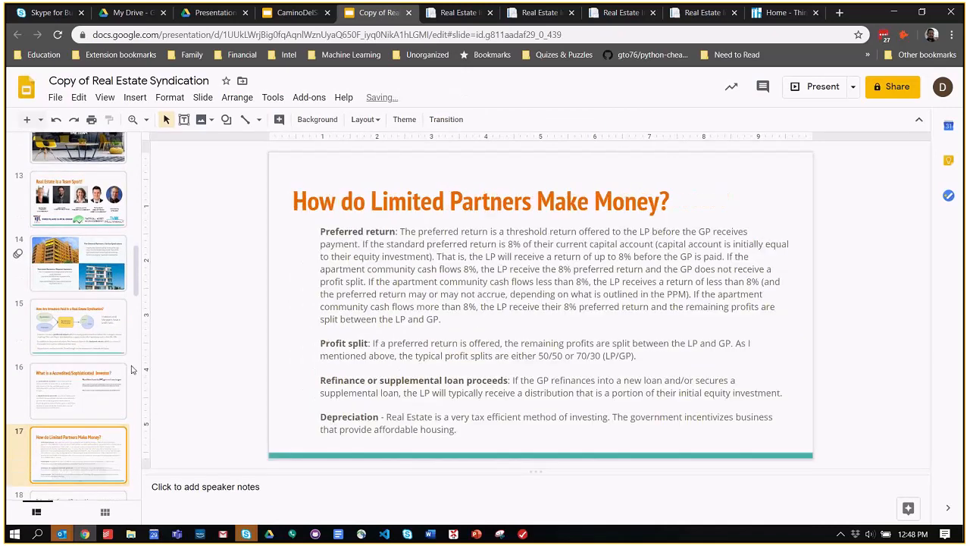
# Highlight body text words and the Depreciation paragraph, then show the Pre-Contract Phase responsibilities slide
pyautogui.scroll(-3)
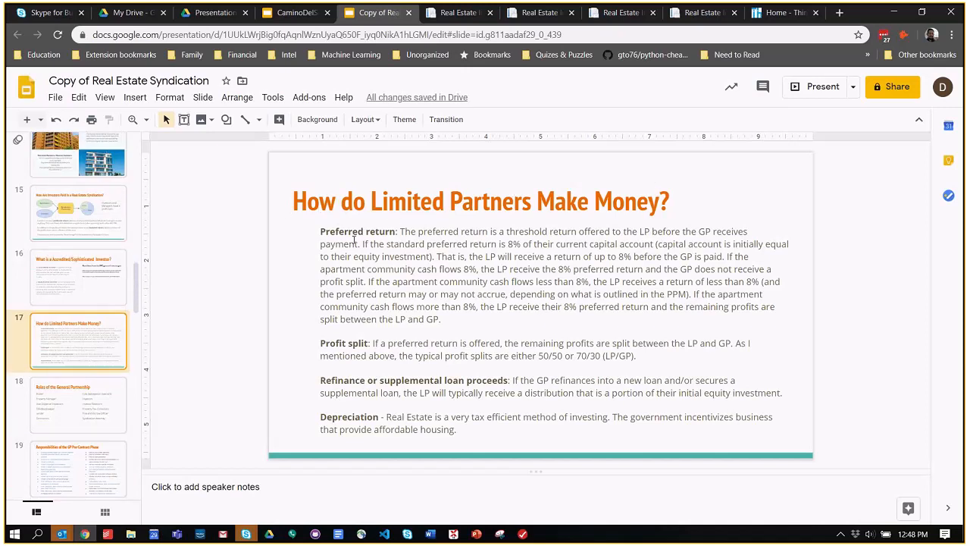
pyautogui.doubleClick(341, 232)
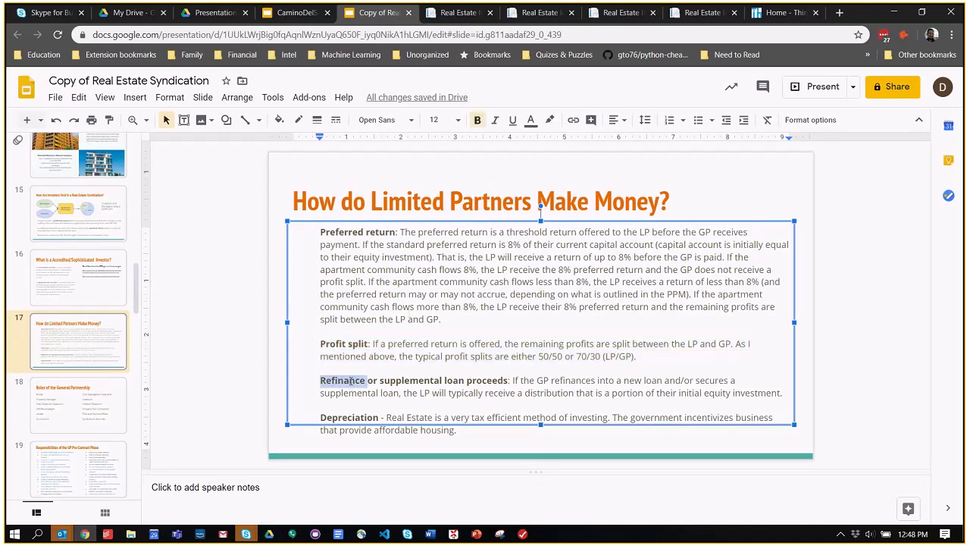
pyautogui.moveTo(320, 379); pyautogui.dragTo(509, 379)
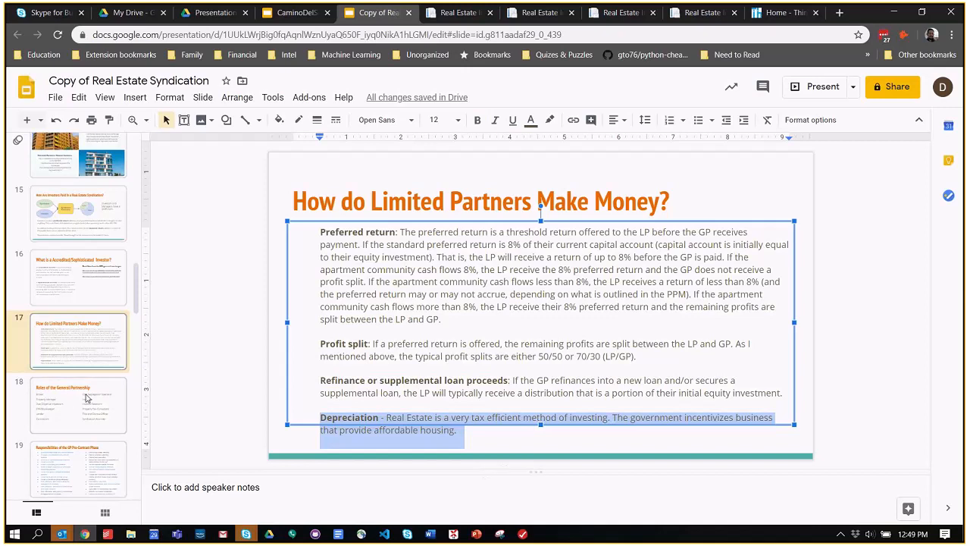
pyautogui.click(78, 455)
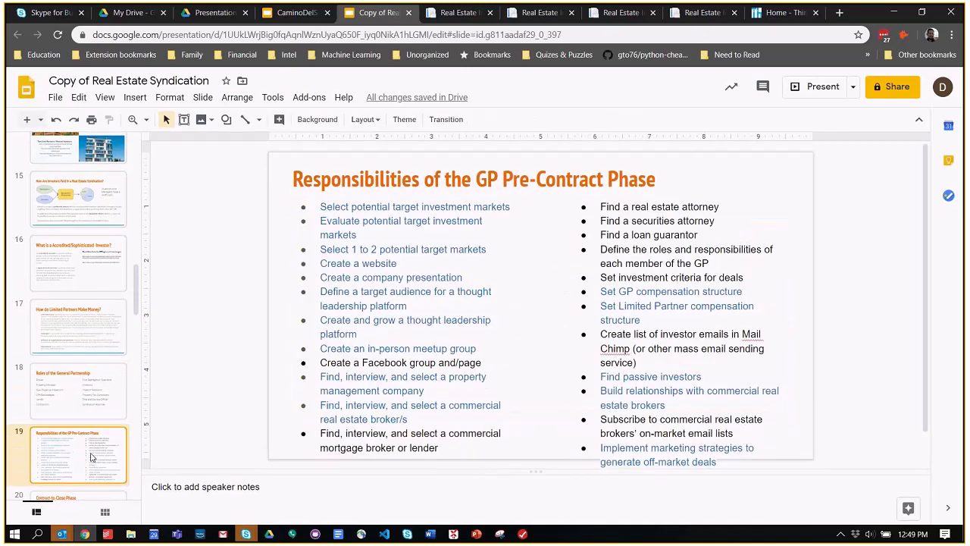
# Go back to the Roles of the General Partnership slide and highlight the Broker role
pyautogui.click(79, 391)
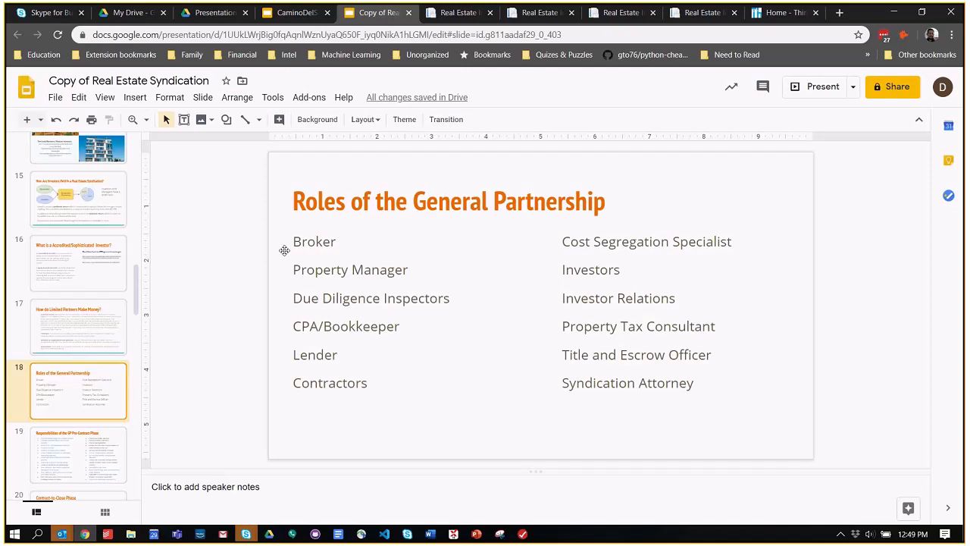
pyautogui.doubleClick(314, 241)
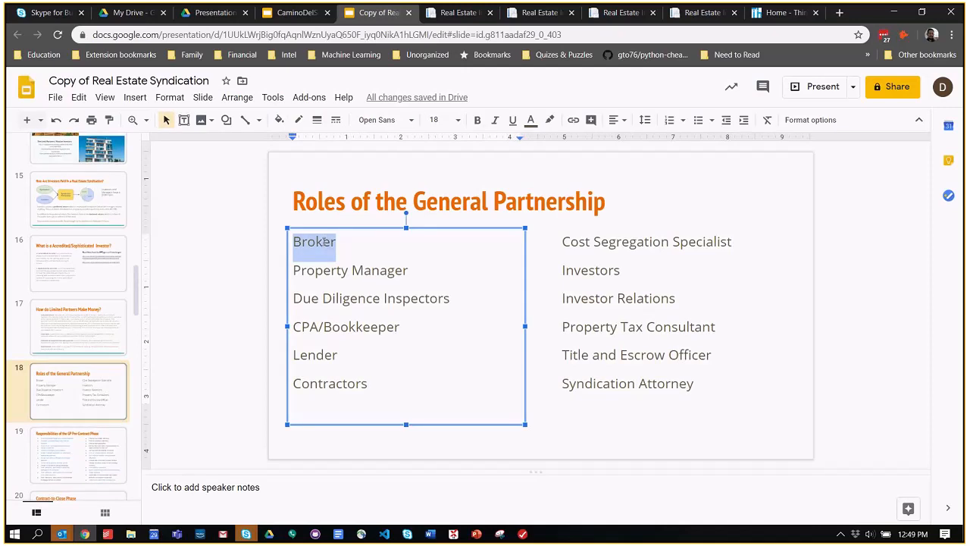
pyautogui.moveTo(223, 334)
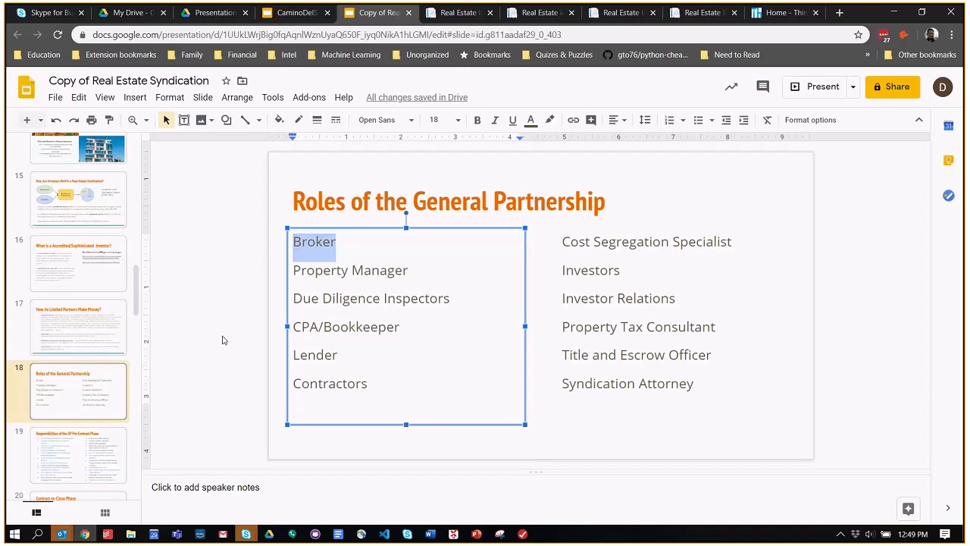
pyautogui.moveTo(321, 236)
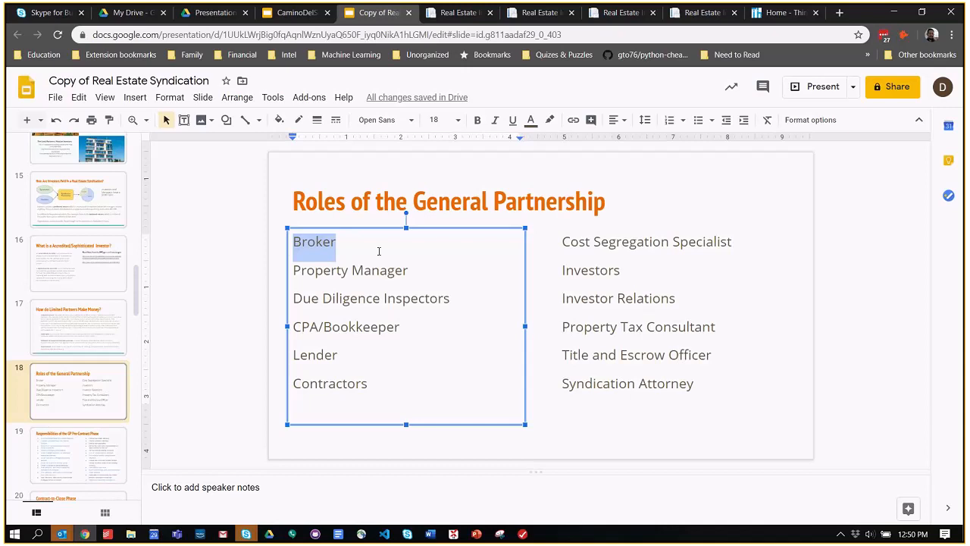
pyautogui.moveTo(379, 252)
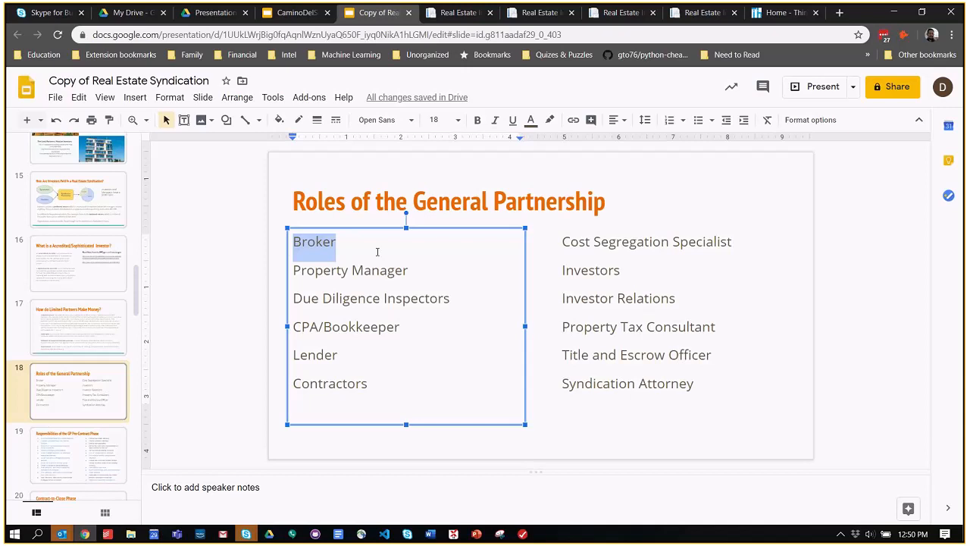
pyautogui.moveTo(430, 253)
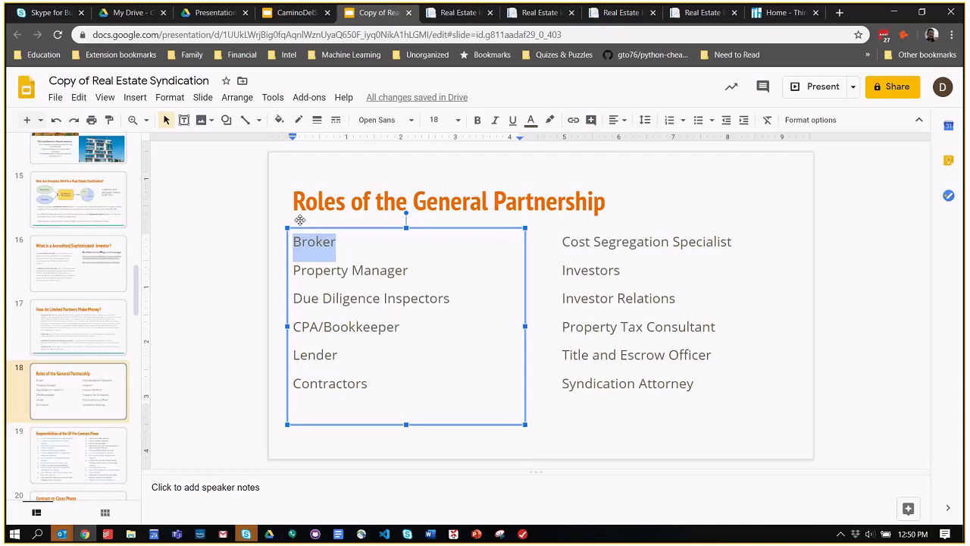
pyautogui.moveTo(309, 221)
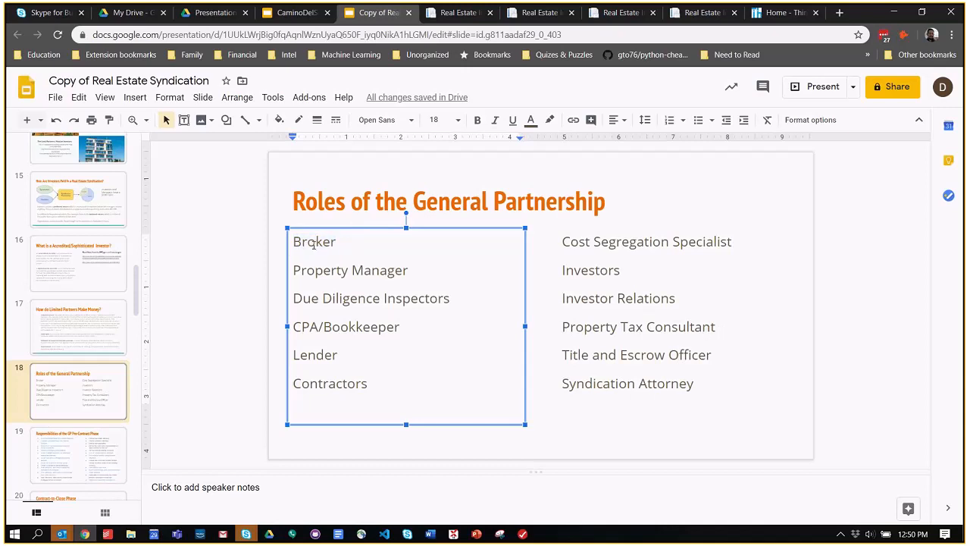
pyautogui.doubleClick(314, 242)
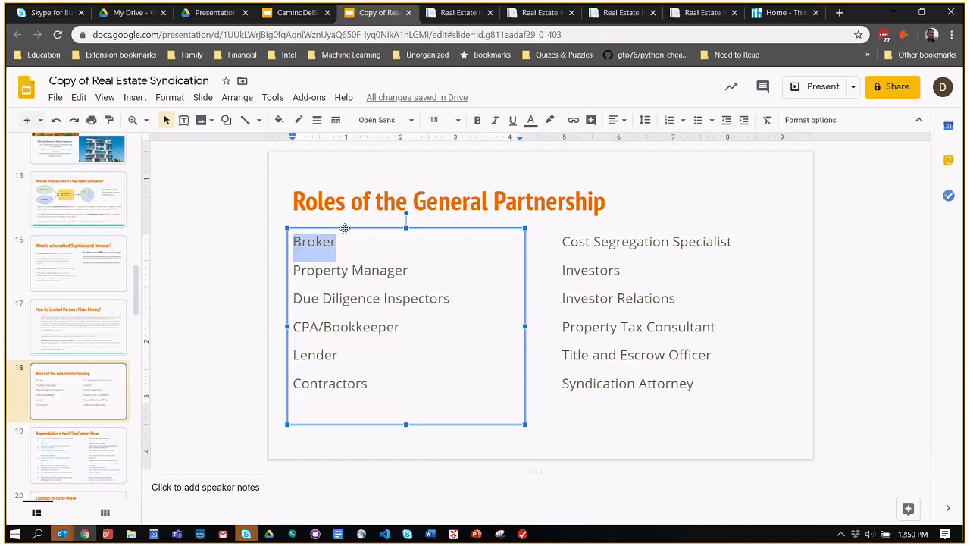
# Highlight Property Manager, Lender, Investor Relations and Property Tax Consultant, then show the Pre-Contract Phase slide
pyautogui.click(327, 277)
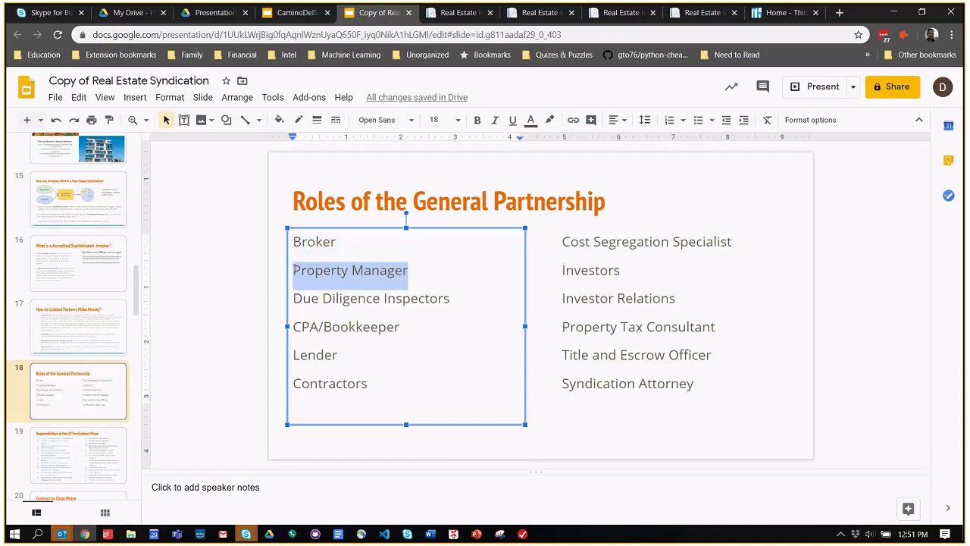
pyautogui.moveTo(361, 242)
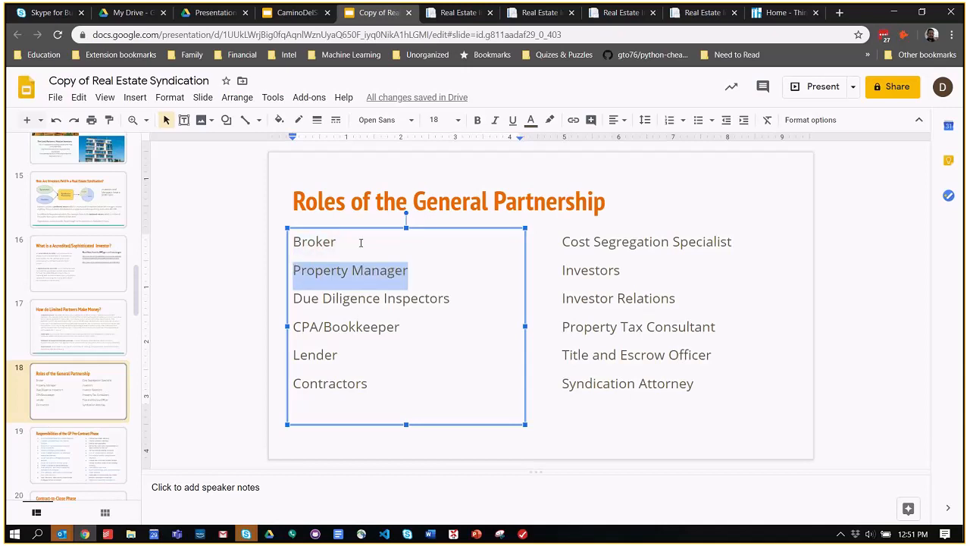
pyautogui.moveTo(379, 262)
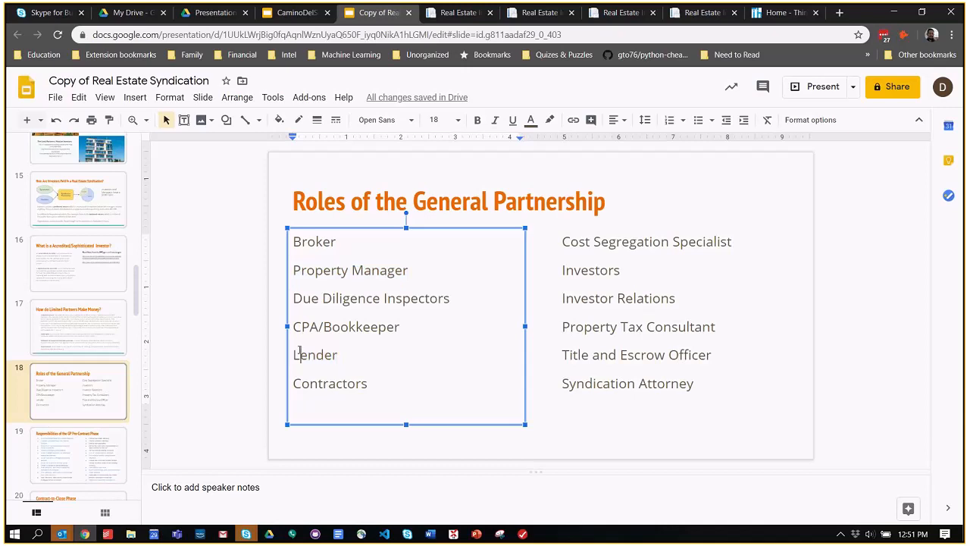
pyautogui.doubleClick(316, 355)
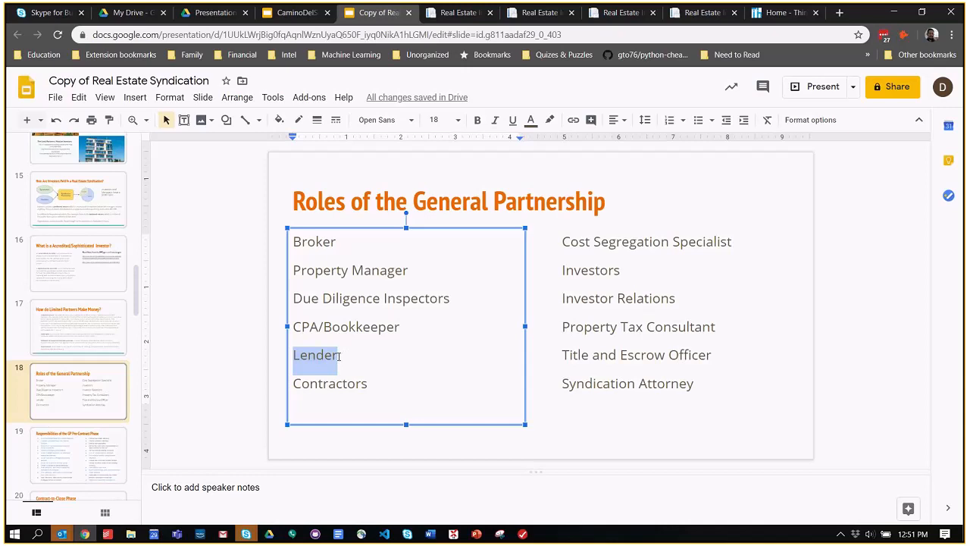
pyautogui.moveTo(343, 381)
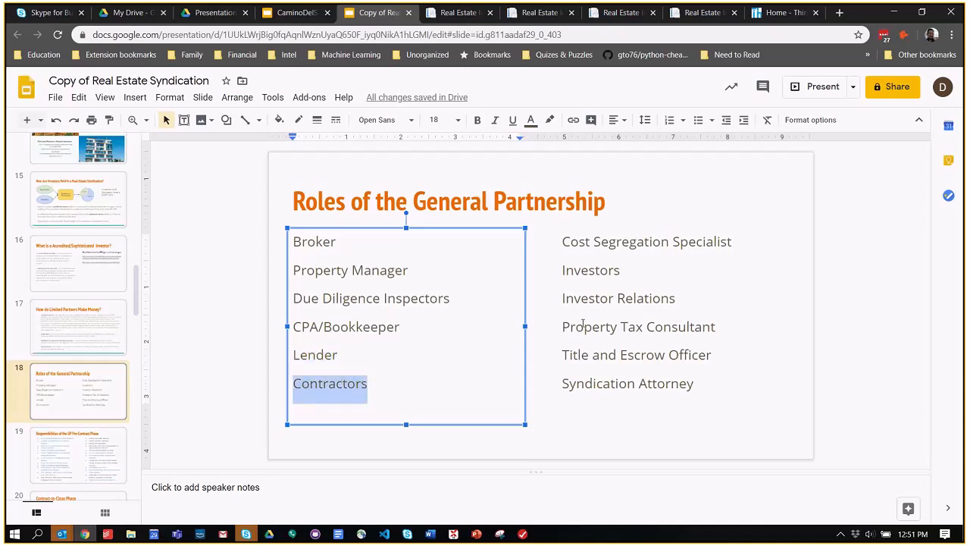
pyautogui.moveTo(719, 255)
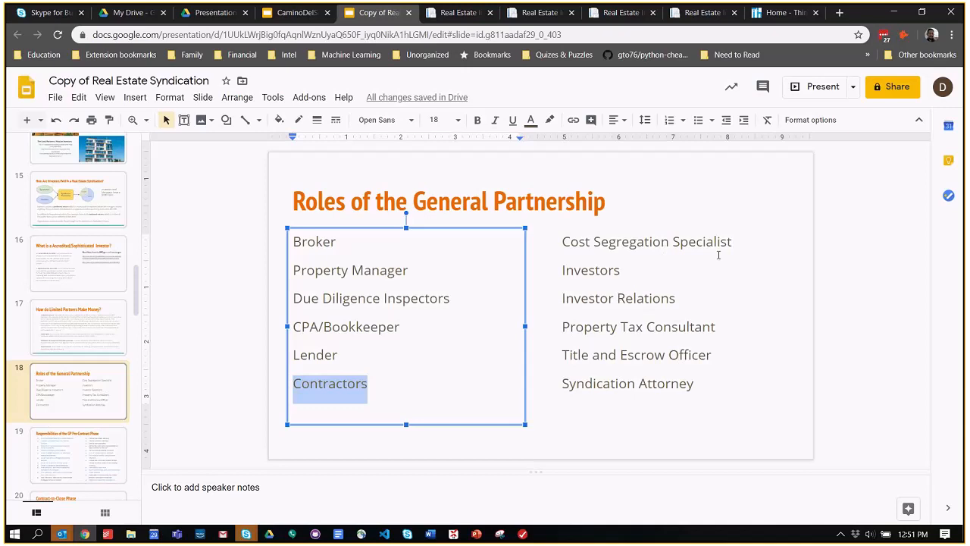
pyautogui.click(597, 270)
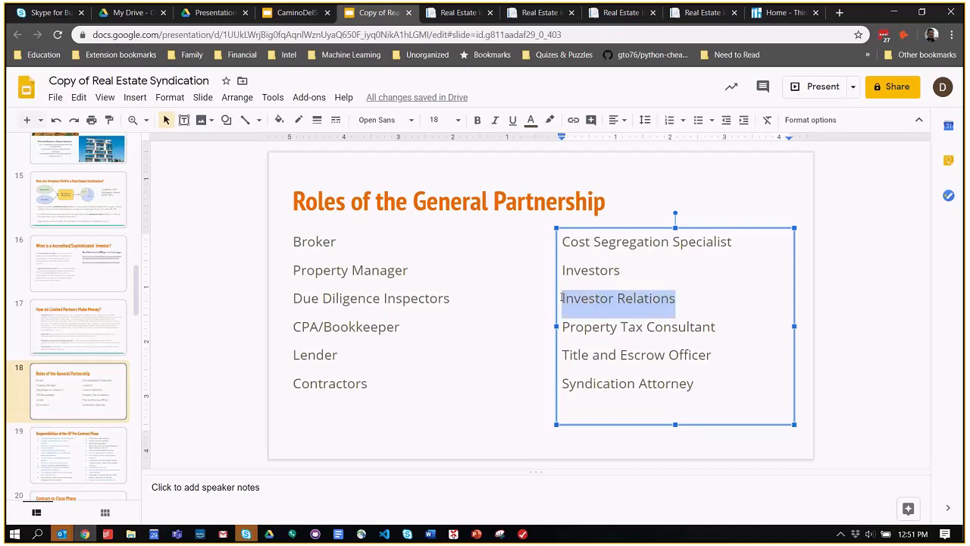
pyautogui.click(597, 327)
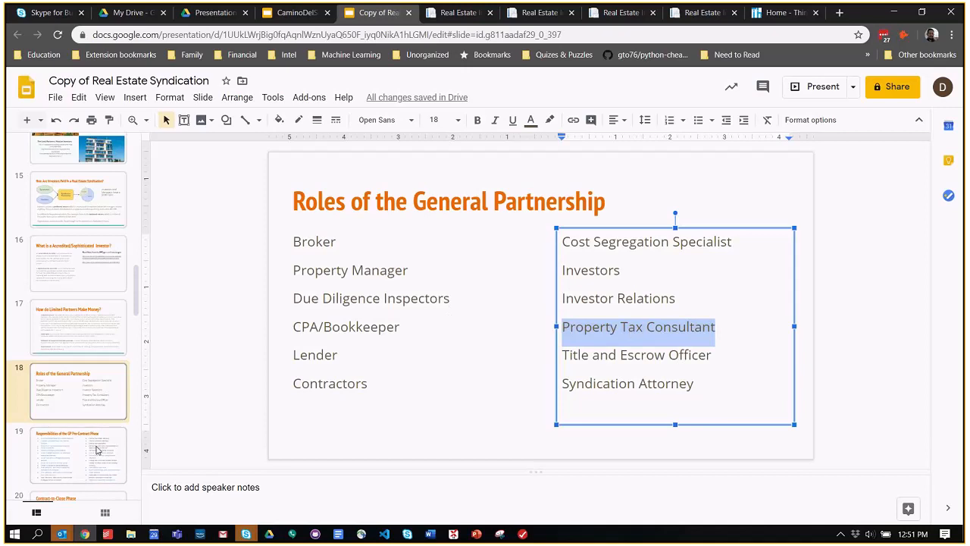
pyautogui.click(79, 455)
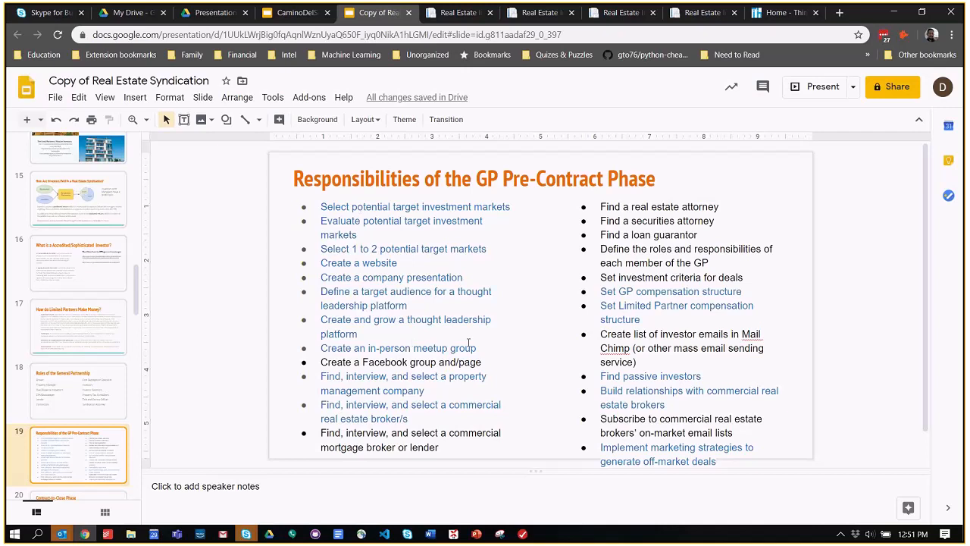
pyautogui.moveTo(852, 495)
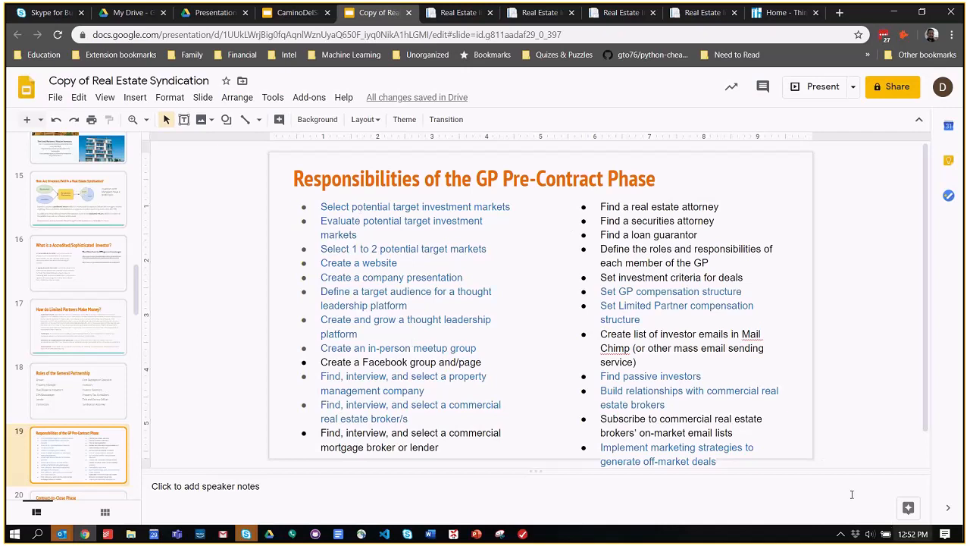
pyautogui.moveTo(409, 247)
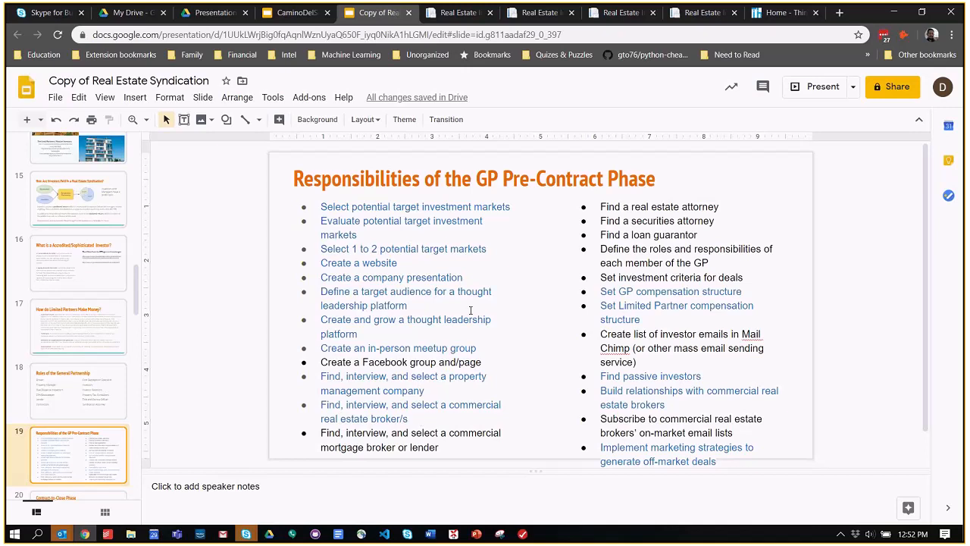
pyautogui.moveTo(614, 205)
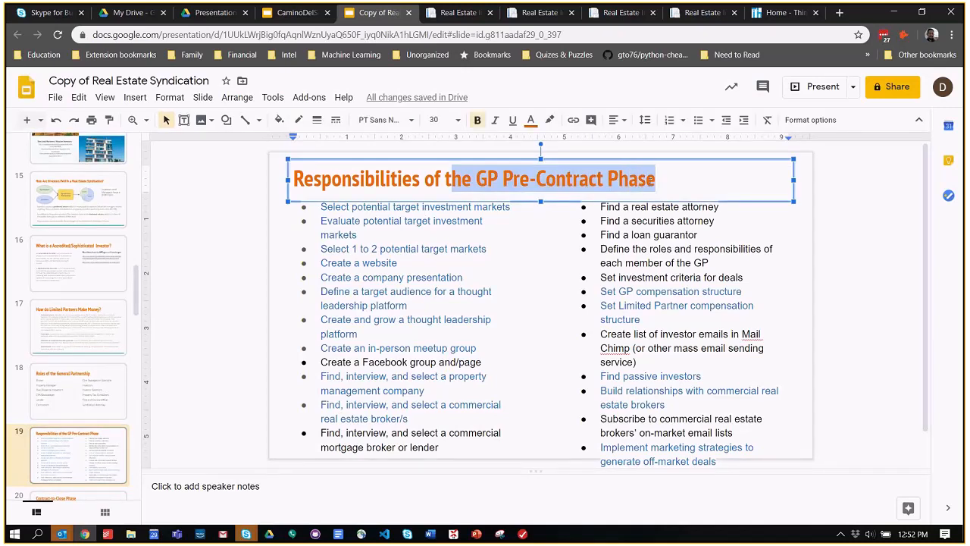
# Show the Contract-to-Close Phase slide listing steps 29 through 39
pyautogui.click(79, 393)
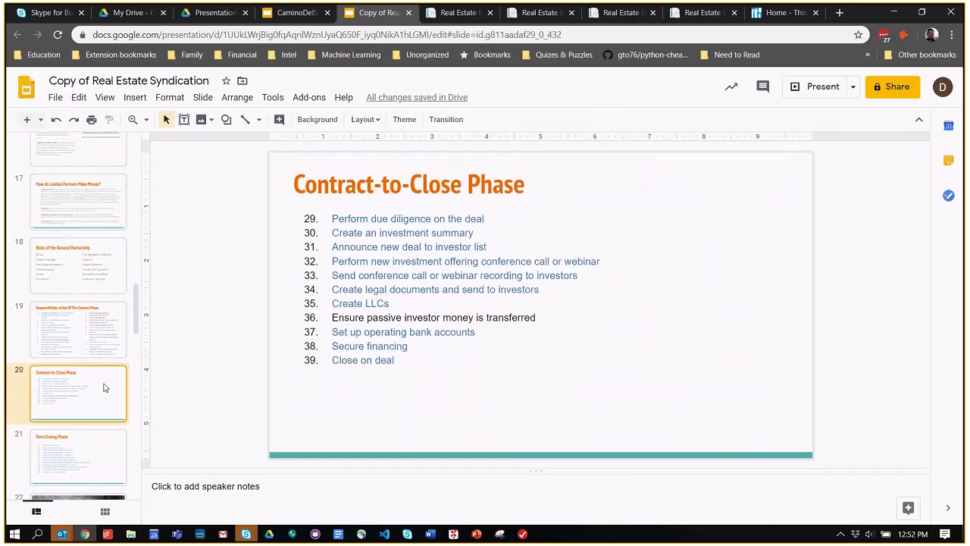
pyautogui.moveTo(285, 211)
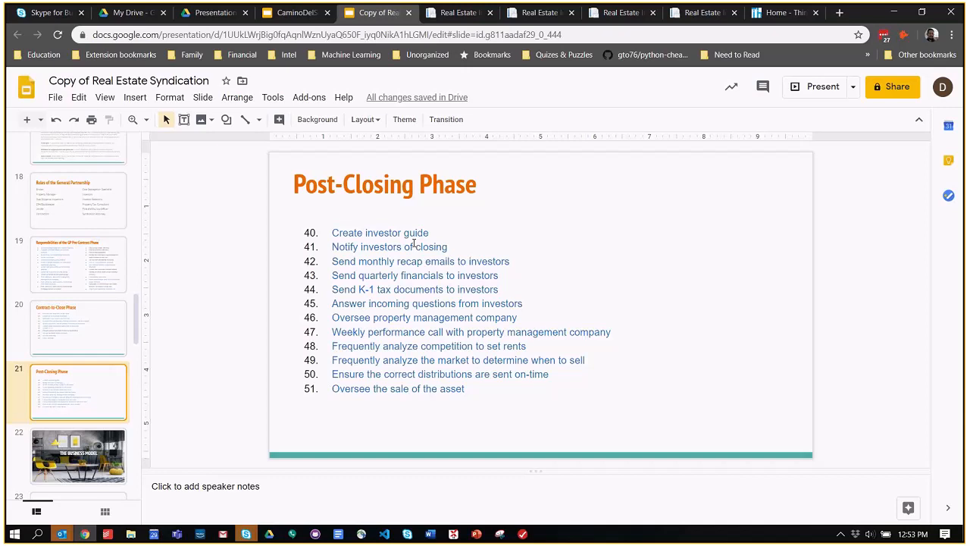
pyautogui.moveTo(401, 288)
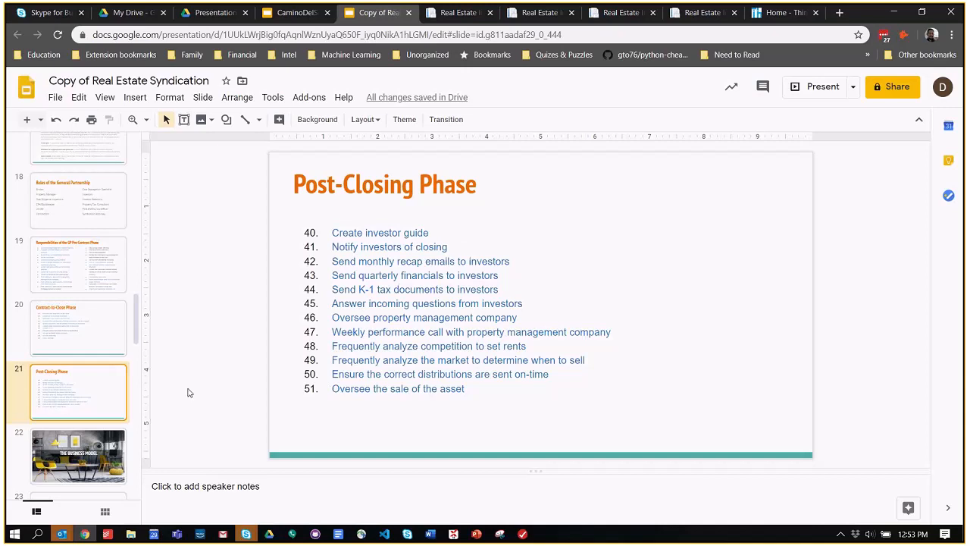
# Step through the Business Model divider and Camino Del Sol slides, landing back on the business model slide
pyautogui.click(79, 317)
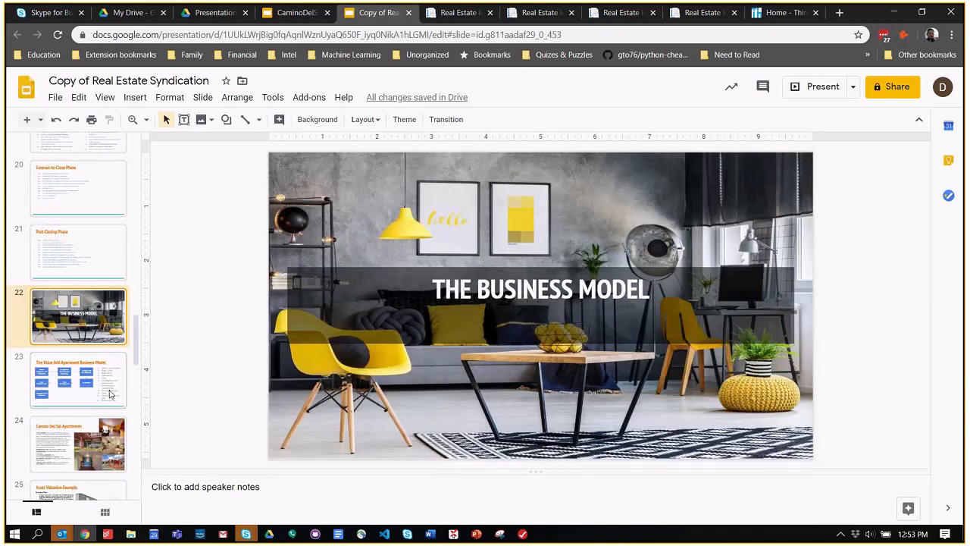
pyautogui.click(79, 332)
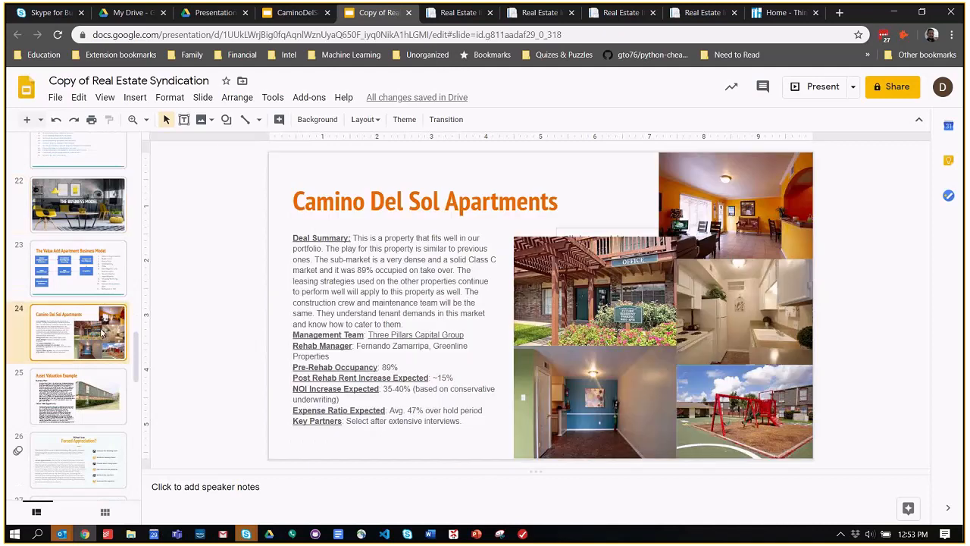
pyautogui.click(79, 267)
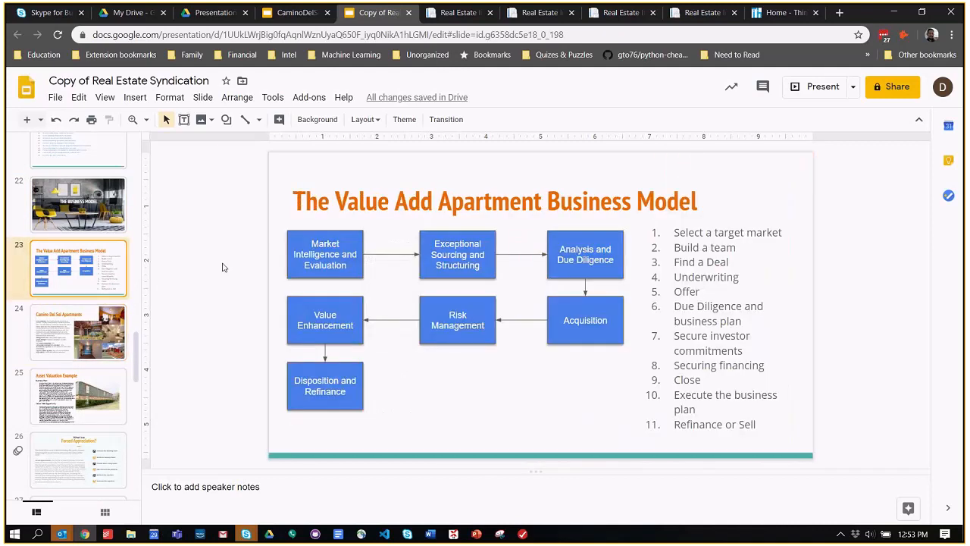
pyautogui.moveTo(670, 219)
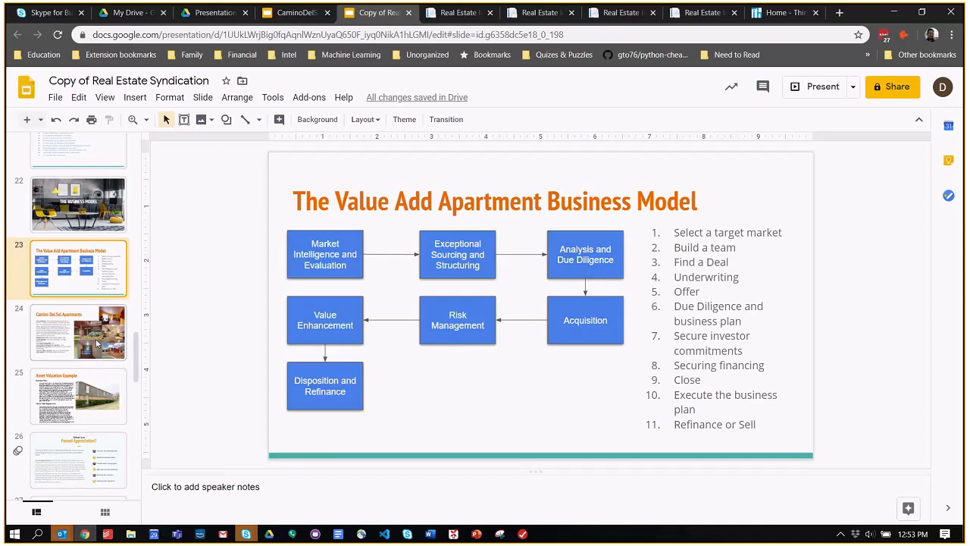
pyautogui.moveTo(100, 342)
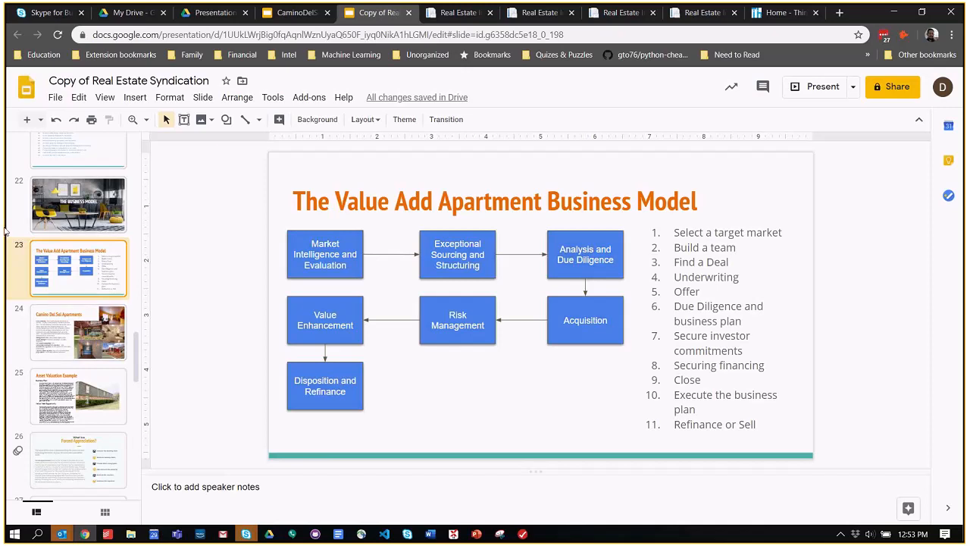
pyautogui.moveTo(285, 219)
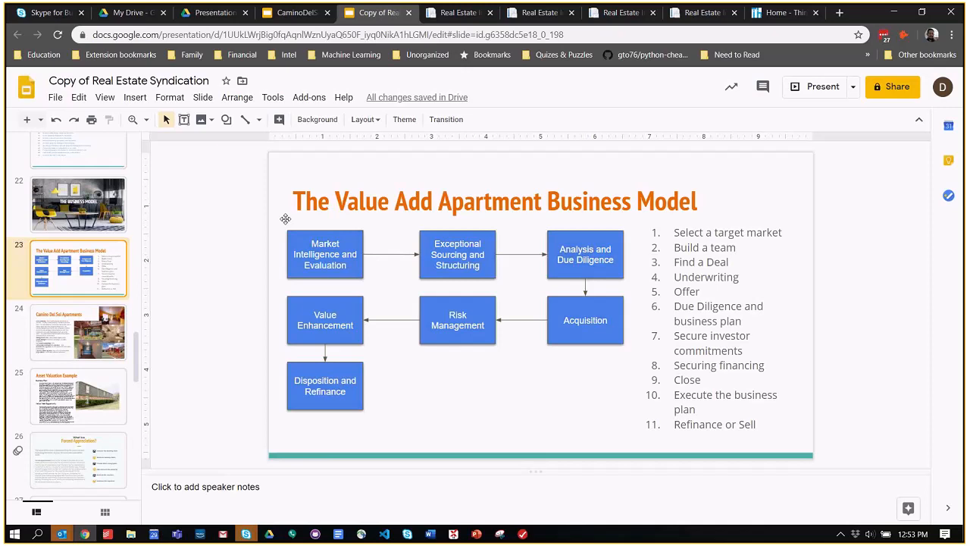
pyautogui.moveTo(287, 220)
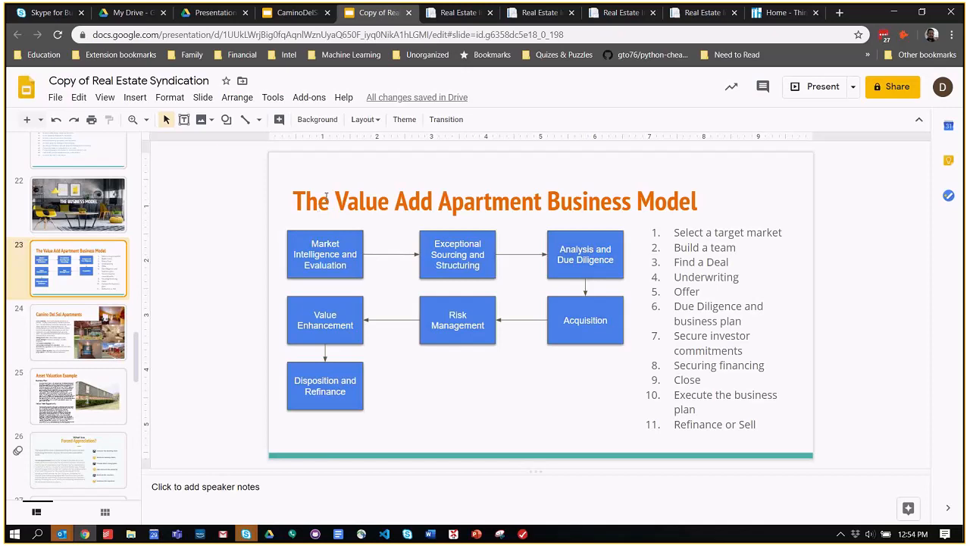
# Select the title's first word, then move to the Camino Del Sol Apartments slide
pyautogui.doubleClick(310, 200)
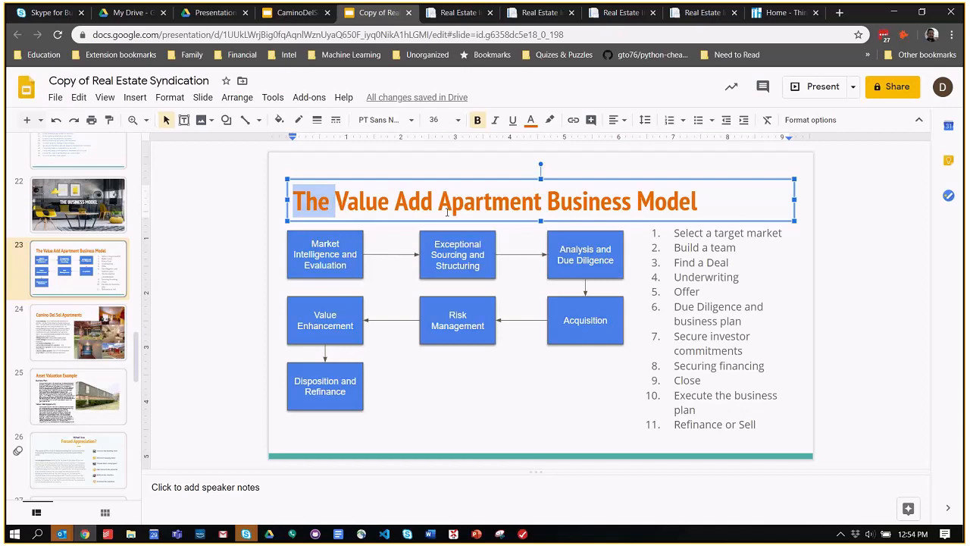
pyautogui.click(78, 332)
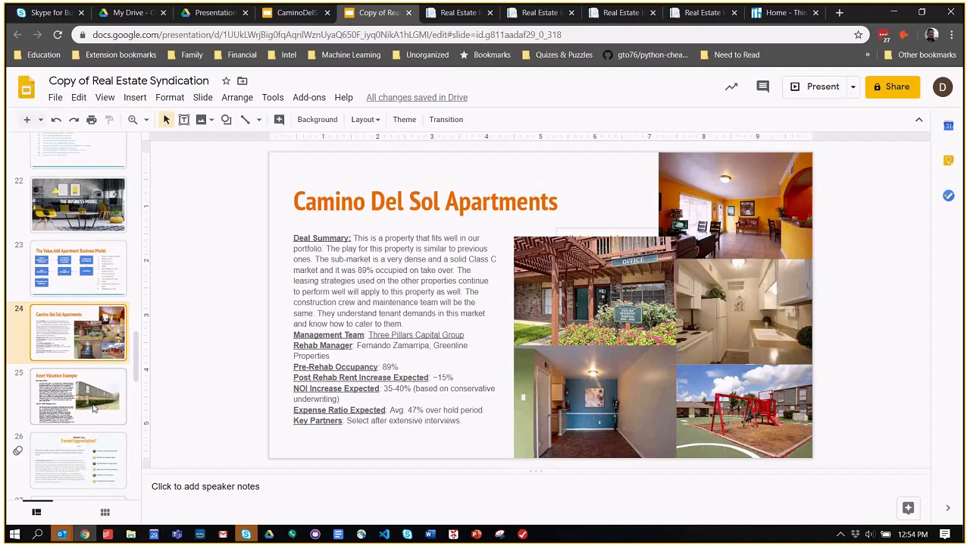
pyautogui.moveTo(97, 434)
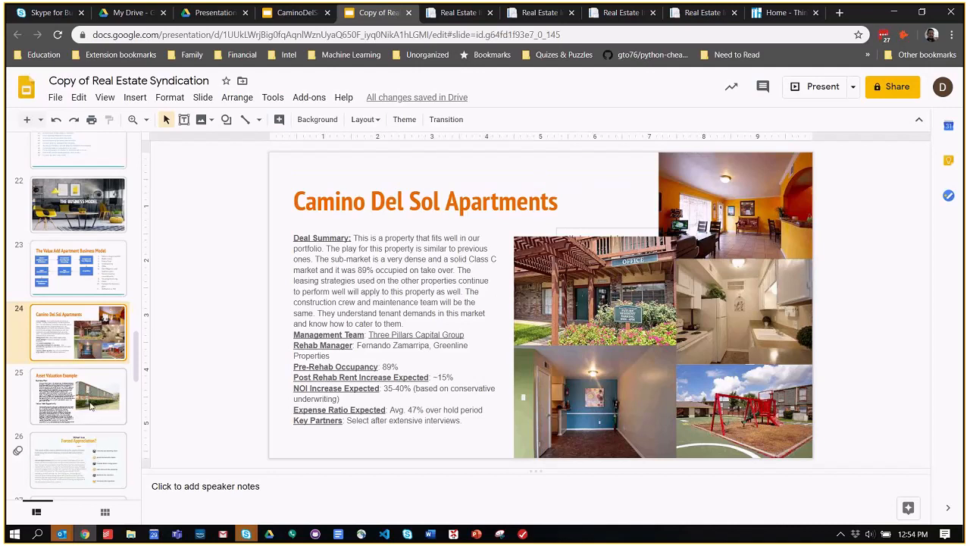
pyautogui.click(79, 396)
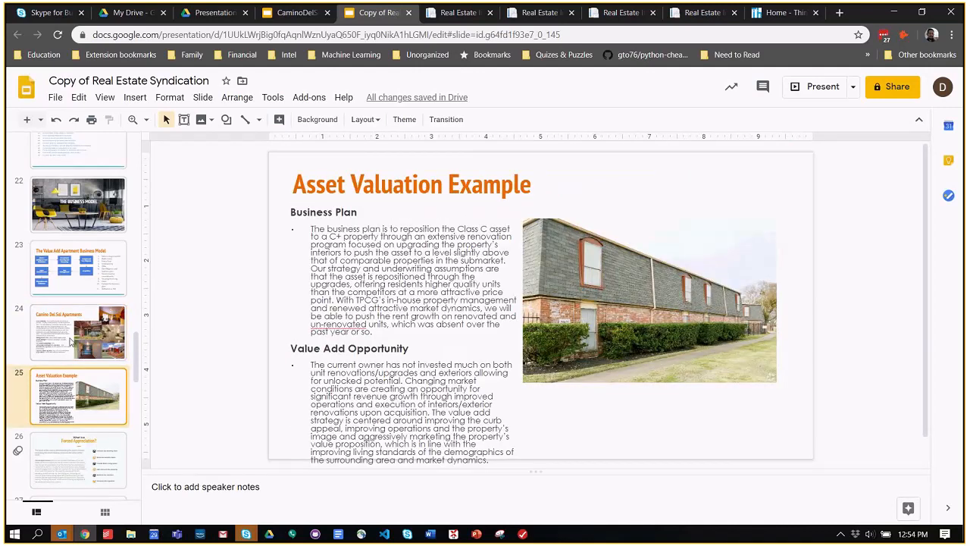
pyautogui.click(79, 332)
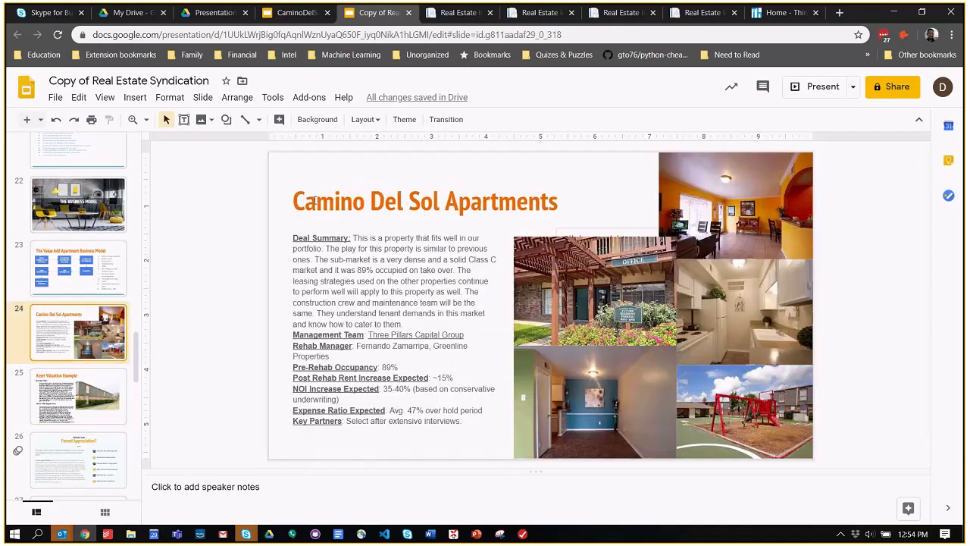
pyautogui.click(424, 201)
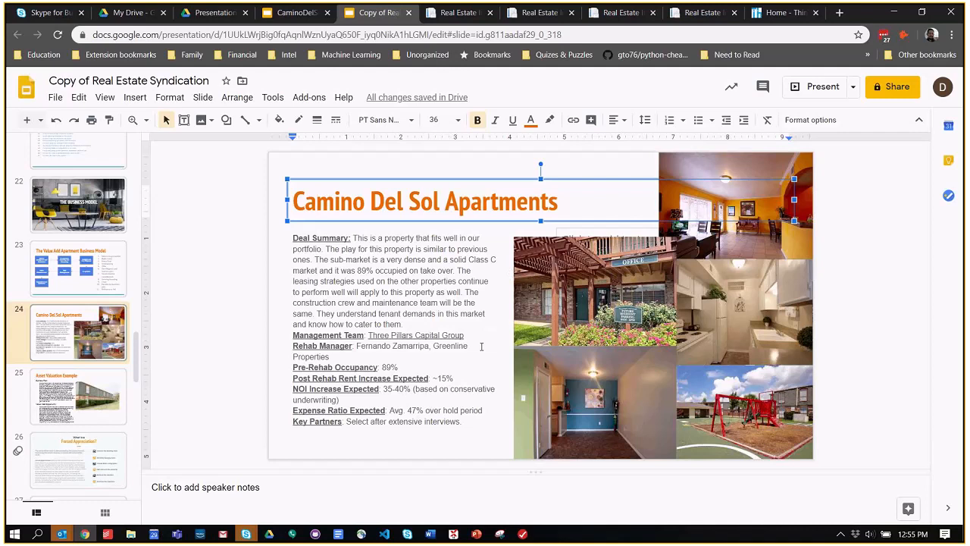
pyautogui.click(79, 267)
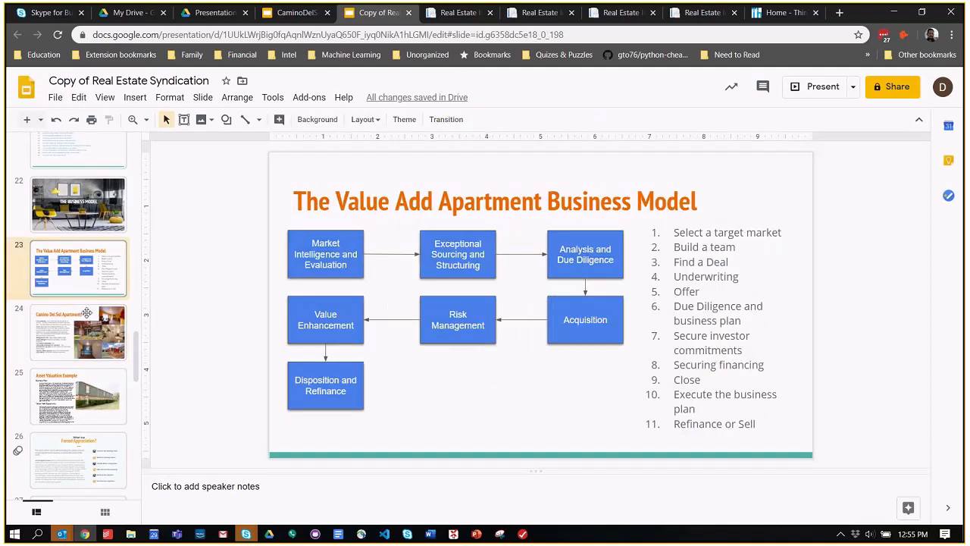
pyautogui.click(79, 332)
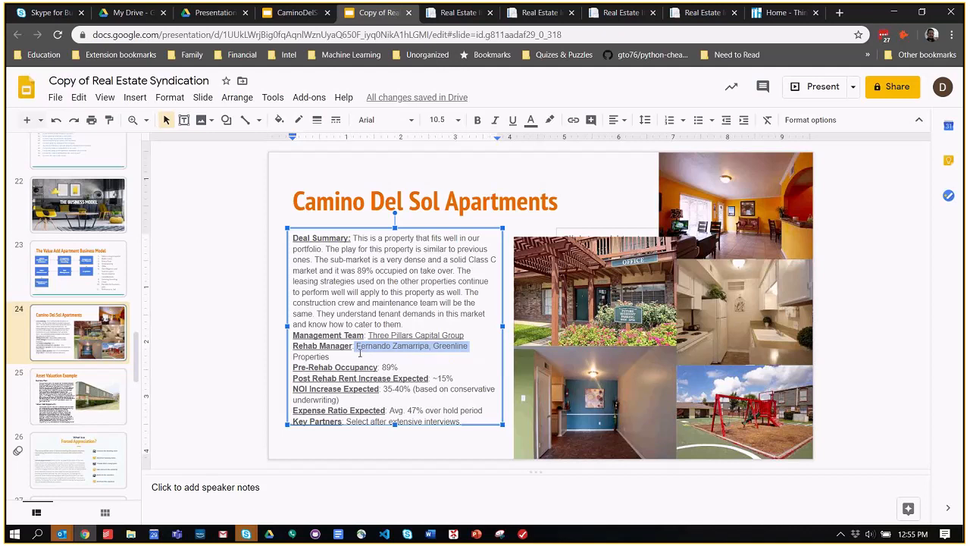
pyautogui.moveTo(391, 358)
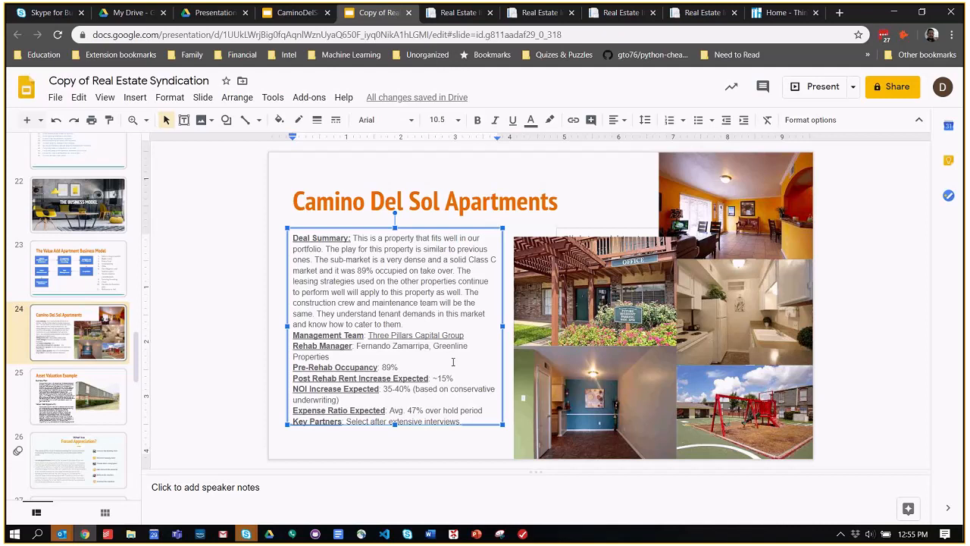
pyautogui.click(305, 291)
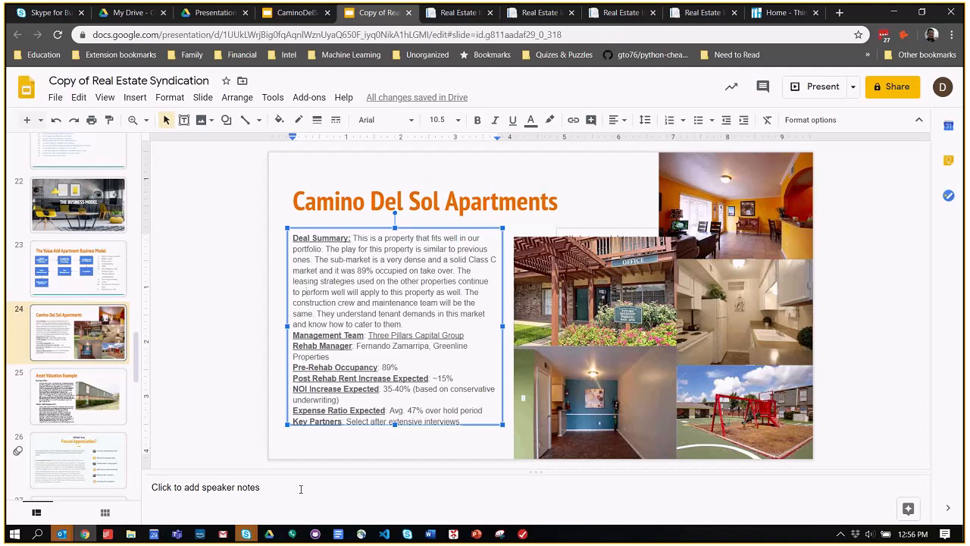
pyautogui.click(304, 292)
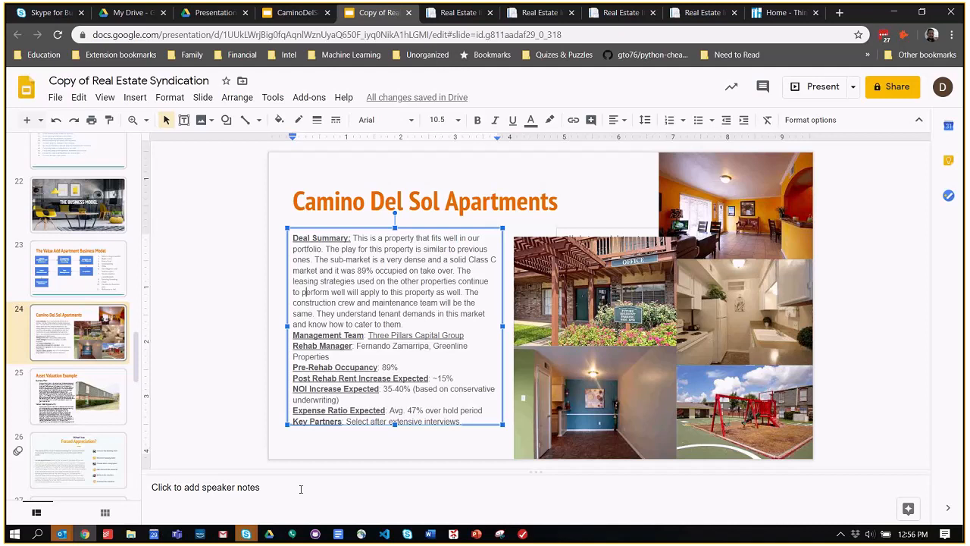
pyautogui.click(425, 200)
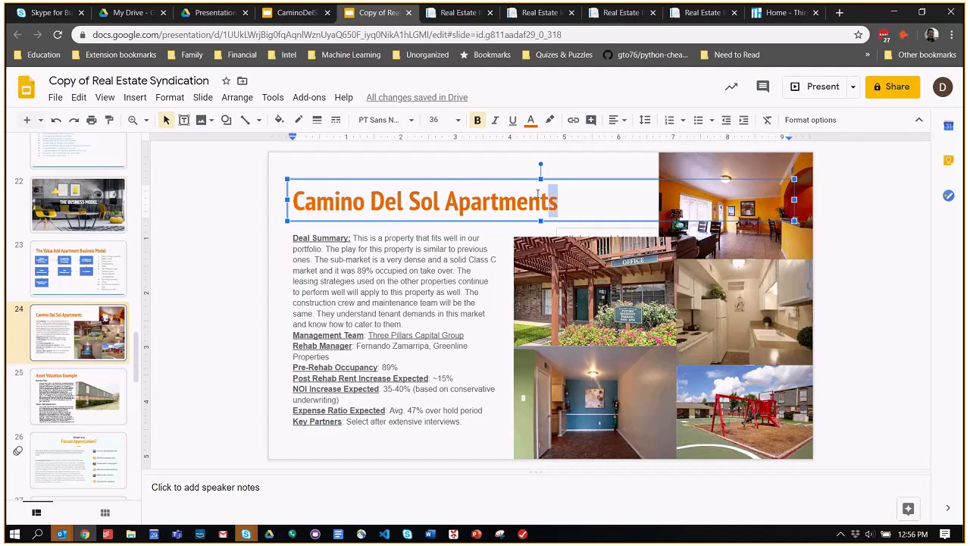
pyautogui.tripleClick(424, 201)
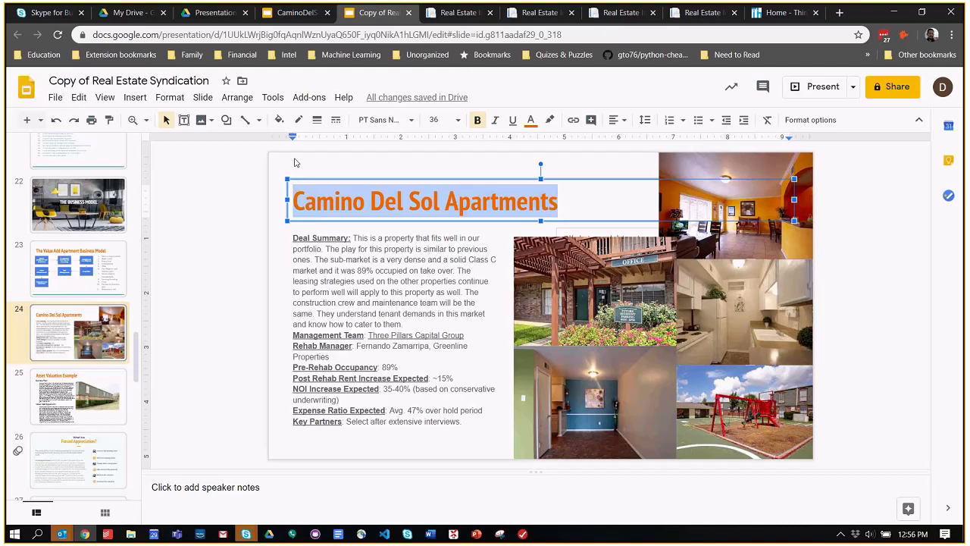
pyautogui.moveTo(363, 175)
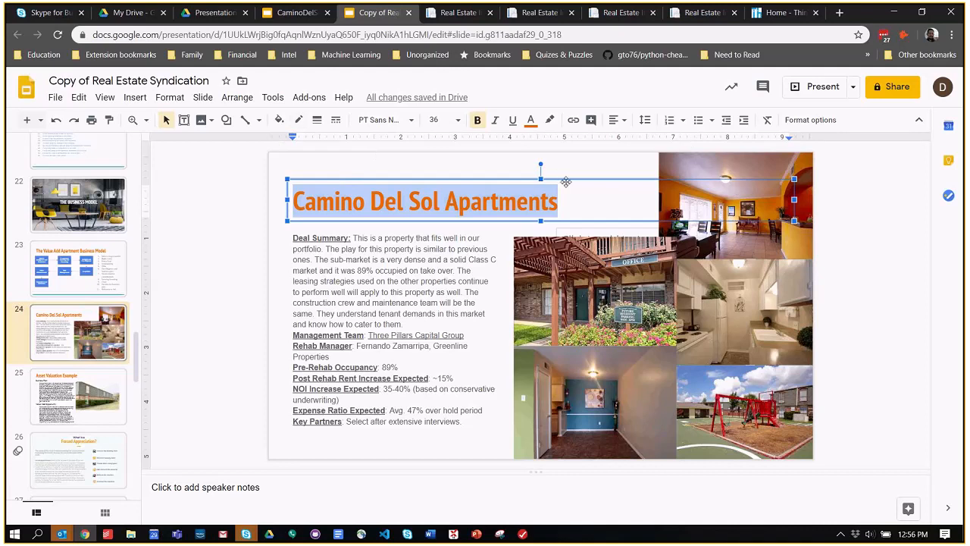
pyautogui.moveTo(573, 172)
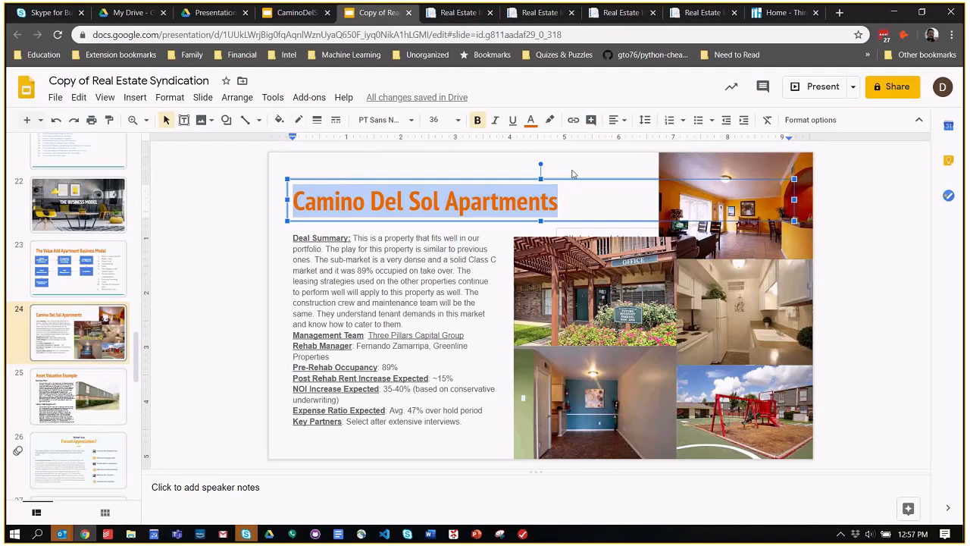
pyautogui.moveTo(573, 173)
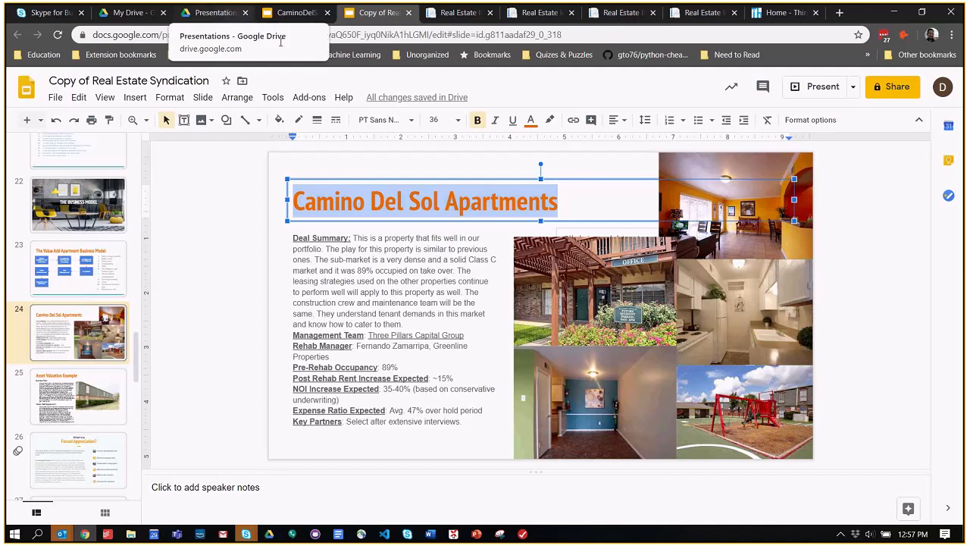
pyautogui.moveTo(273, 264)
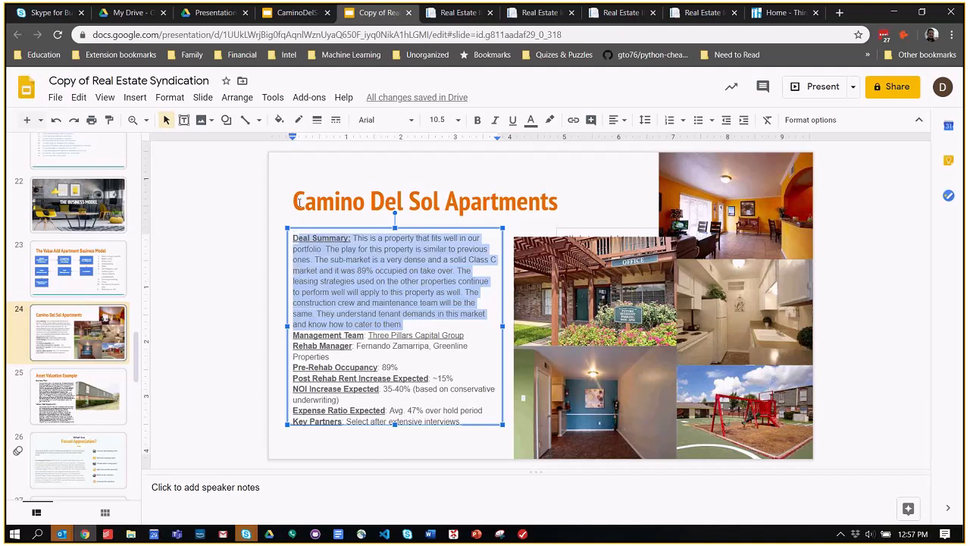
# Advance to the Asset Valuation Example slide
pyautogui.click(425, 200)
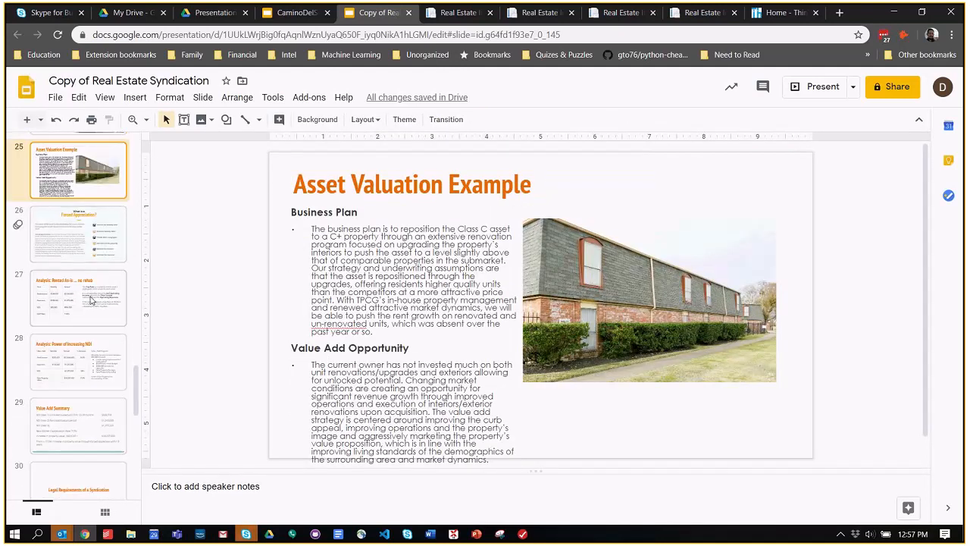
# Show the Rented As-is no rehab slide and select the $188,900 monthly income value
pyautogui.click(79, 297)
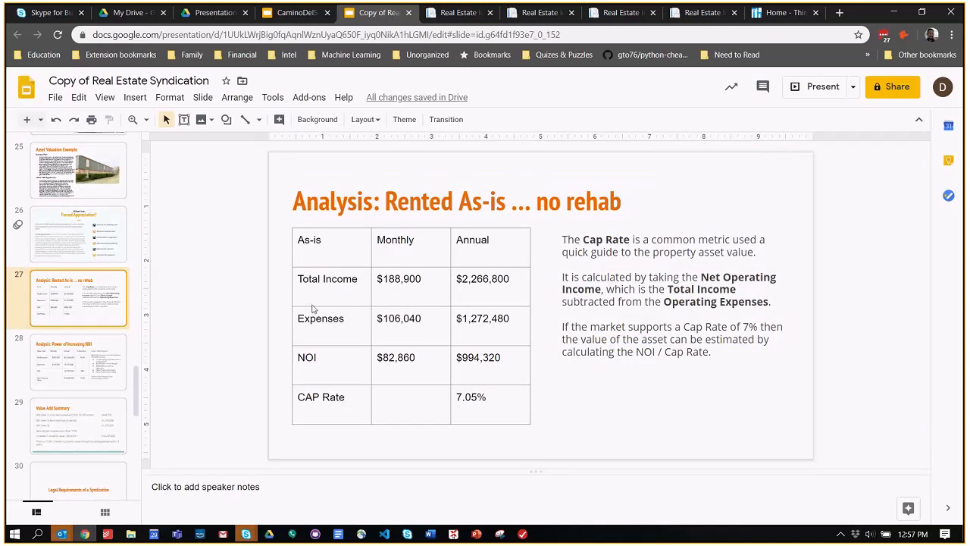
pyautogui.doubleClick(397, 279)
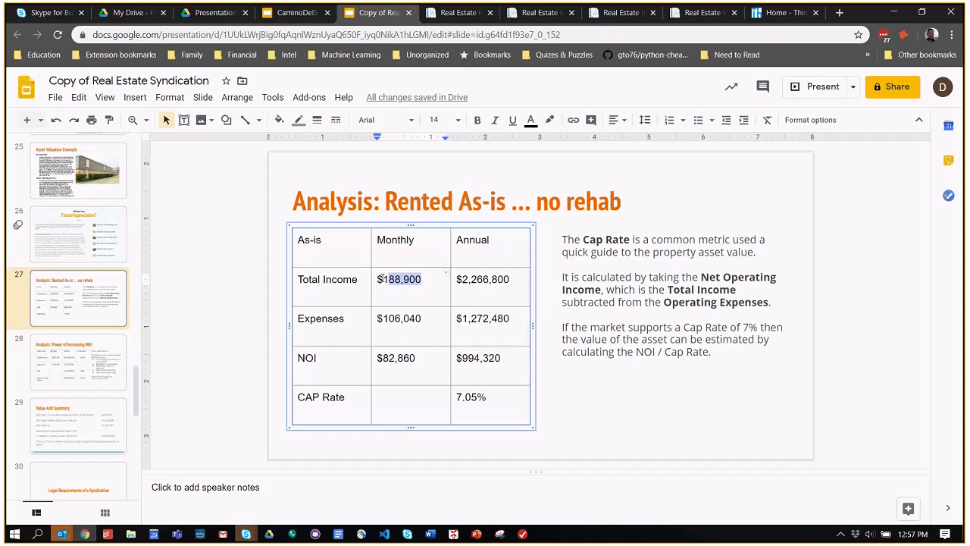
pyautogui.doubleClick(397, 279)
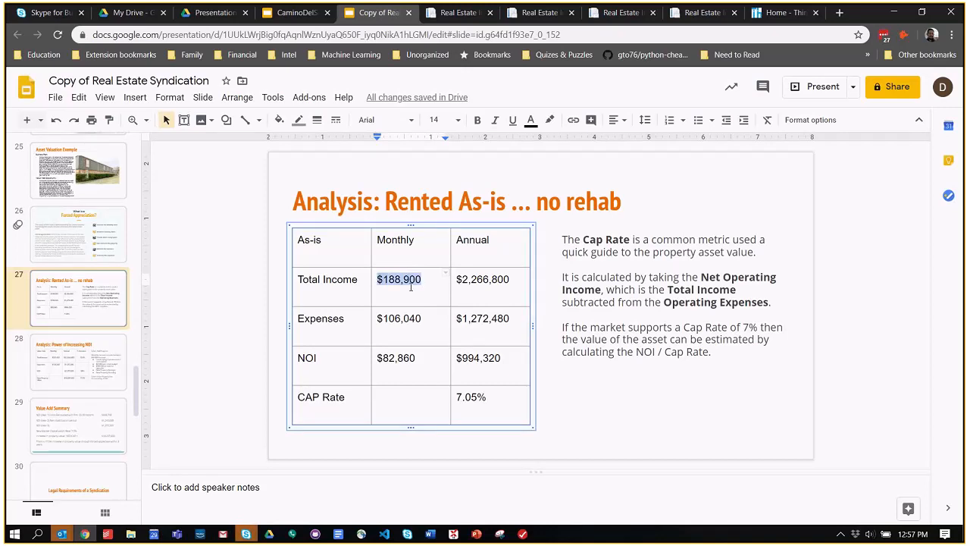
# Step through the Power of Increasing NOI, Rented As-is and Asset Valuation slides, ending on Forced Appreciation
pyautogui.click(78, 361)
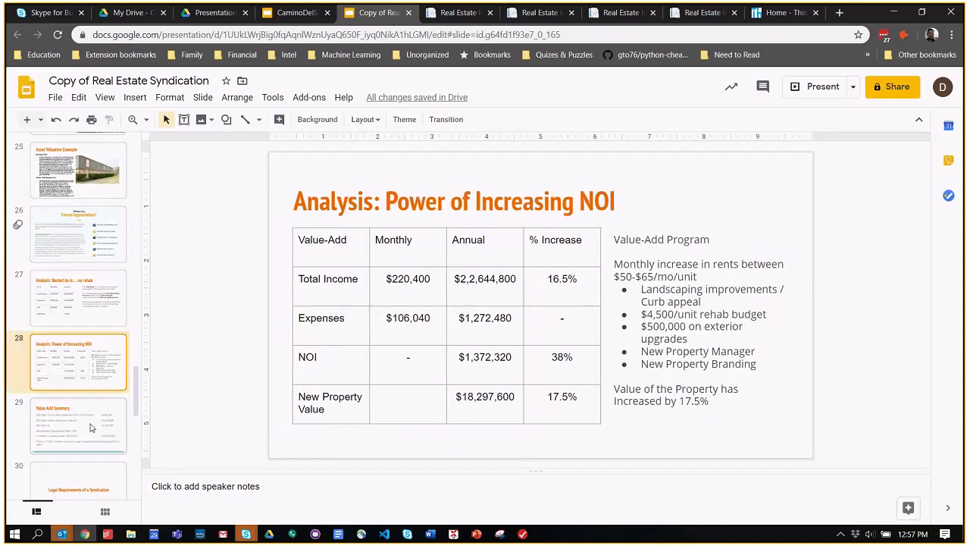
pyautogui.click(79, 297)
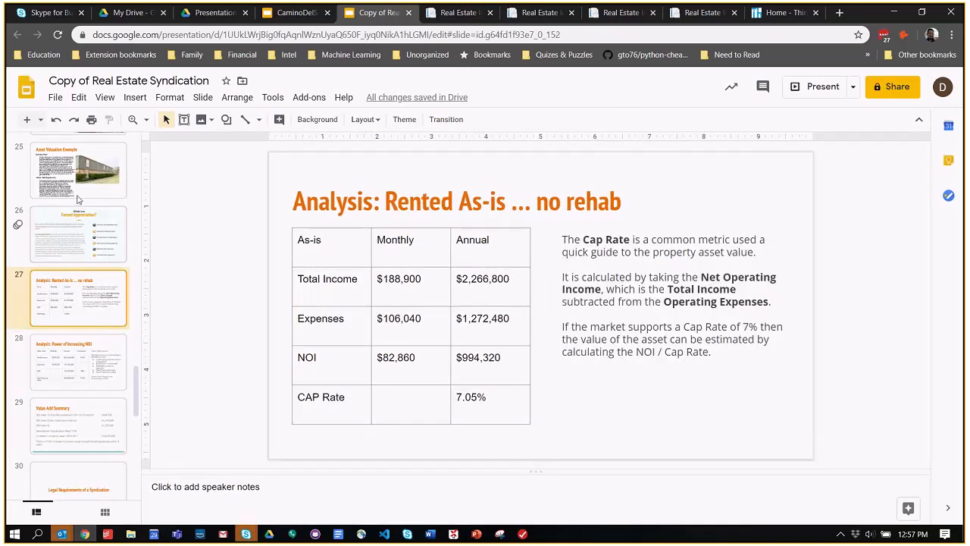
pyautogui.click(79, 175)
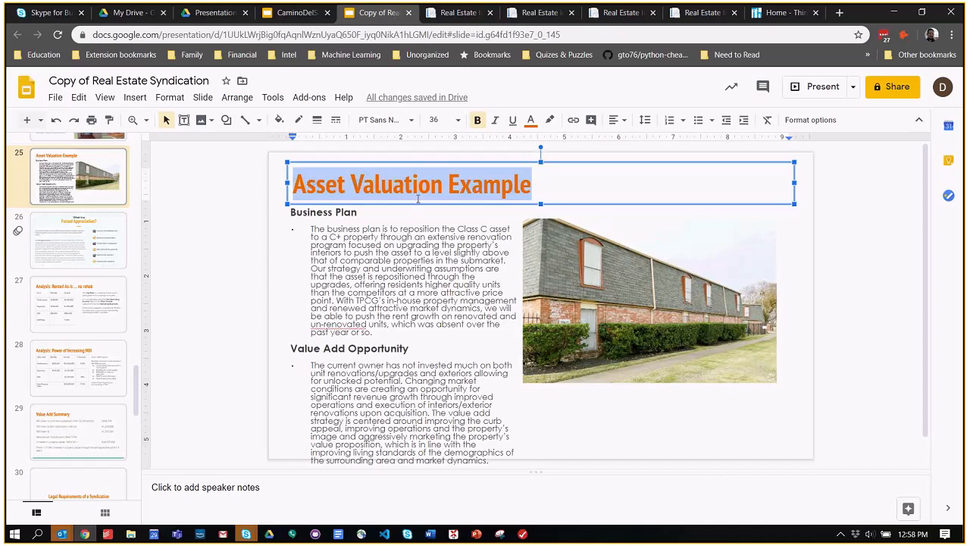
pyautogui.click(79, 239)
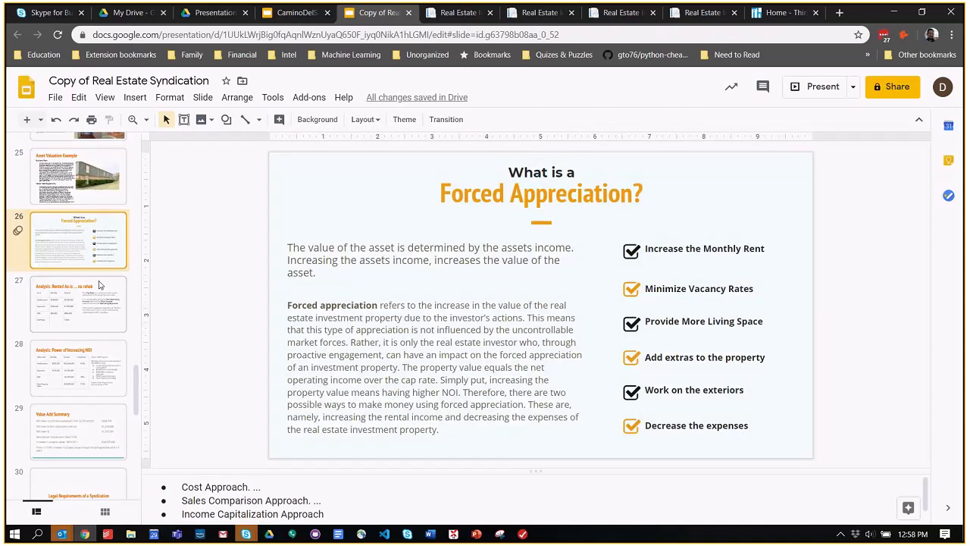
pyautogui.moveTo(65, 446)
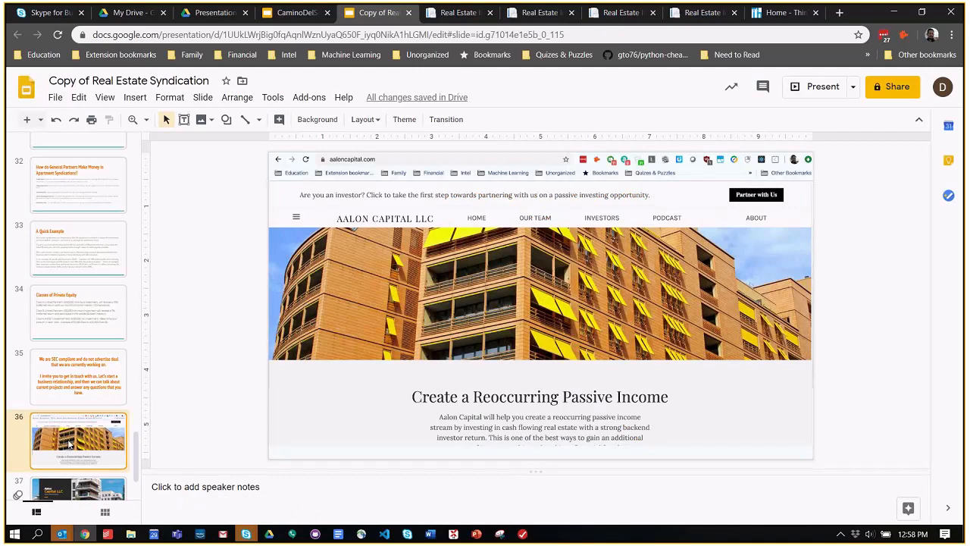
pyautogui.moveTo(455, 226)
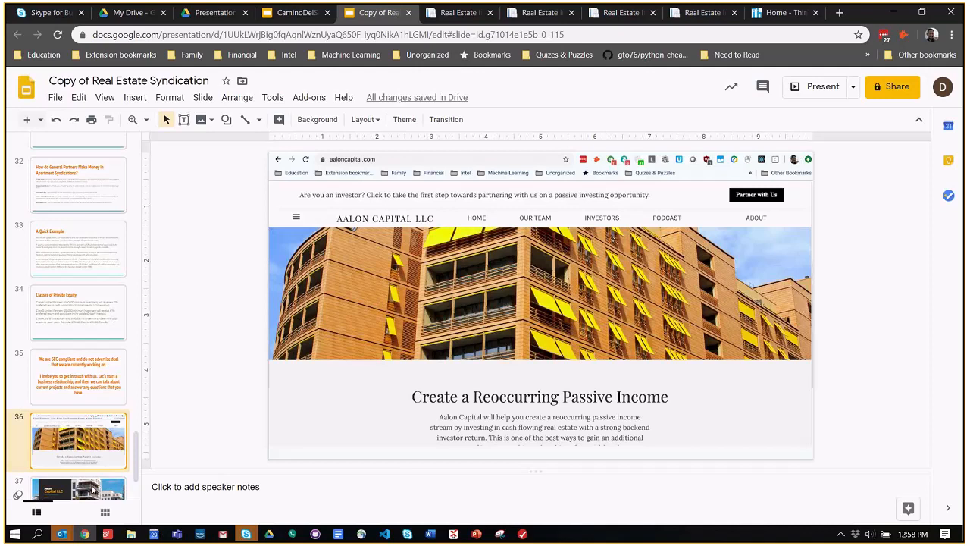
# Show the Aalon Capital contact slide, select its contact text, then return to Classes of Private Equity
pyautogui.click(79, 454)
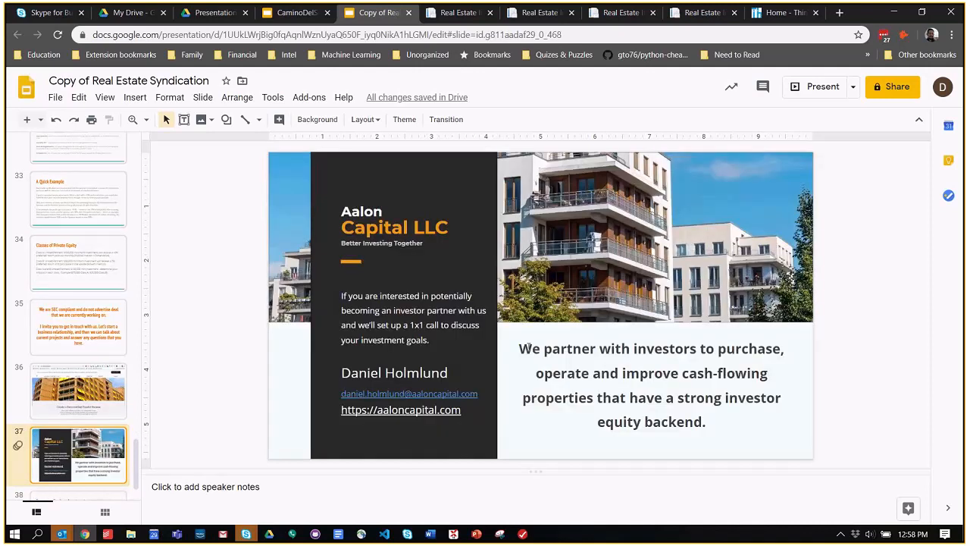
pyautogui.doubleClick(529, 349)
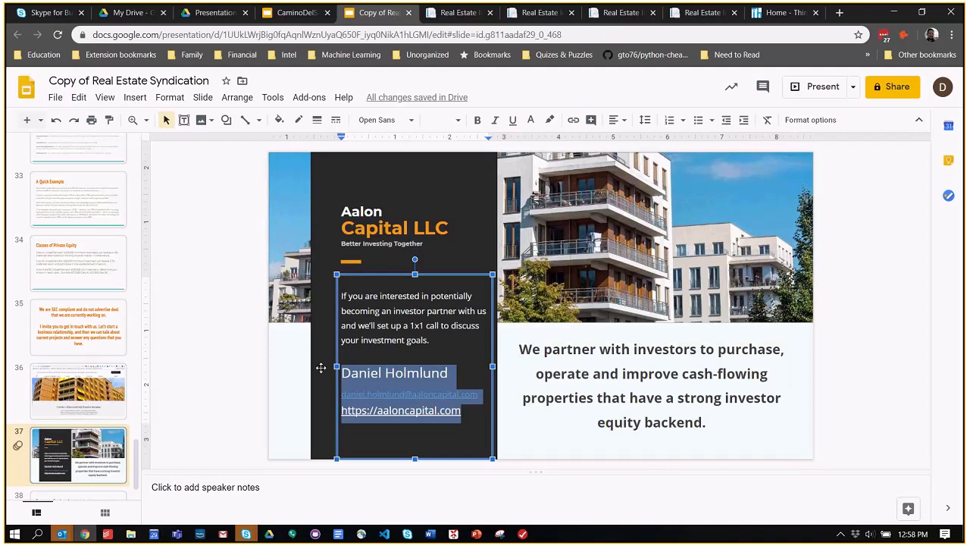
pyautogui.moveTo(394, 333)
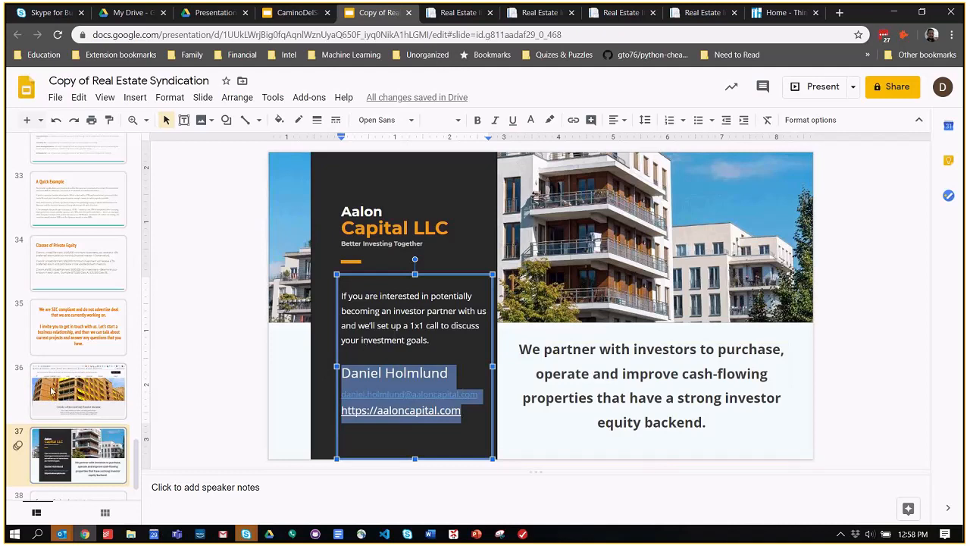
pyautogui.click(79, 326)
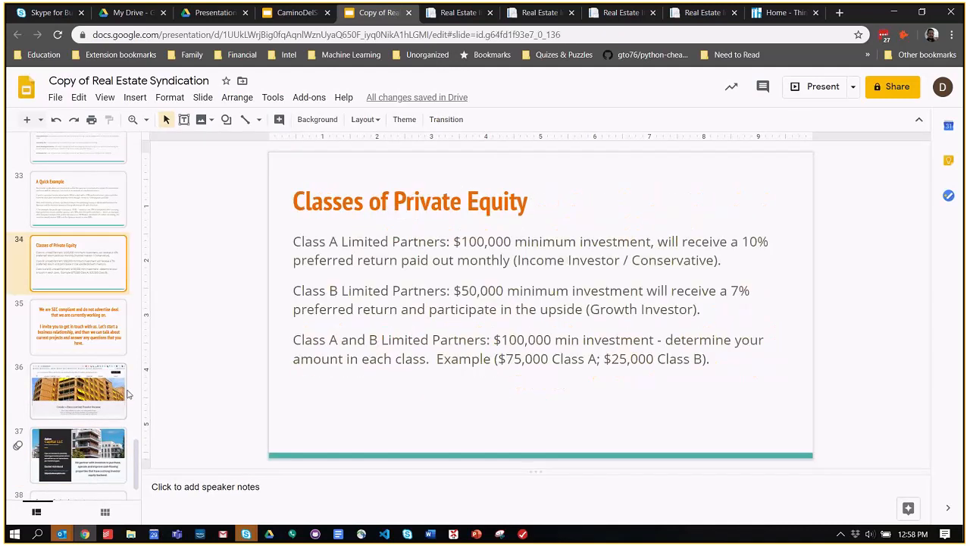
# Return to the final Aalon Capital contact slide
pyautogui.click(78, 455)
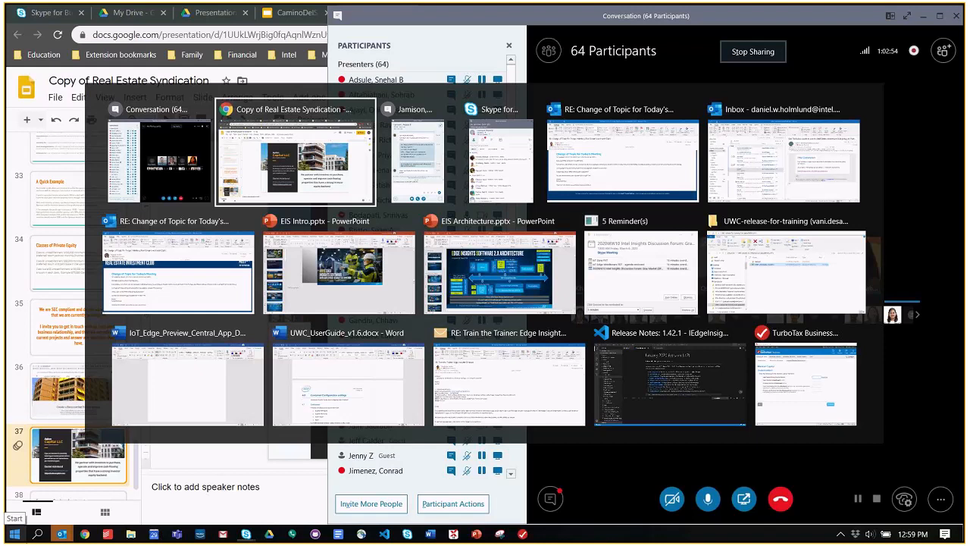
# Switch from the task switcher to the Chrome browser window
pyautogui.click(294, 151)
pyautogui.write('the real estate')
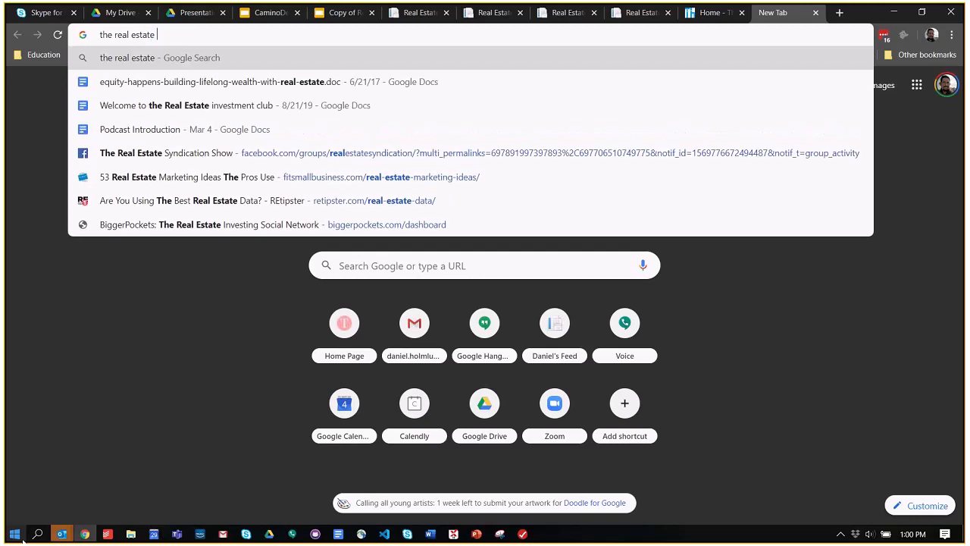
# Search Google for 'the real estate syndication show' and land on the results page
pyautogui.write('syndication show')
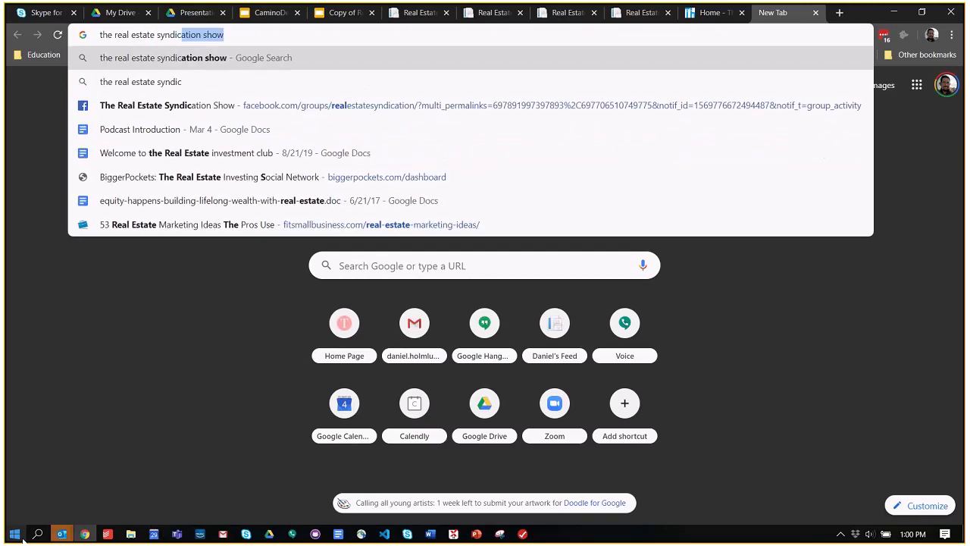
pyautogui.press('Enter')
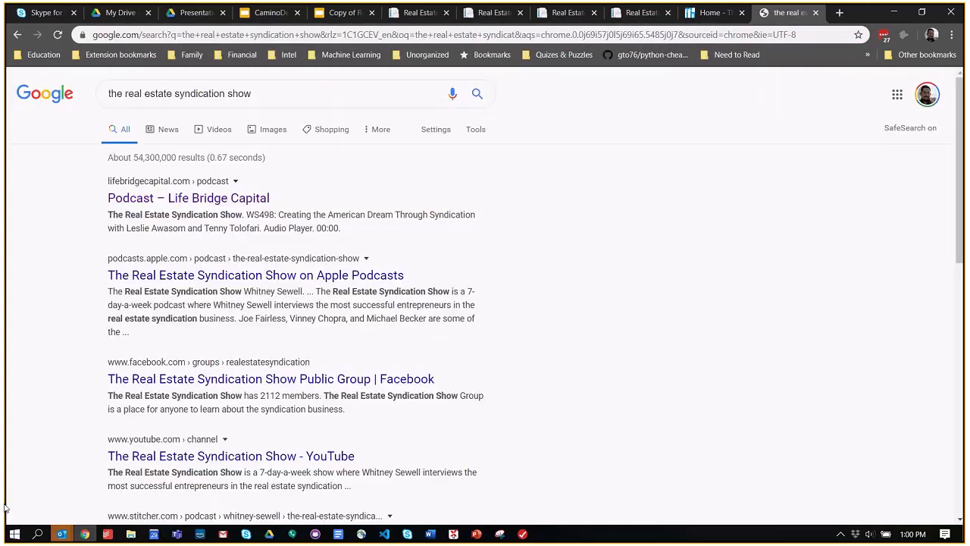
pyautogui.click(188, 197)
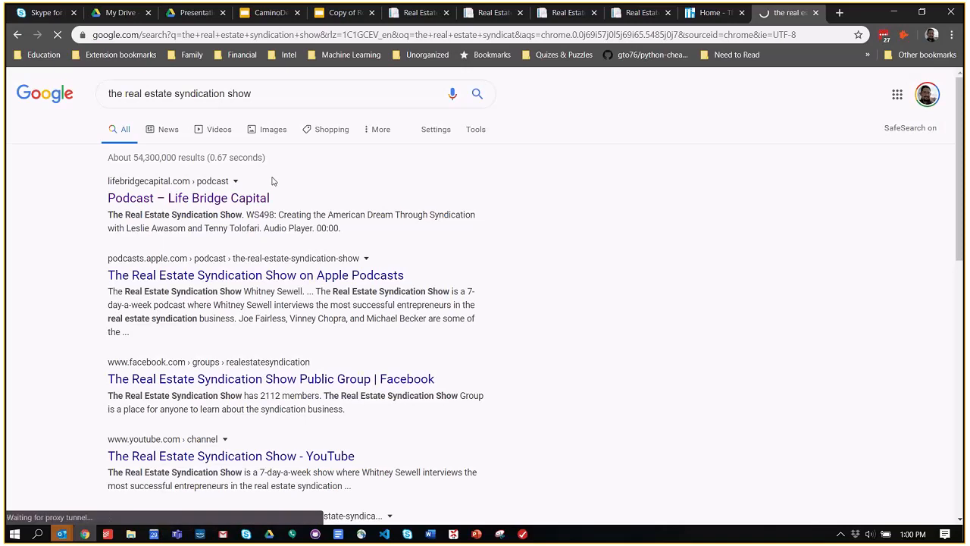
pyautogui.click(188, 197)
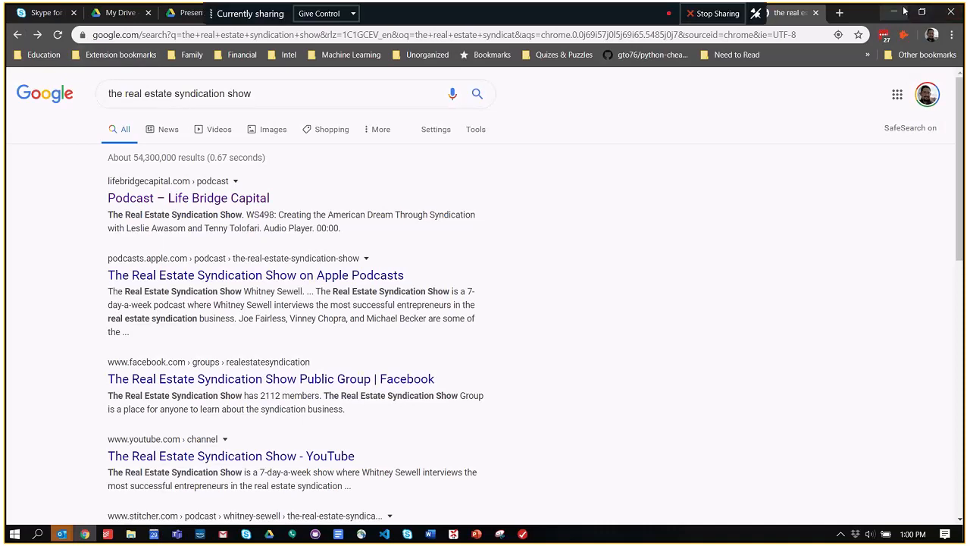
pyautogui.moveTo(904, 12)
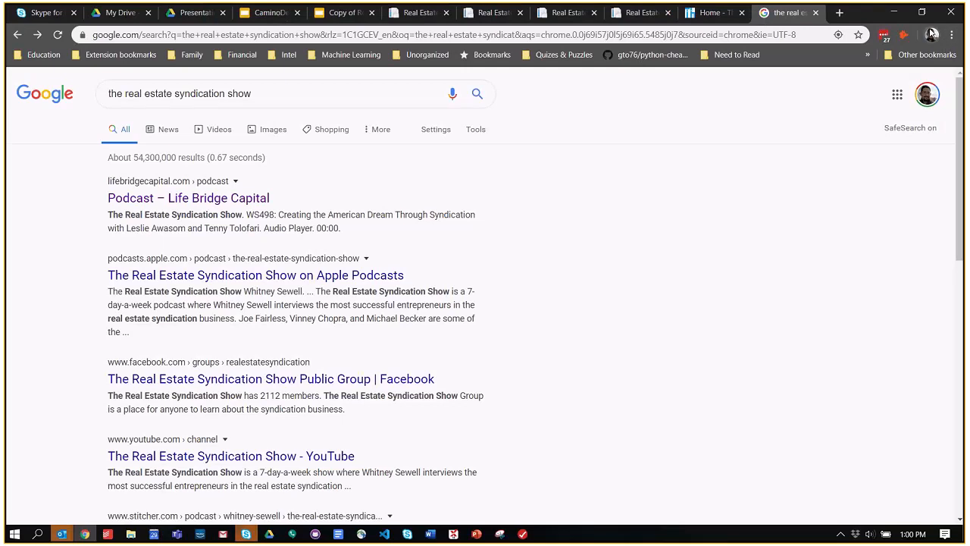
pyautogui.moveTo(933, 33)
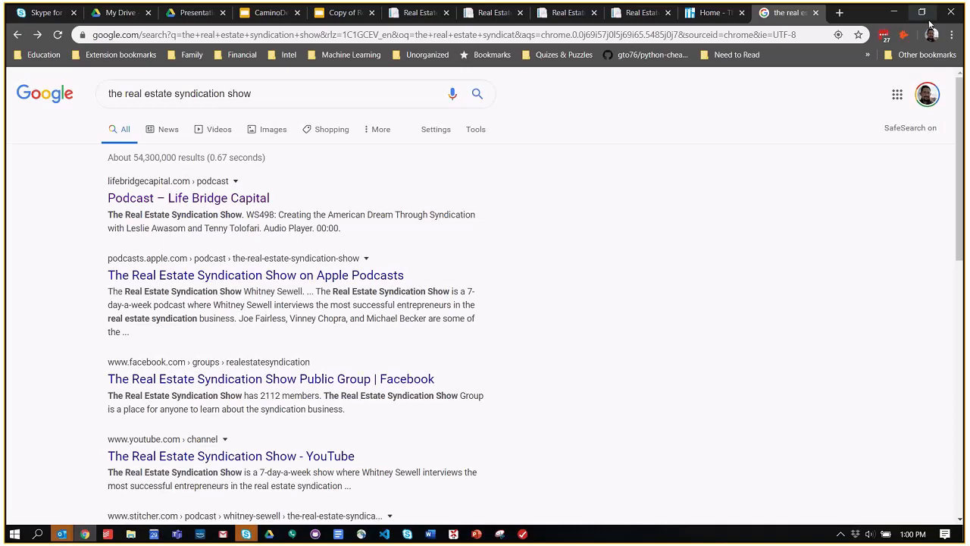
pyautogui.moveTo(921, 12)
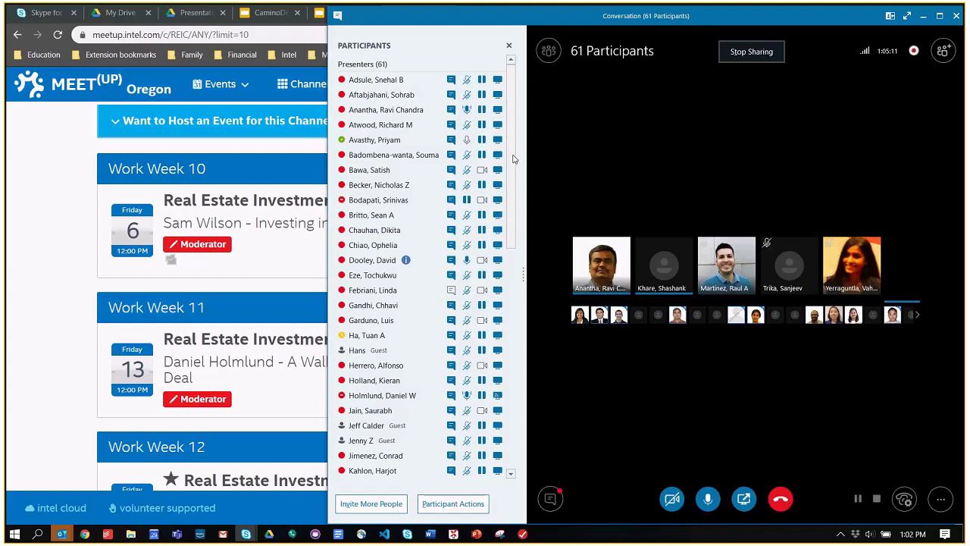
pyautogui.moveTo(515, 168)
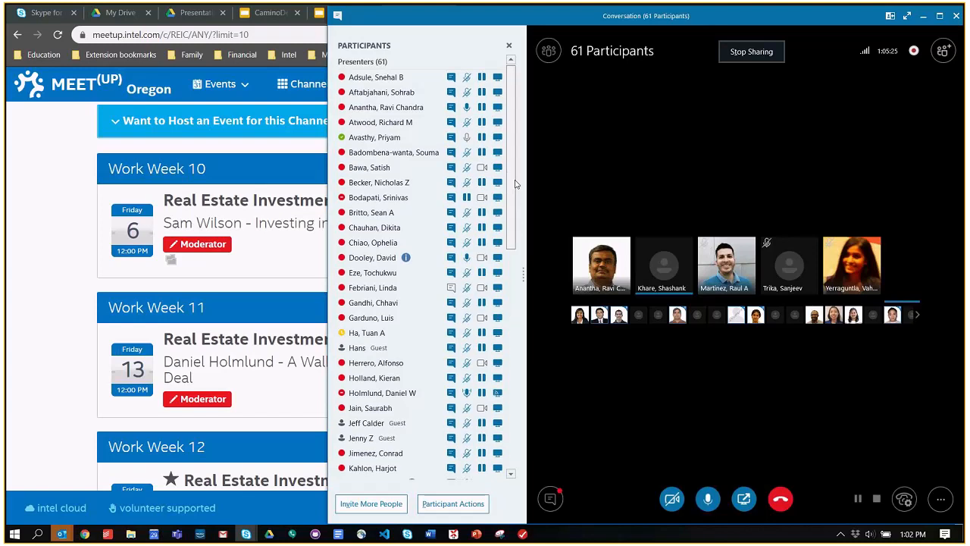
# Scroll the participants list and bring up the meeting's recording and end-meeting options
pyautogui.scroll(-3)
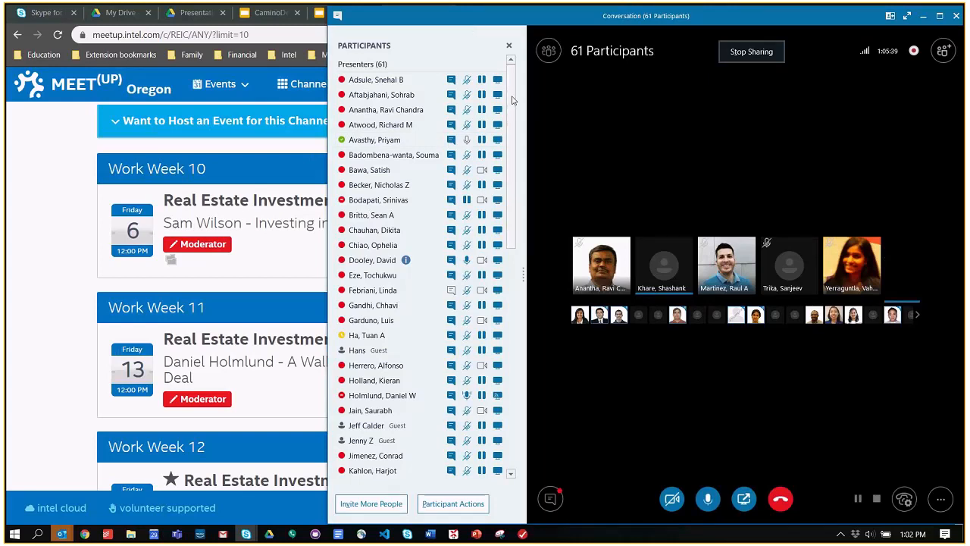
pyautogui.scroll(-3)
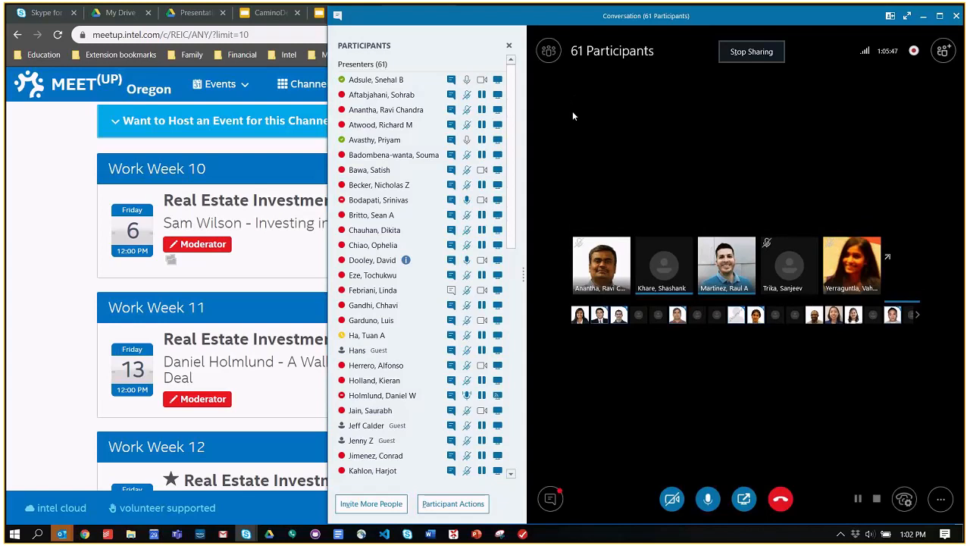
pyautogui.moveTo(667, 145)
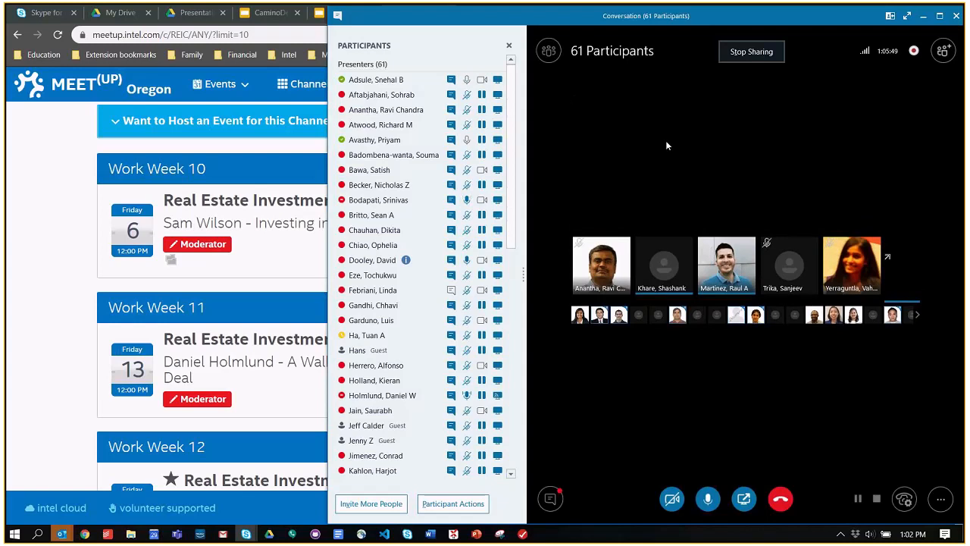
pyautogui.moveTo(657, 145)
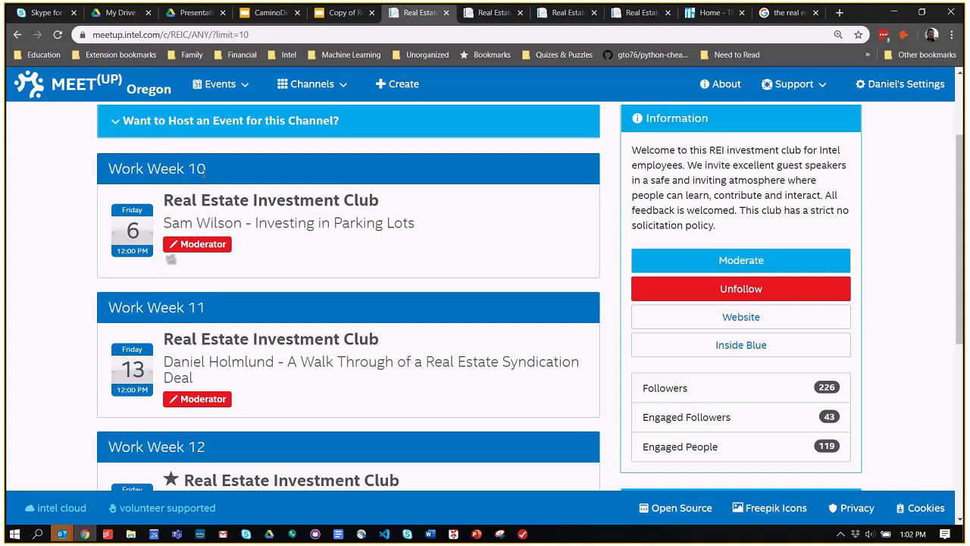
pyautogui.moveTo(205, 200)
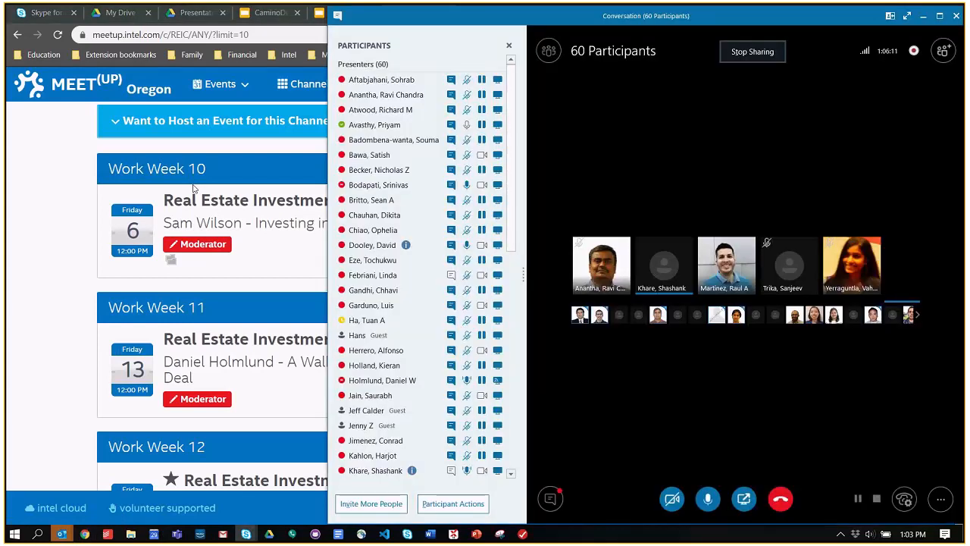
pyautogui.moveTo(203, 151)
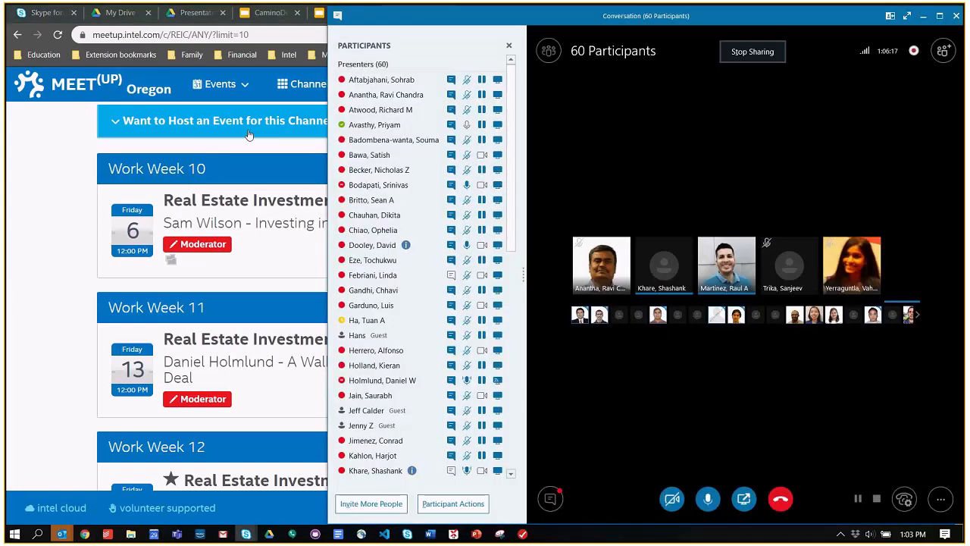
pyautogui.click(380, 110)
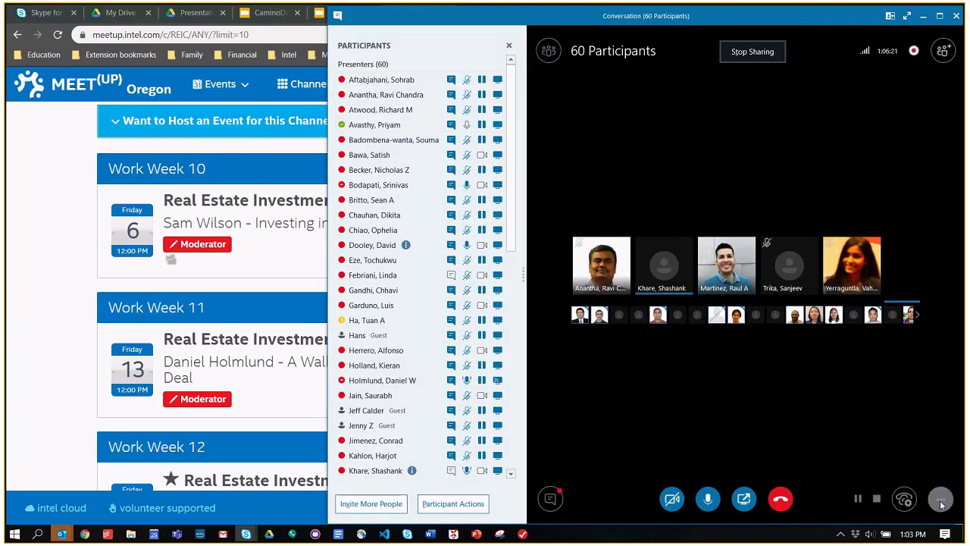
pyautogui.click(940, 499)
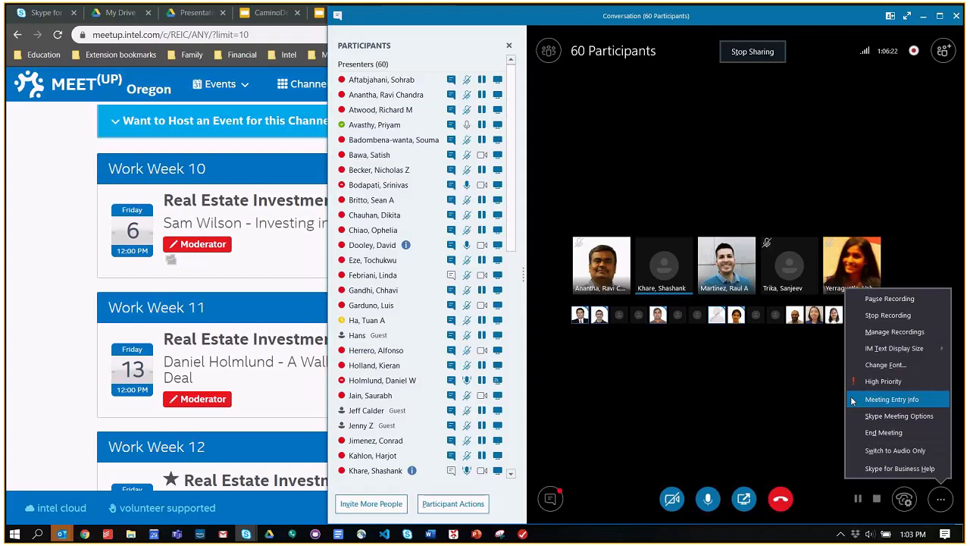
pyautogui.moveTo(925, 291)
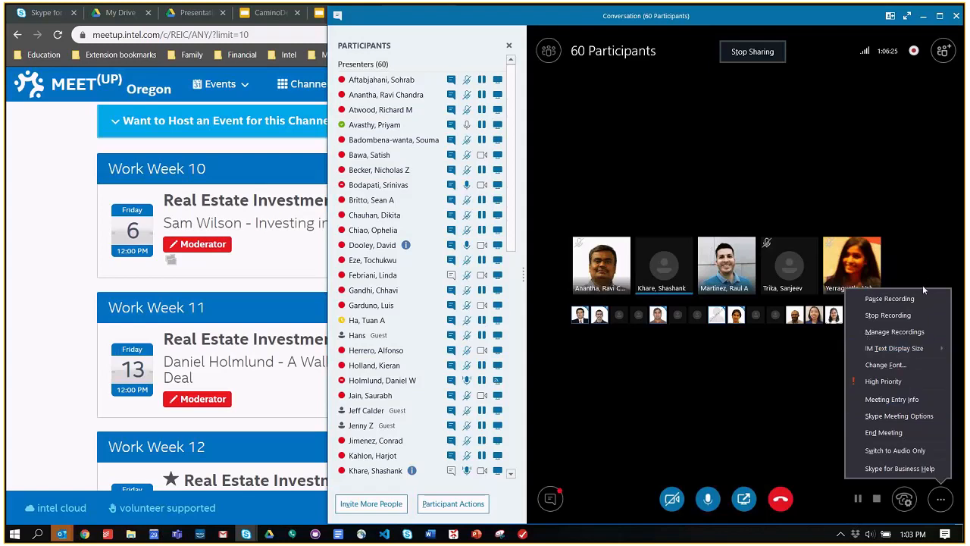